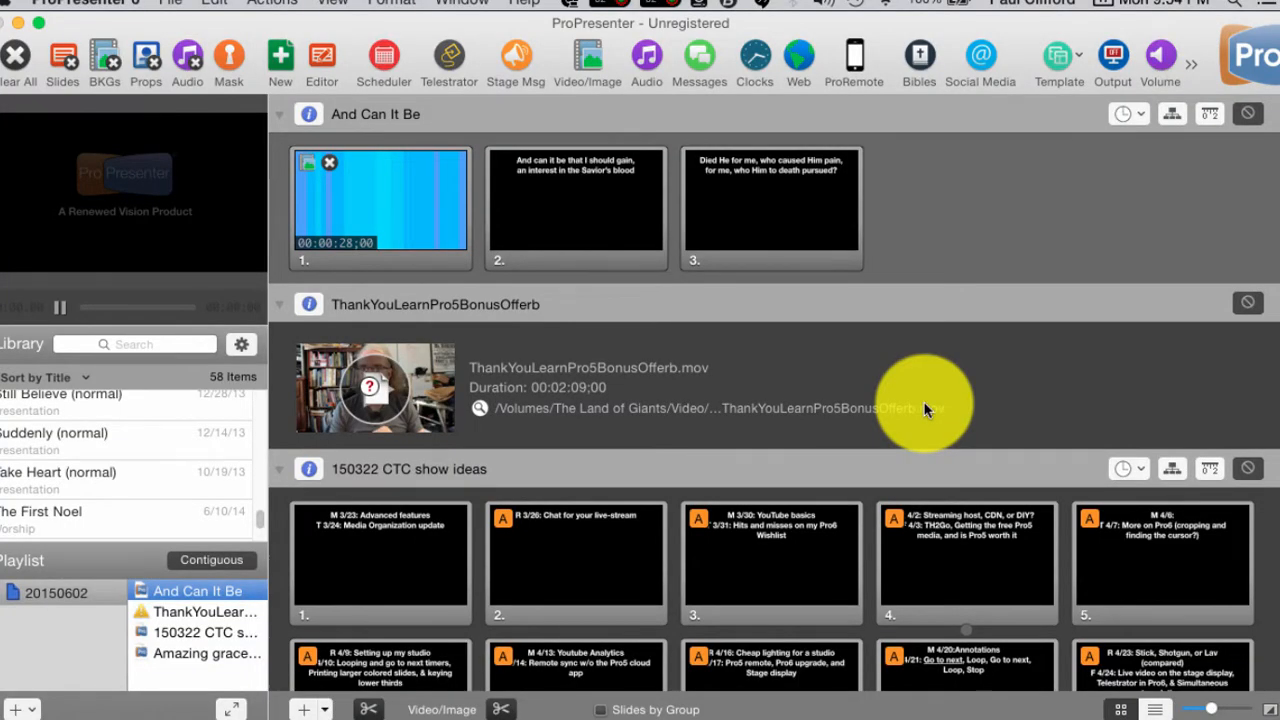
pyautogui.moveTo(528, 544)
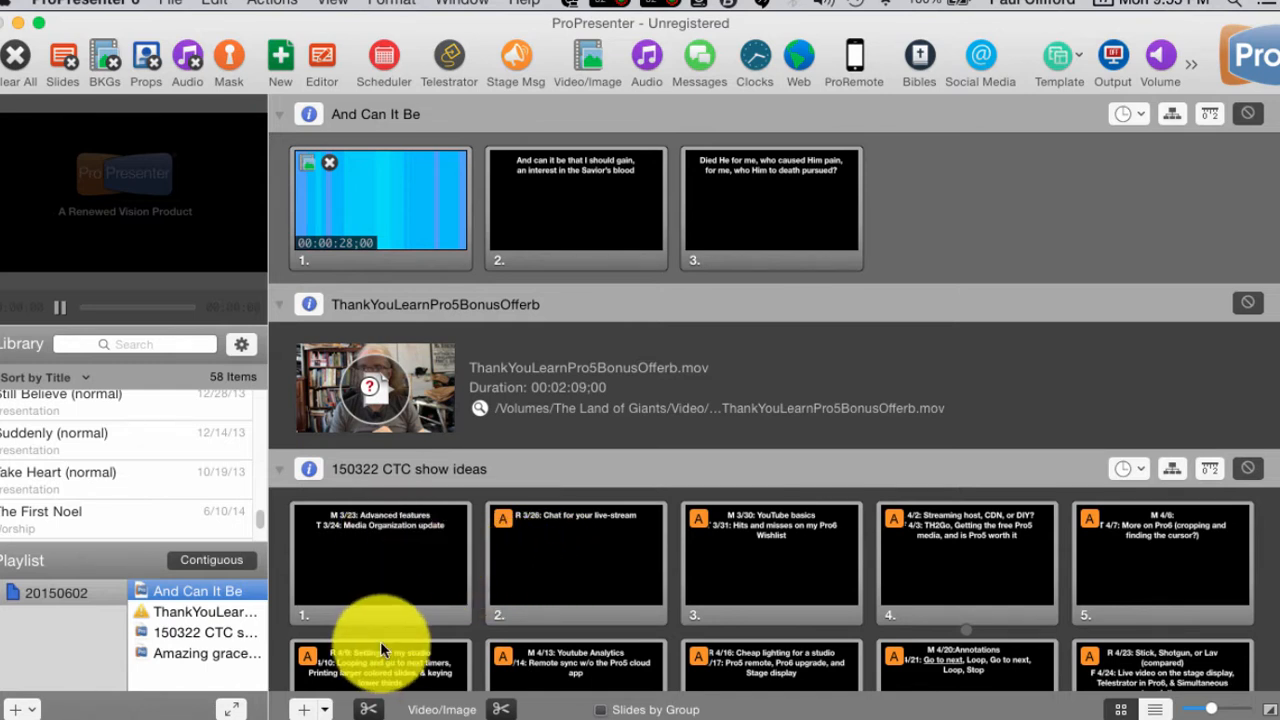
# - Send Amazing grace slide 3 live, then trigger the first And Can It Be video slide and review the playlist
pyautogui.scroll(-3)
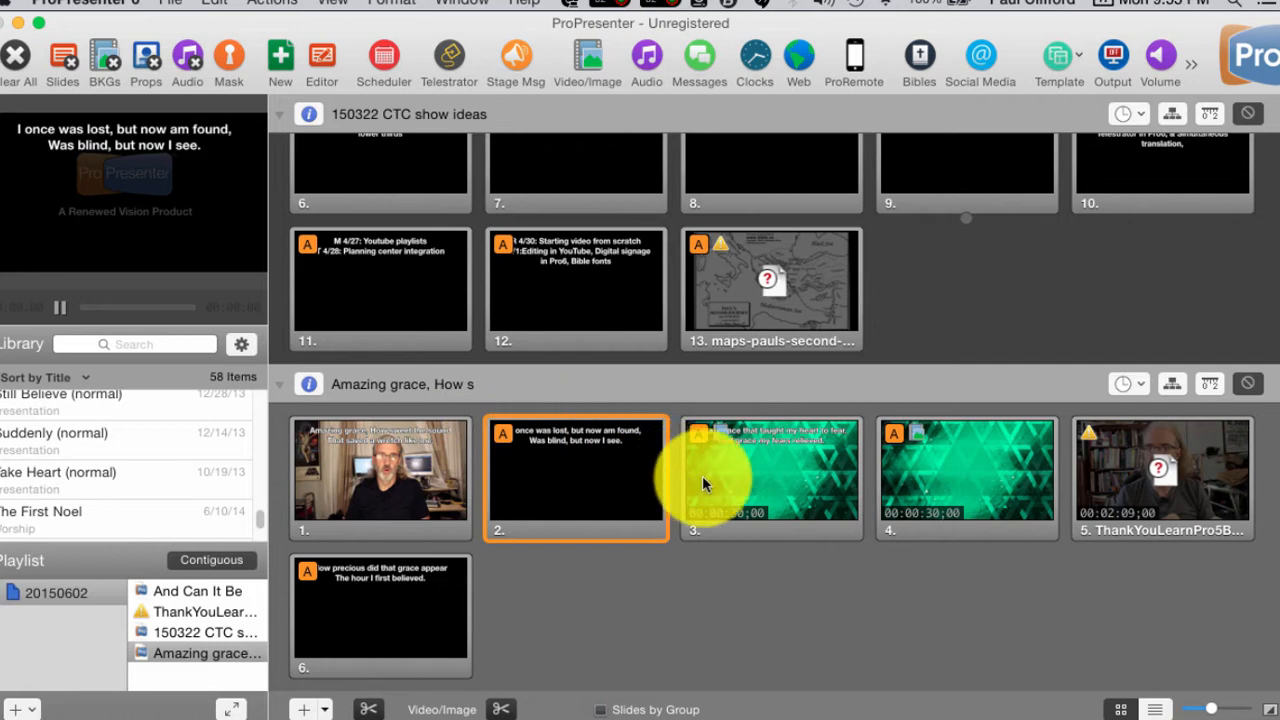
pyautogui.click(772, 476)
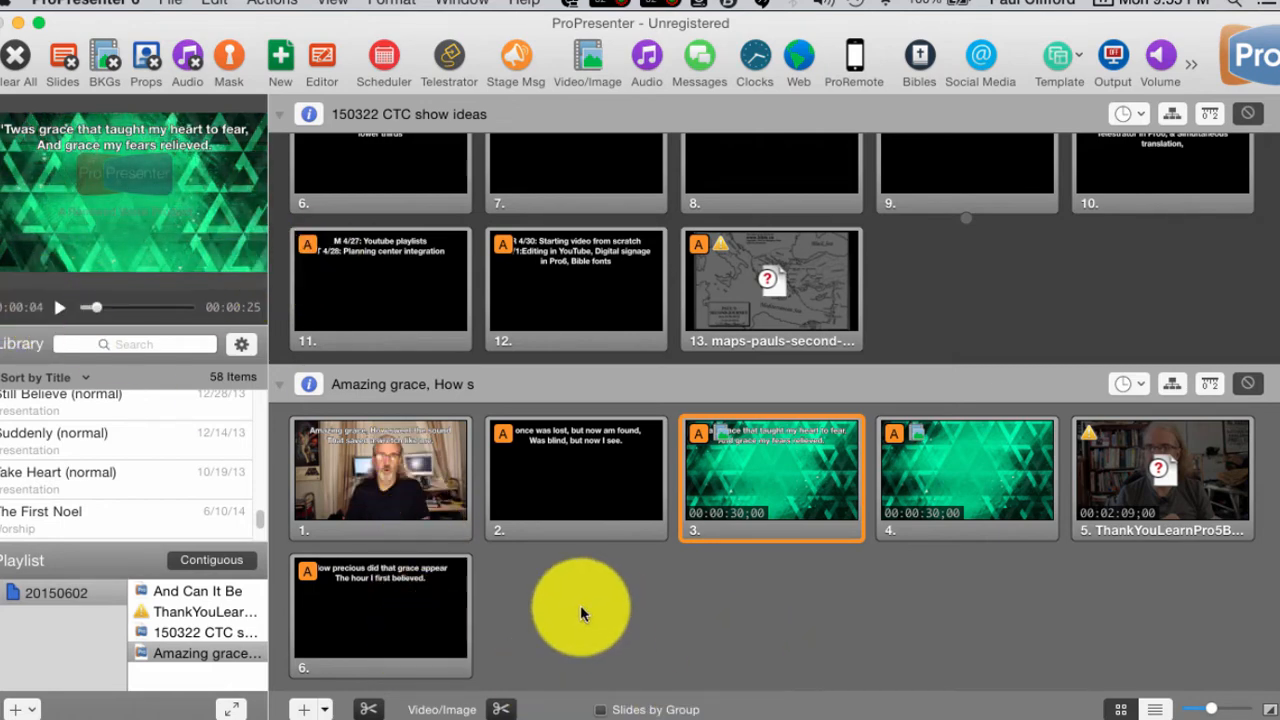
pyautogui.moveTo(560, 548)
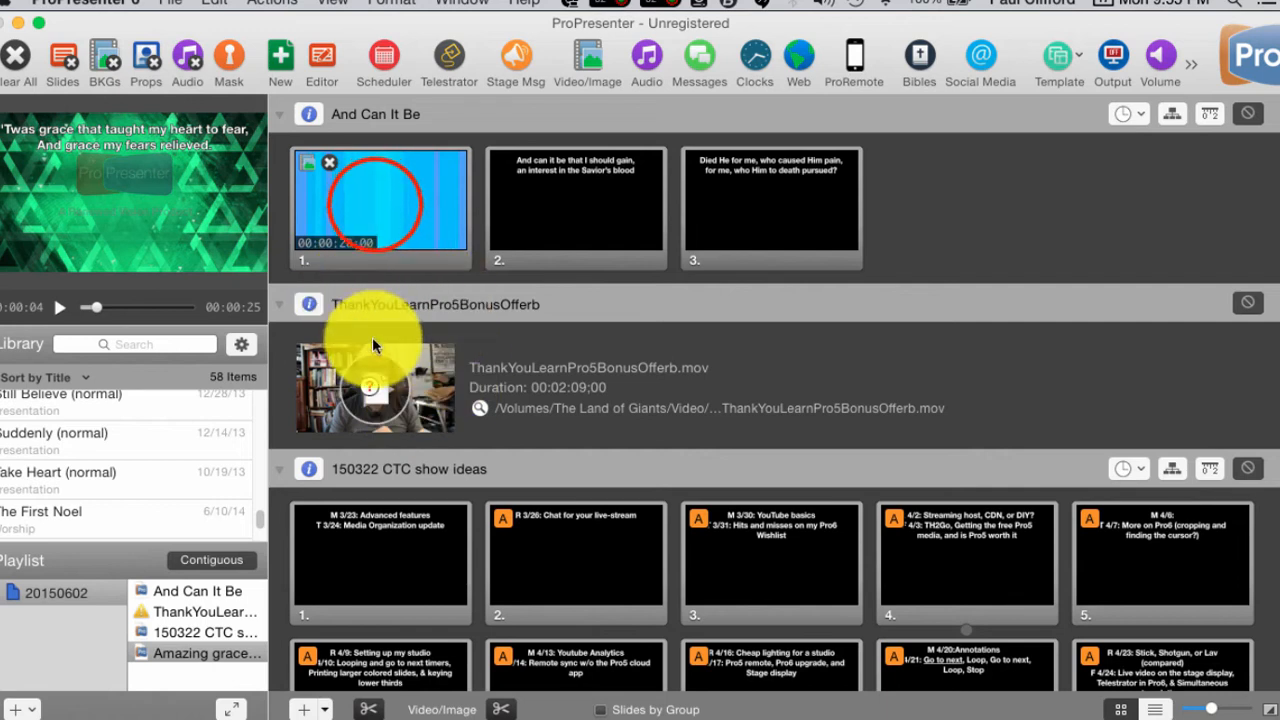
pyautogui.click(380, 204)
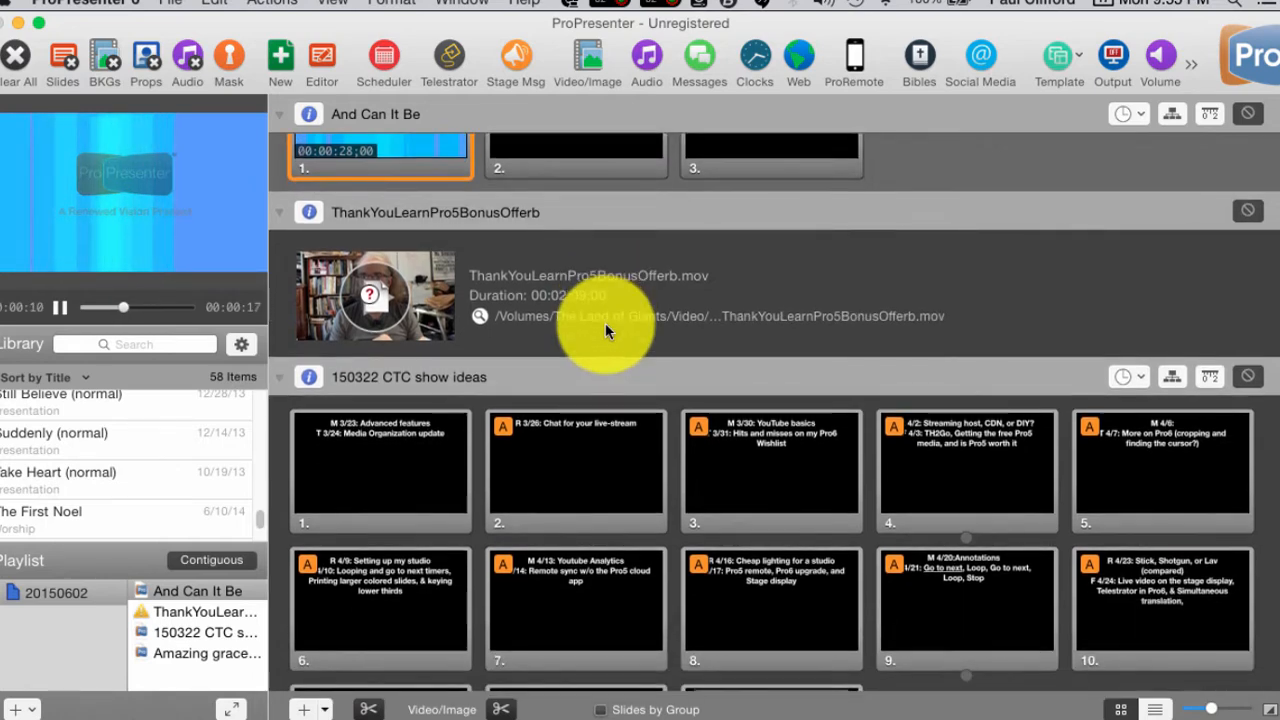
pyautogui.scroll(-3)
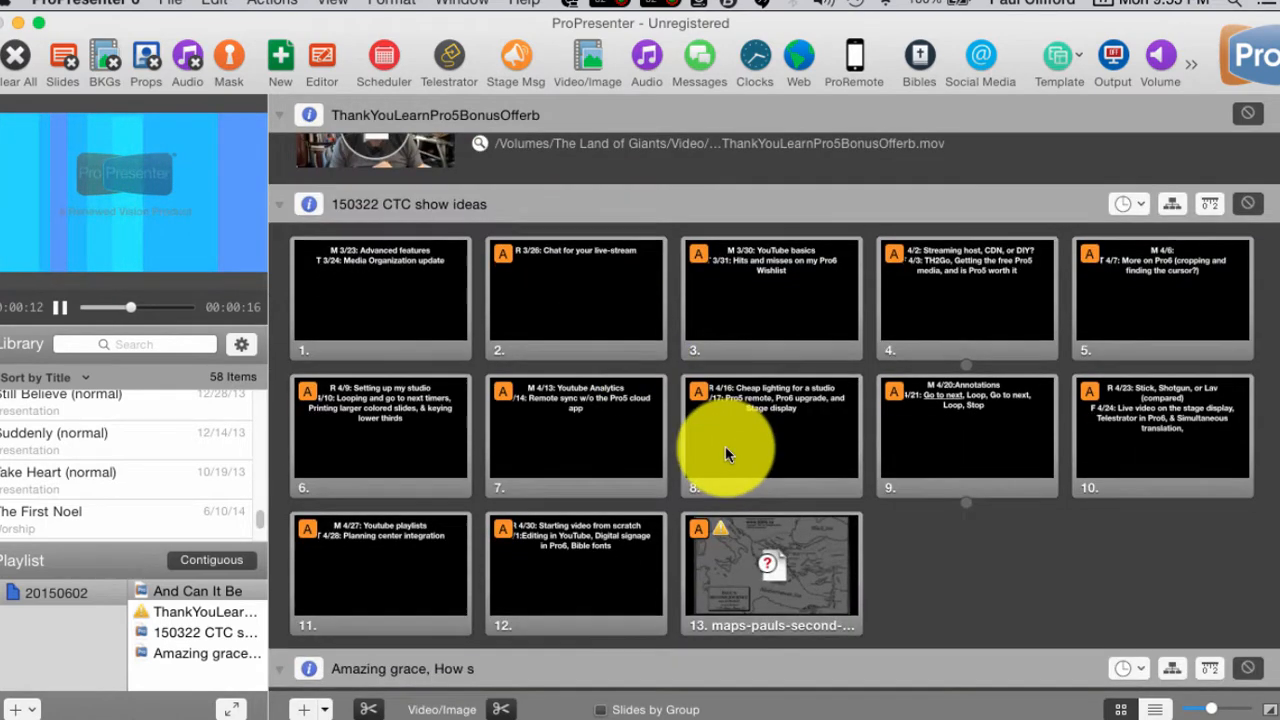
pyautogui.scroll(-3)
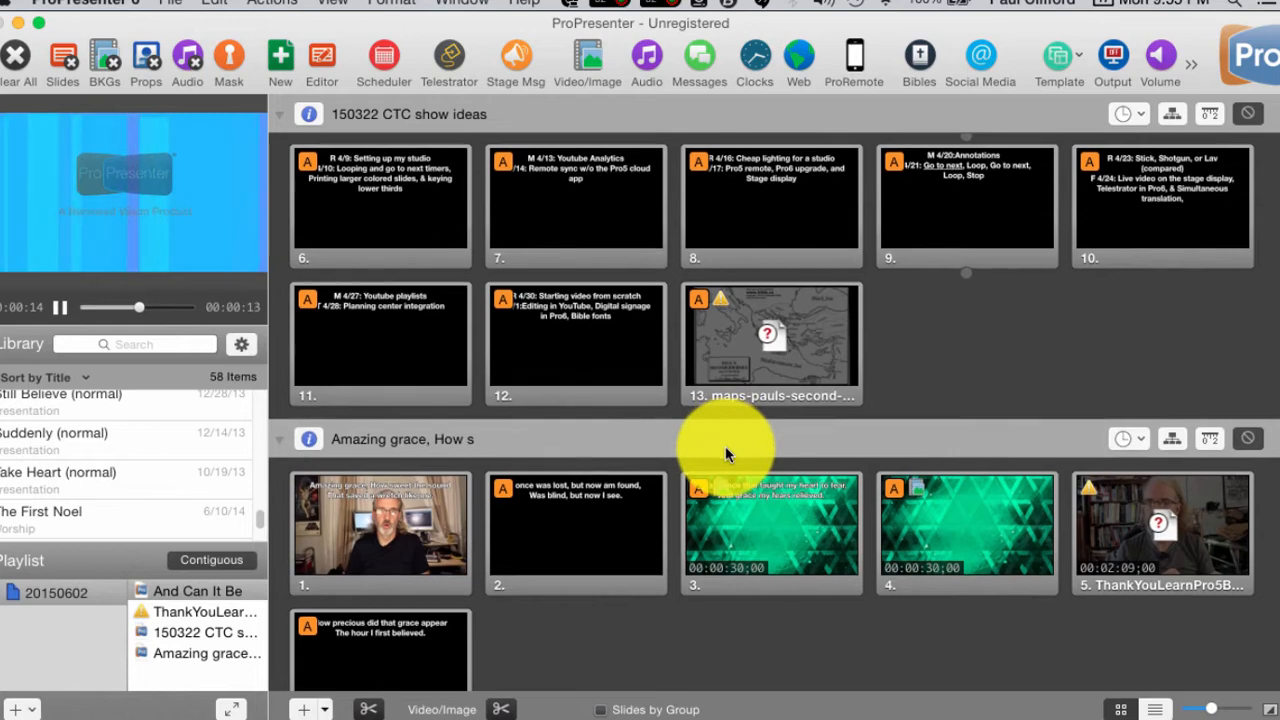
pyautogui.scroll(-3)
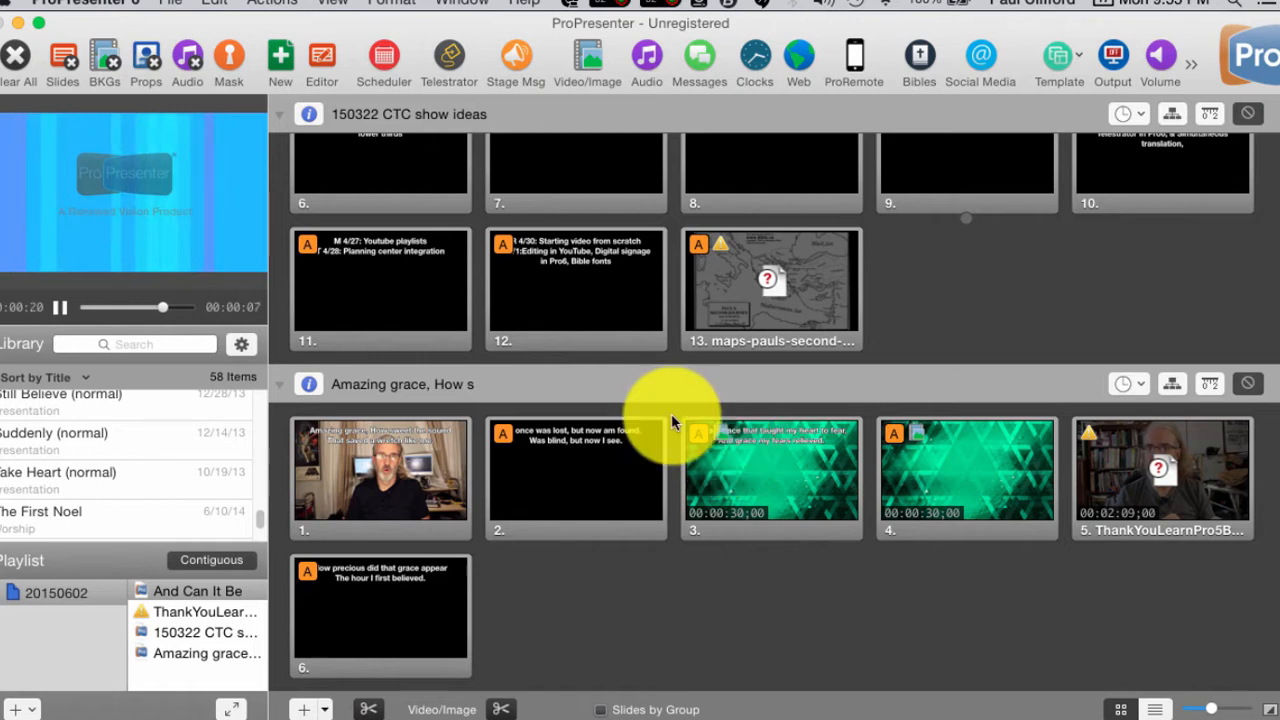
pyautogui.moveTo(610, 296)
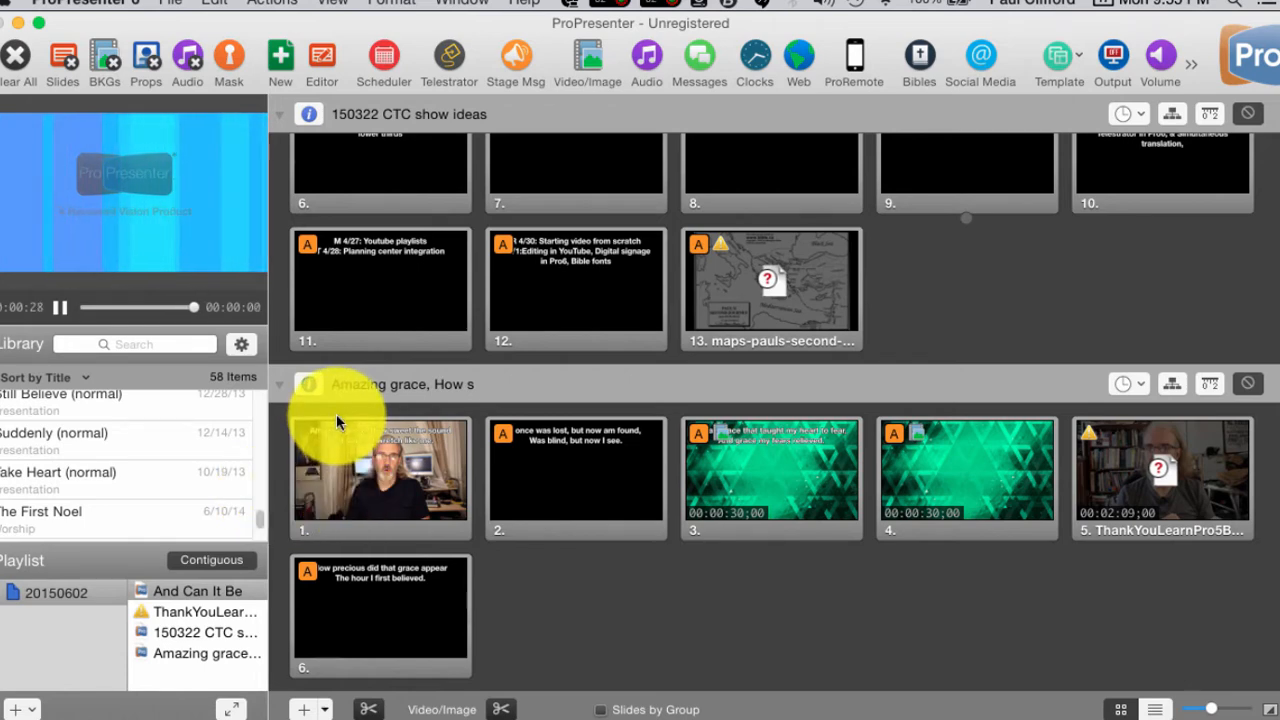
pyautogui.scroll(3)
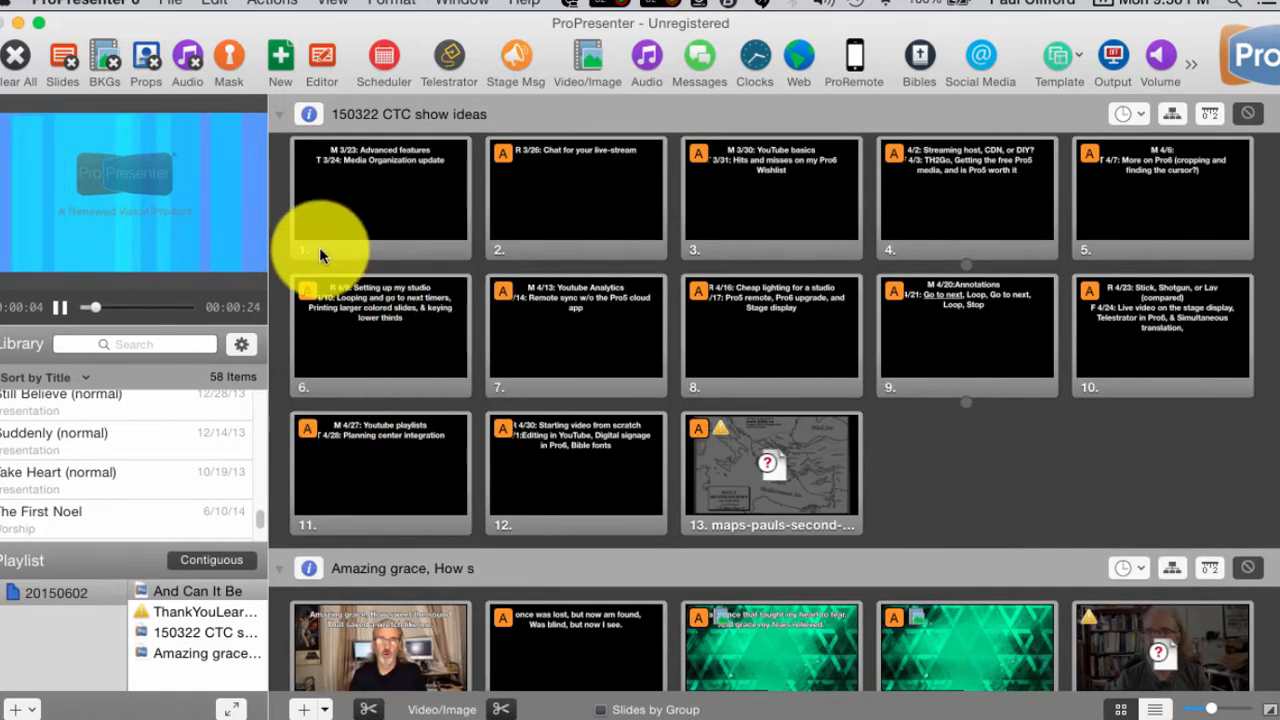
# - Reach the Display settings in Preferences, with the output screen at 1280 by 720
pyautogui.click(80, 4)
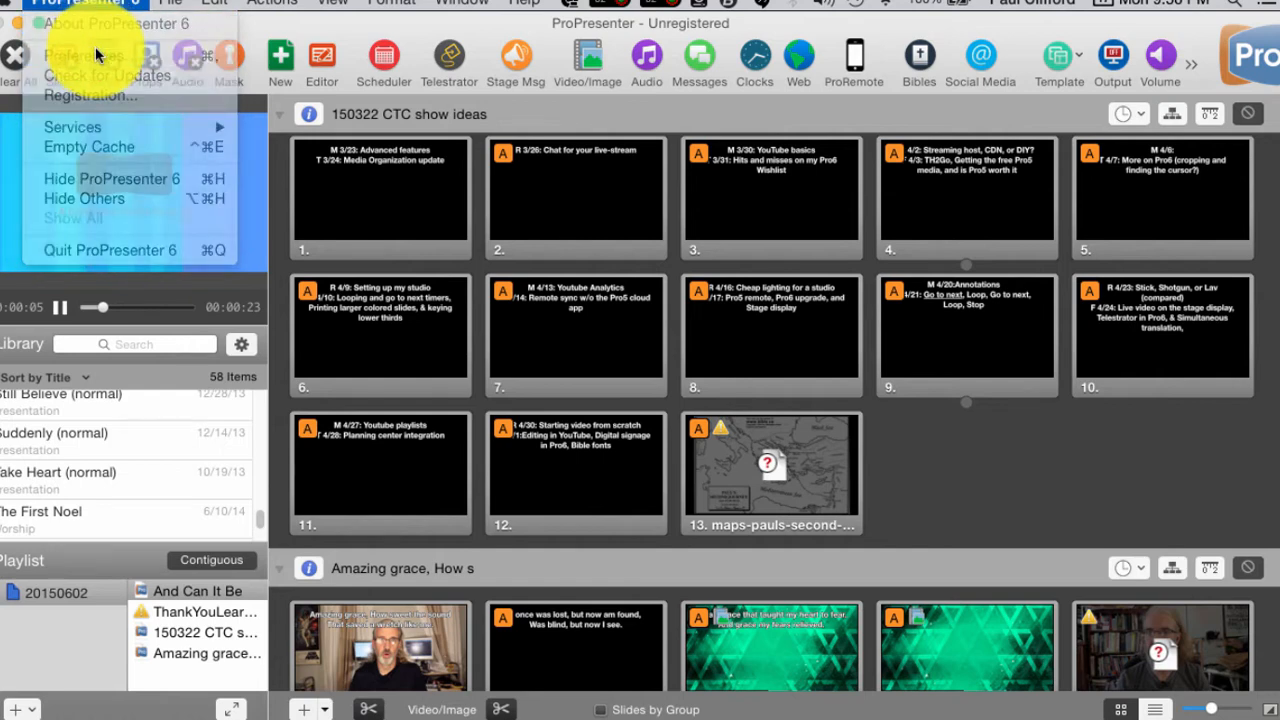
pyautogui.click(84, 56)
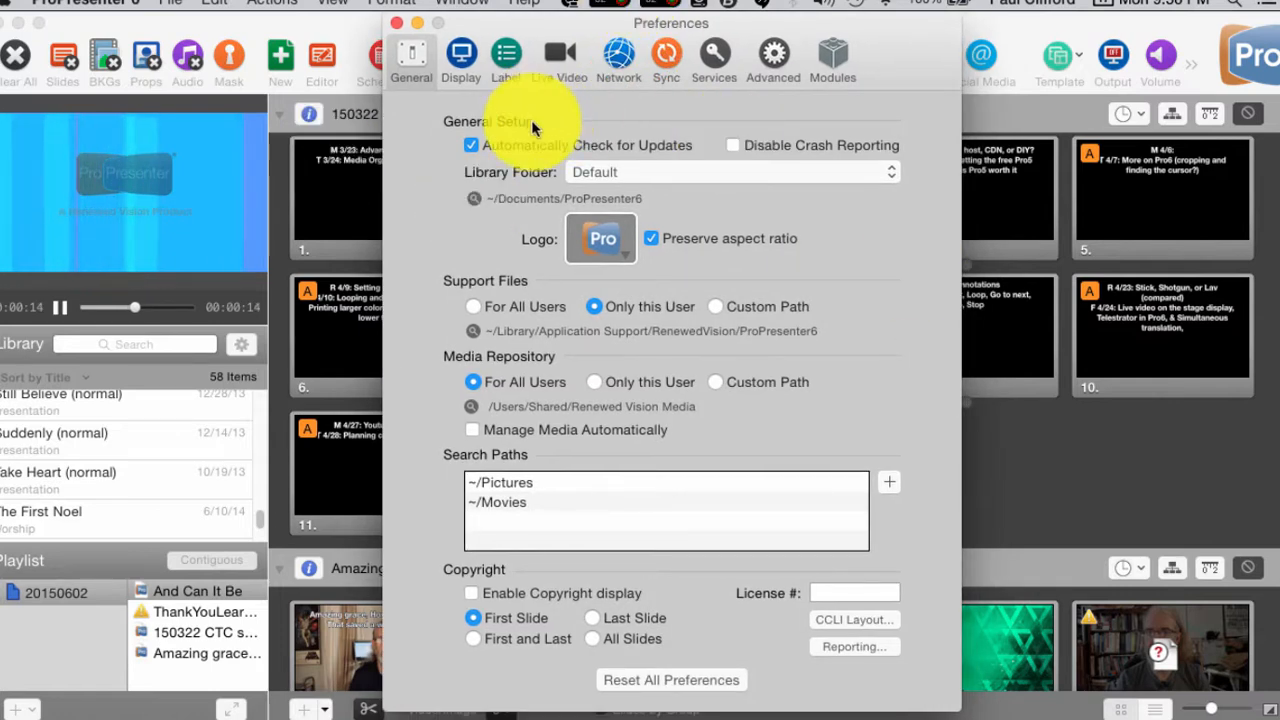
pyautogui.click(460, 56)
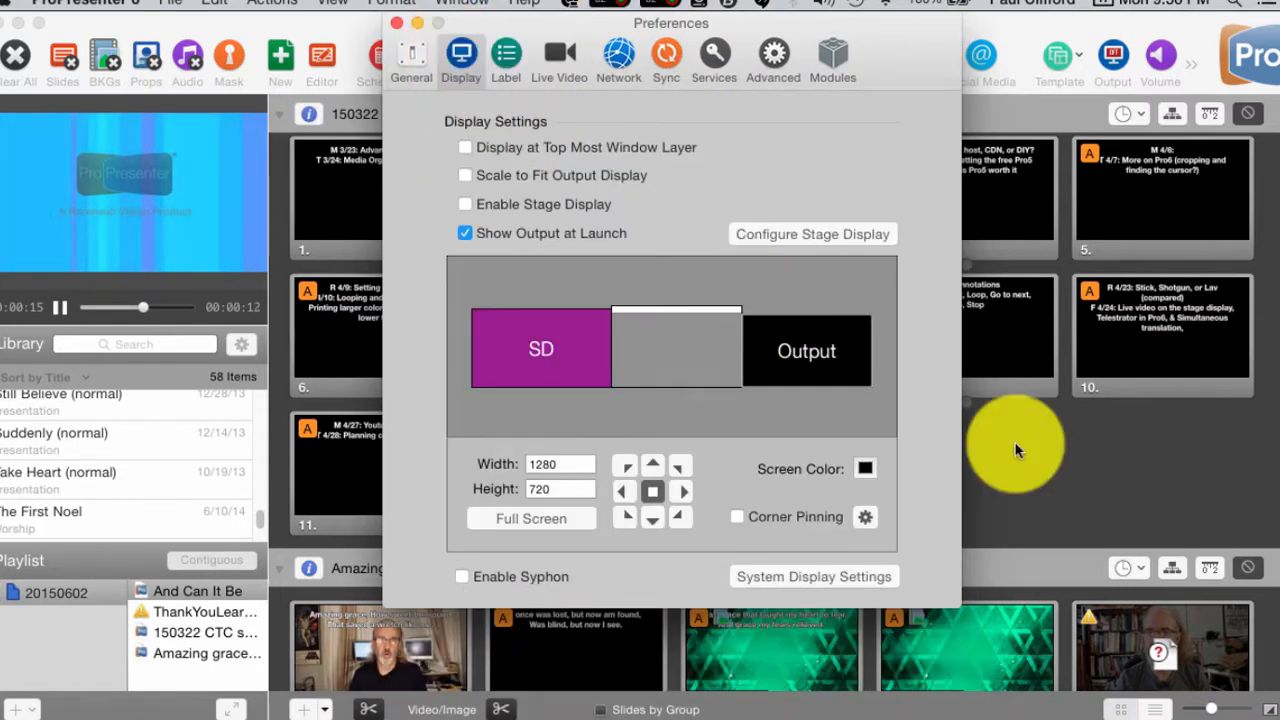
pyautogui.moveTo(512, 348)
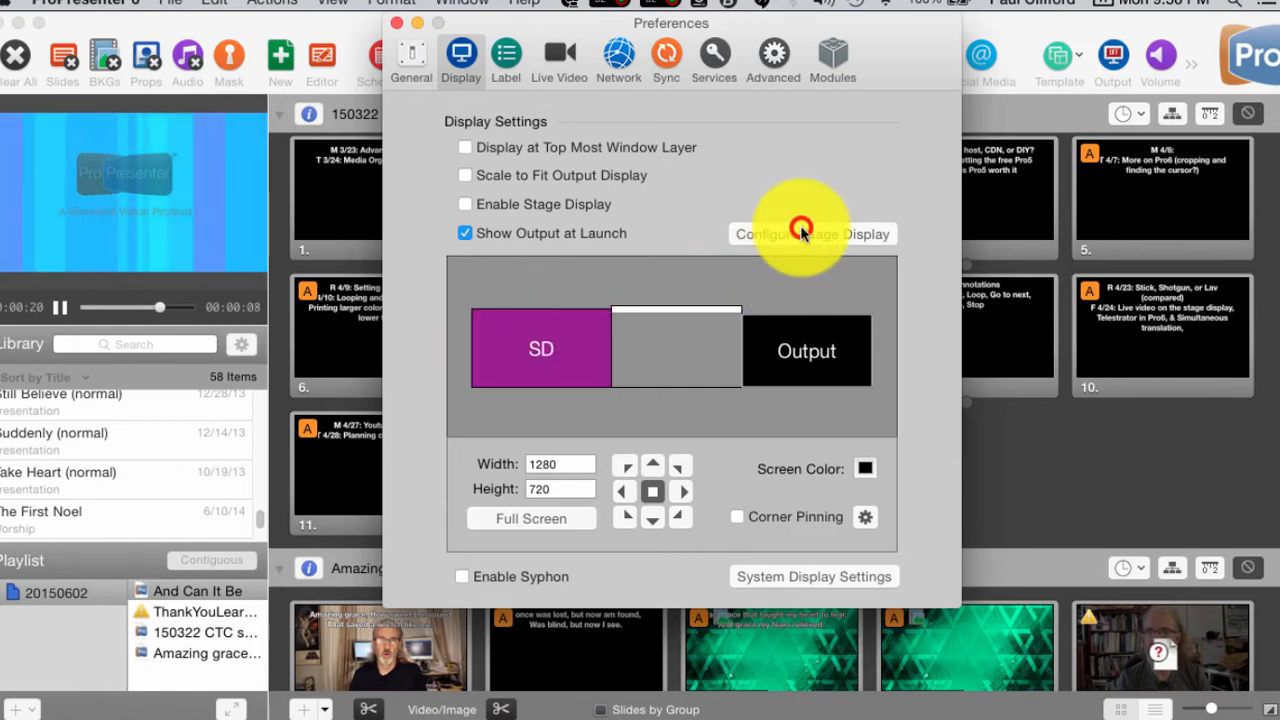
# - Launch the stage display layout editor from Configure Stage Display
pyautogui.click(810, 232)
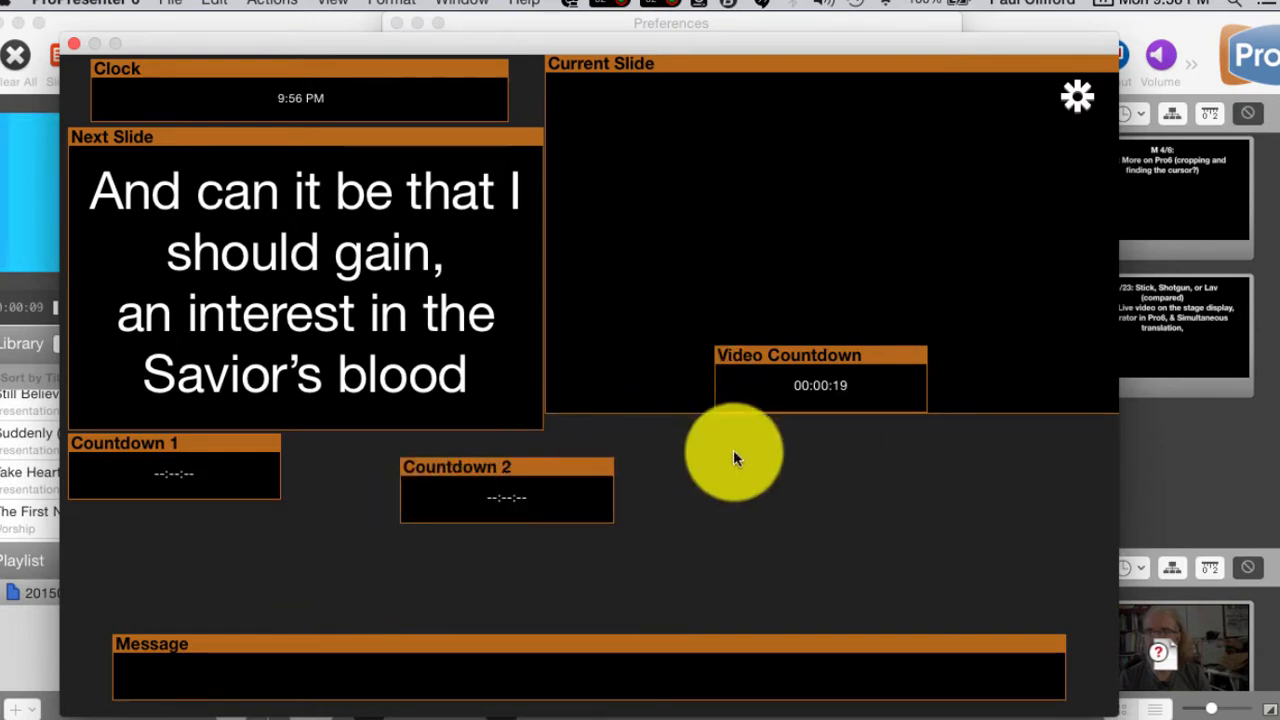
pyautogui.moveTo(210, 284)
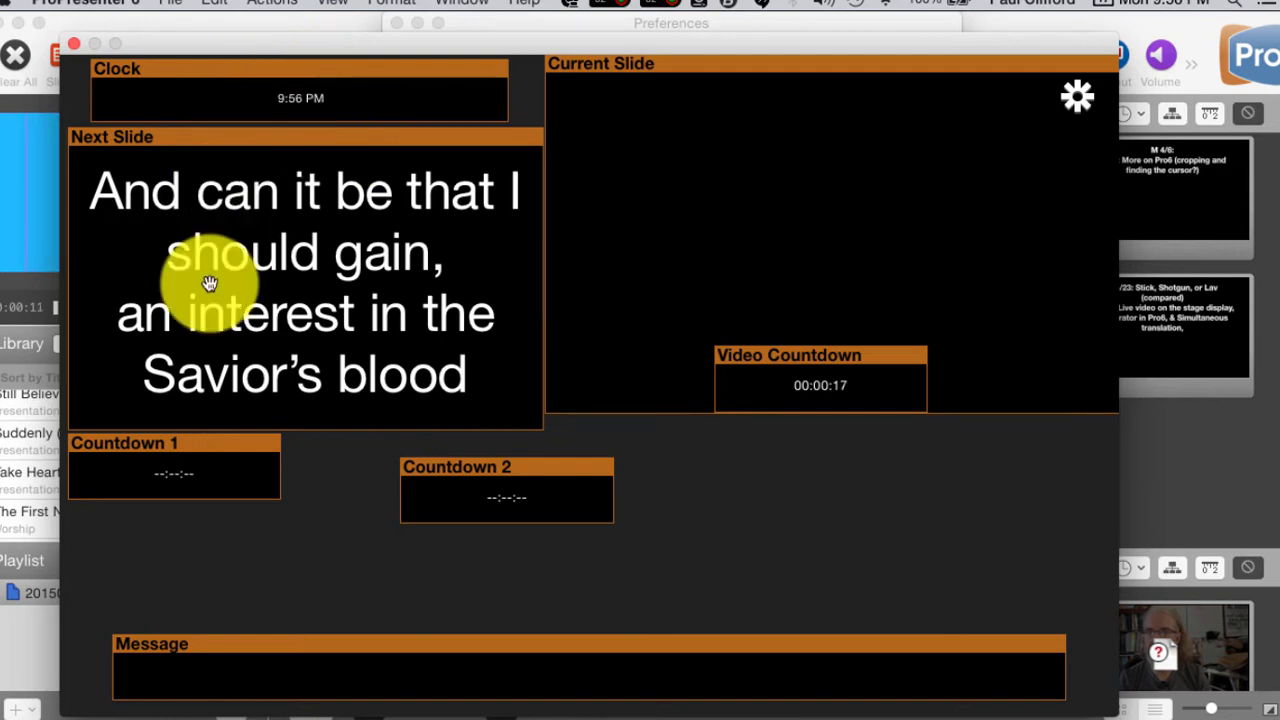
pyautogui.moveTo(950, 230)
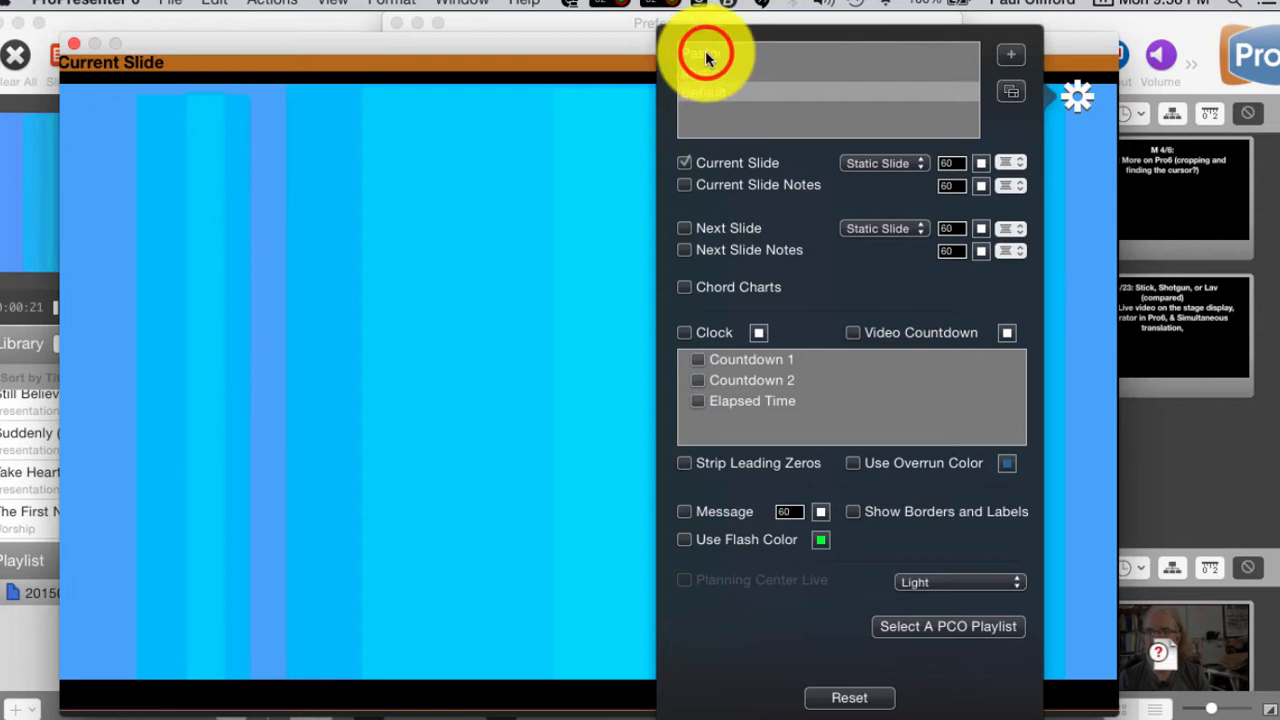
# - Select a stage layout and set its Current Slide area to Live Slide
pyautogui.click(704, 54)
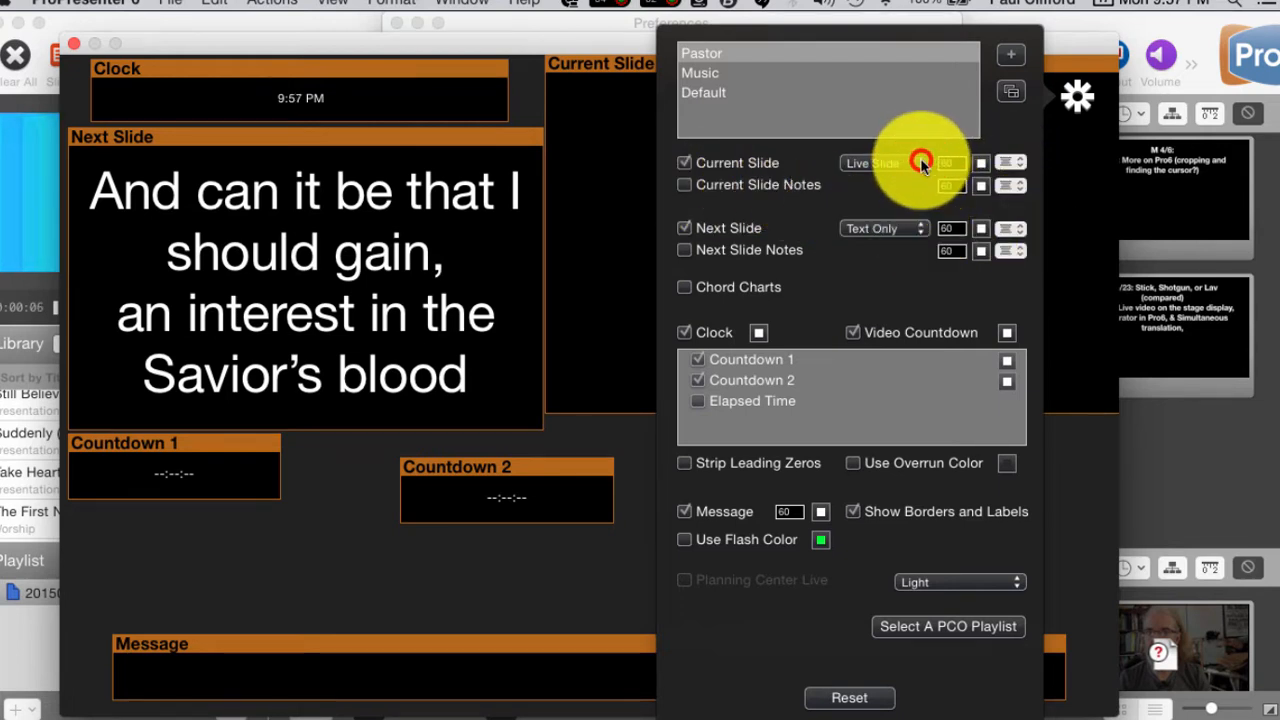
pyautogui.click(884, 164)
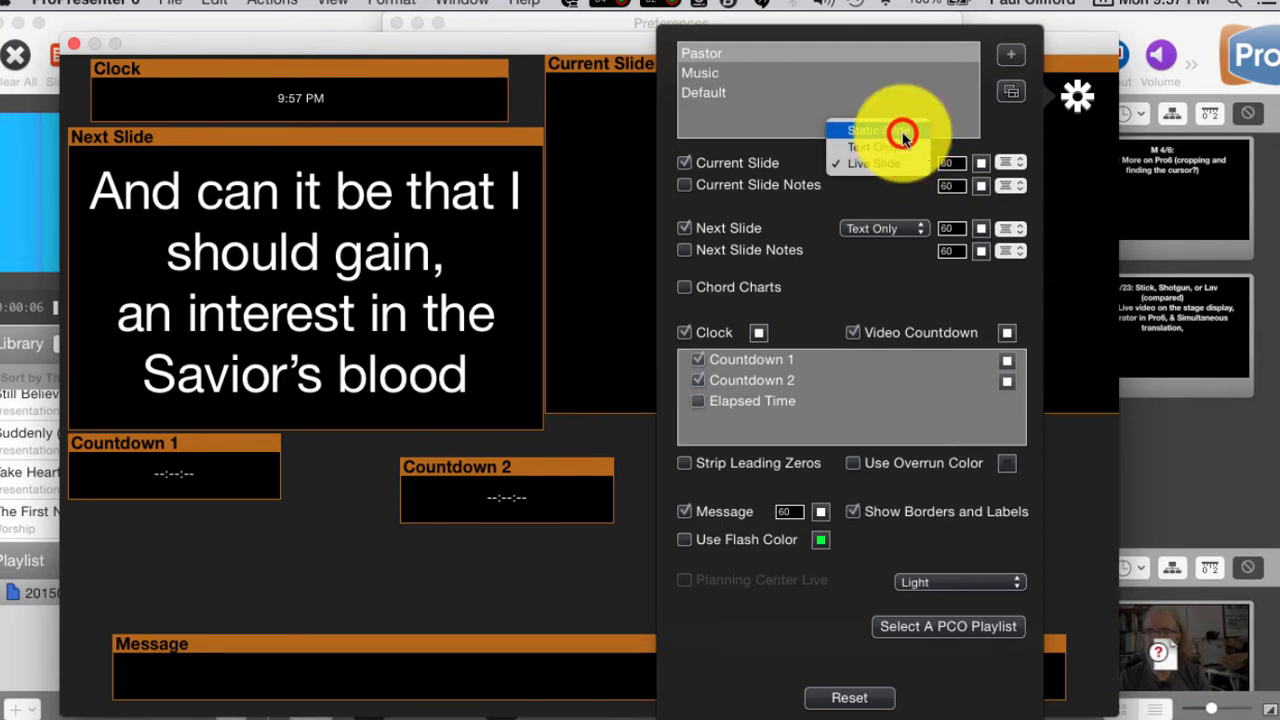
pyautogui.click(870, 130)
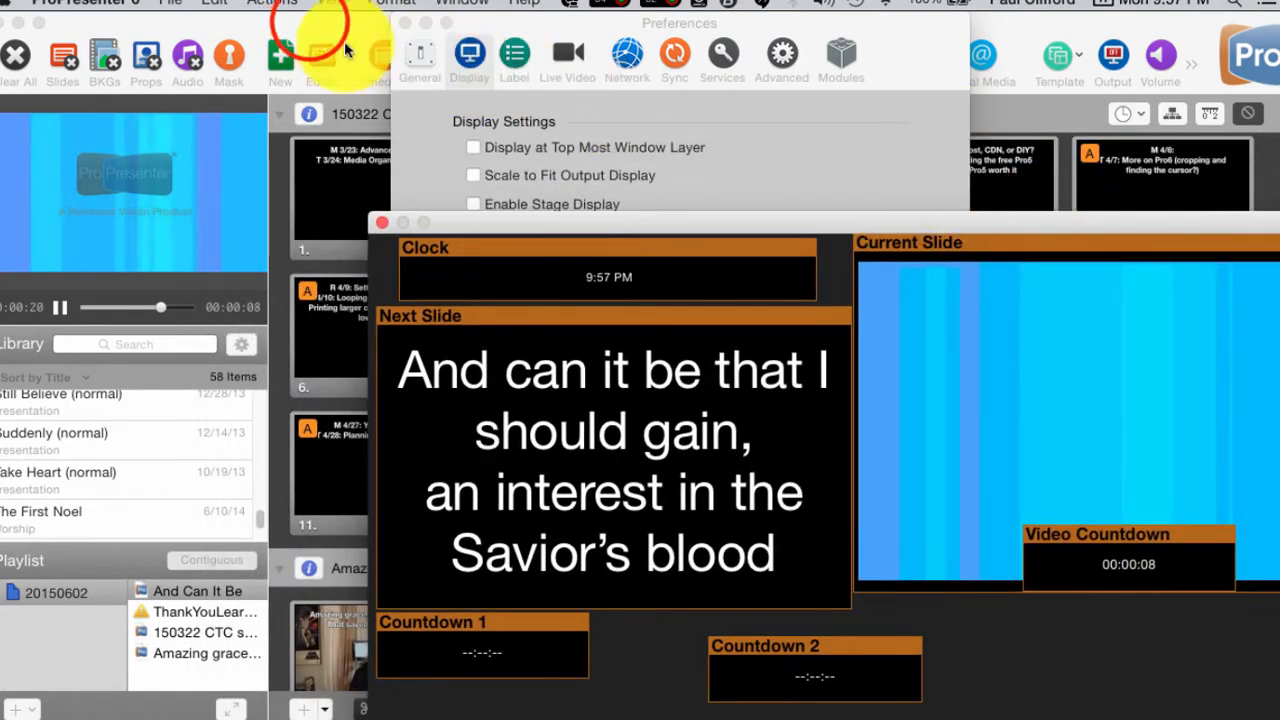
# - Close Preferences and reopen the stage layout's gear settings for review
pyautogui.click(380, 222)
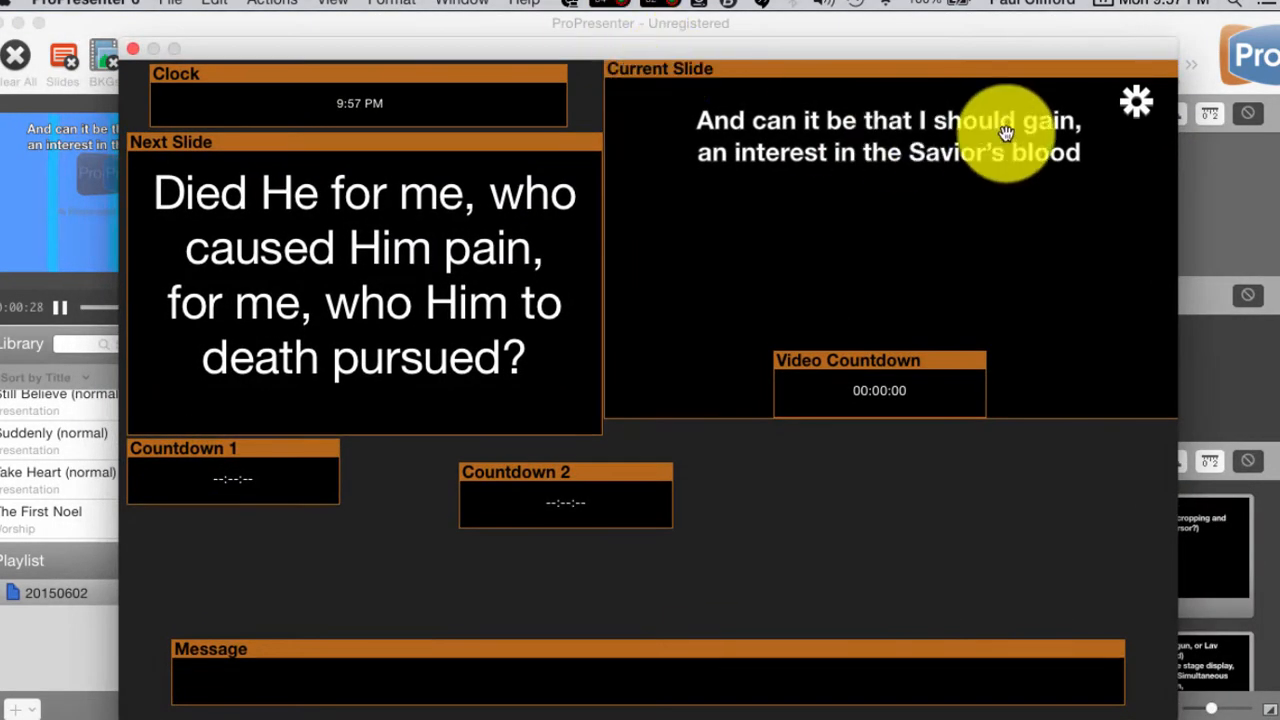
pyautogui.click(1136, 100)
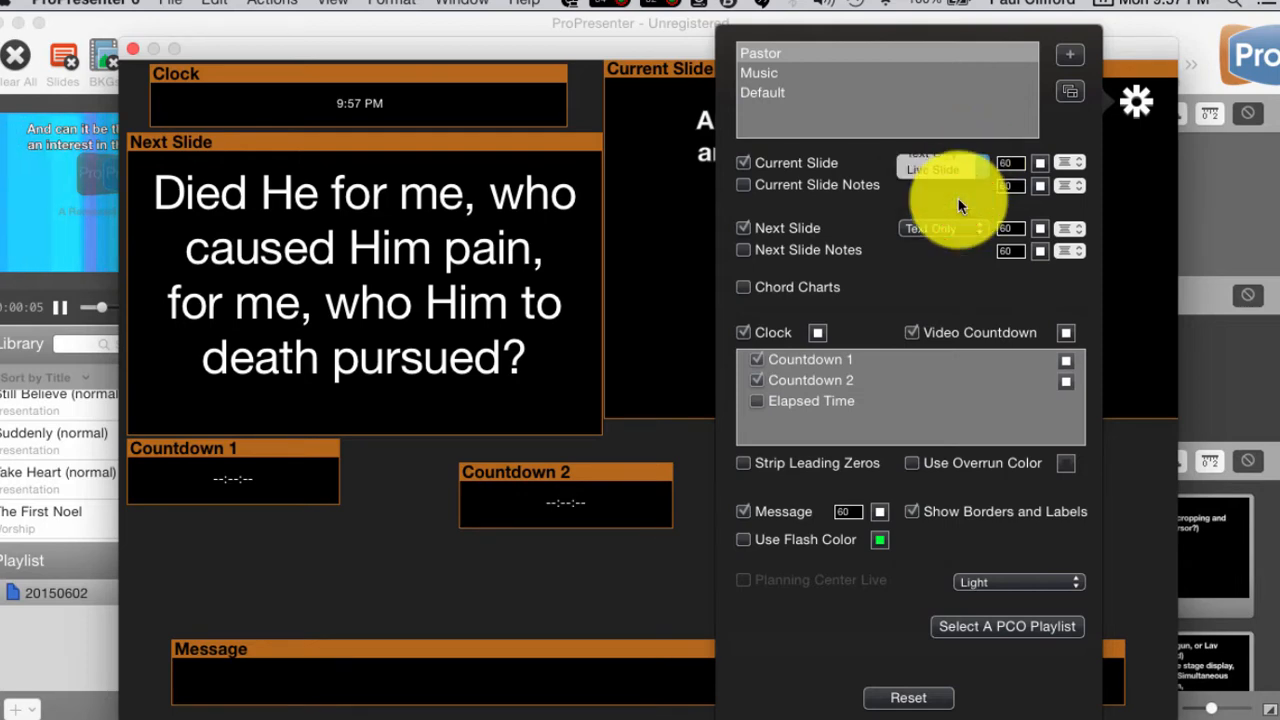
pyautogui.moveTo(950, 30)
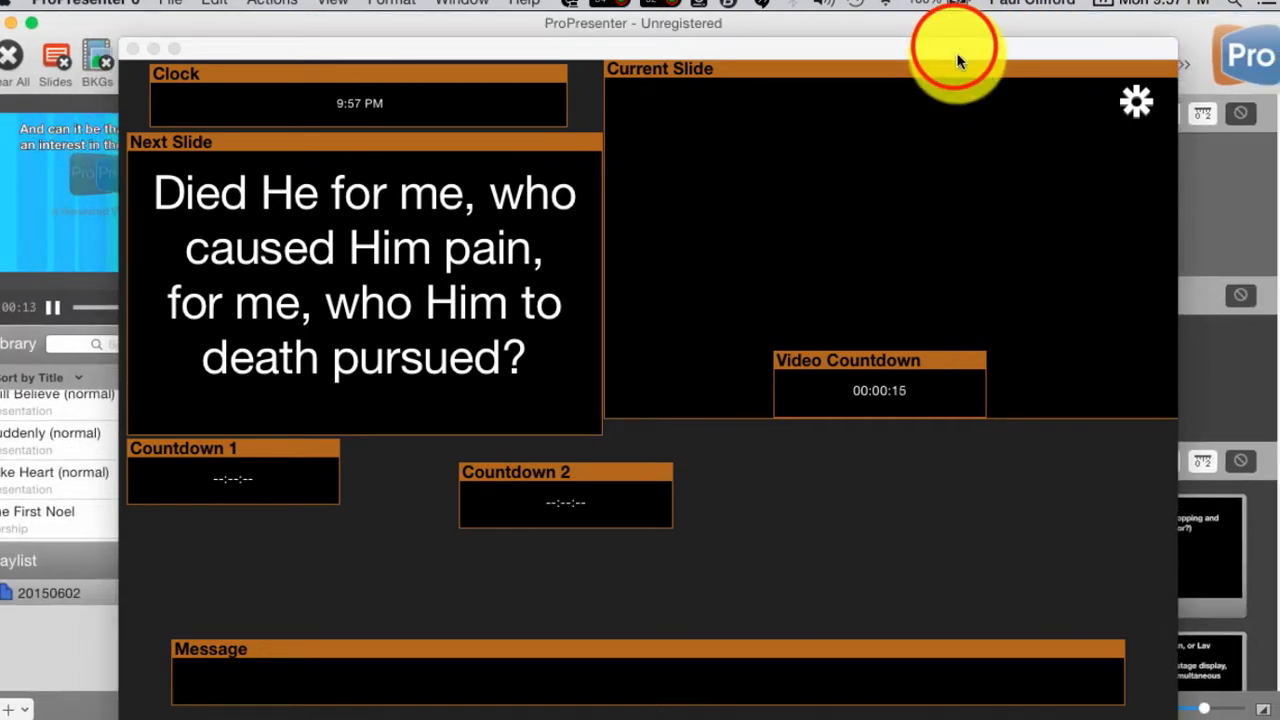
# - Switch the Current Slide area to Text Only, then back to Live Slide
pyautogui.click(1136, 100)
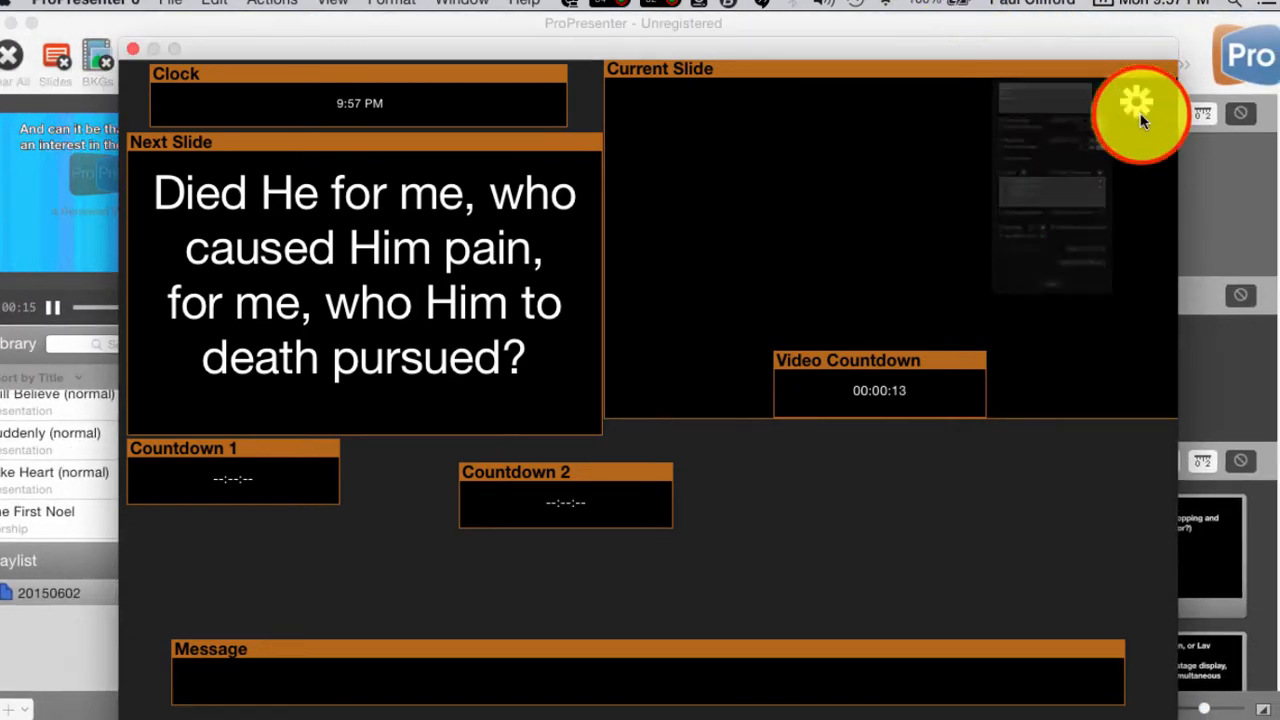
pyautogui.click(1136, 112)
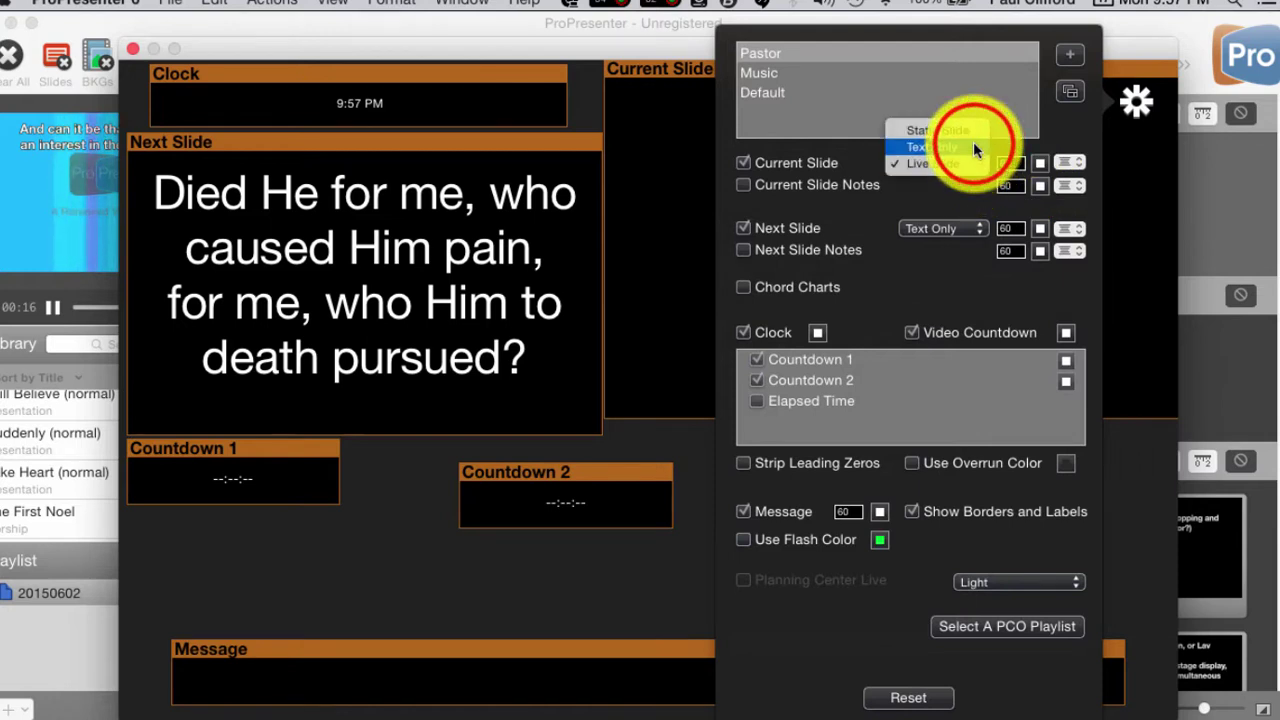
pyautogui.click(920, 148)
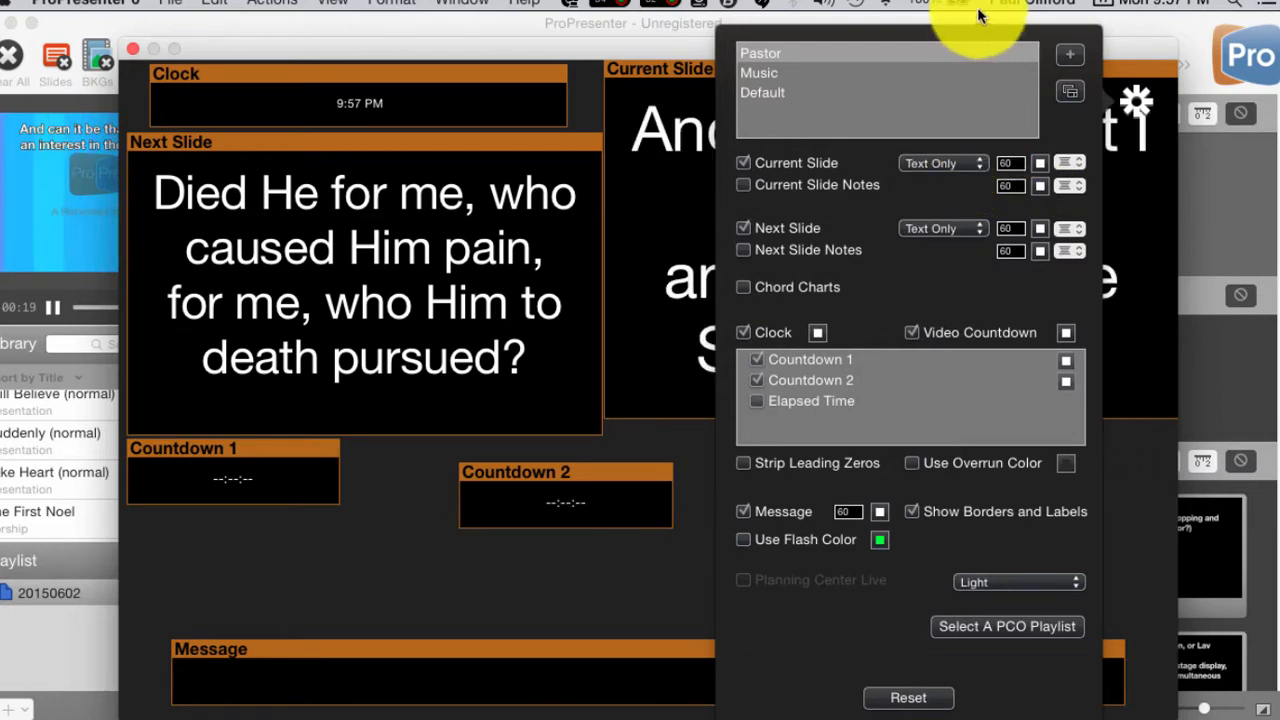
pyautogui.moveTo(916, 62)
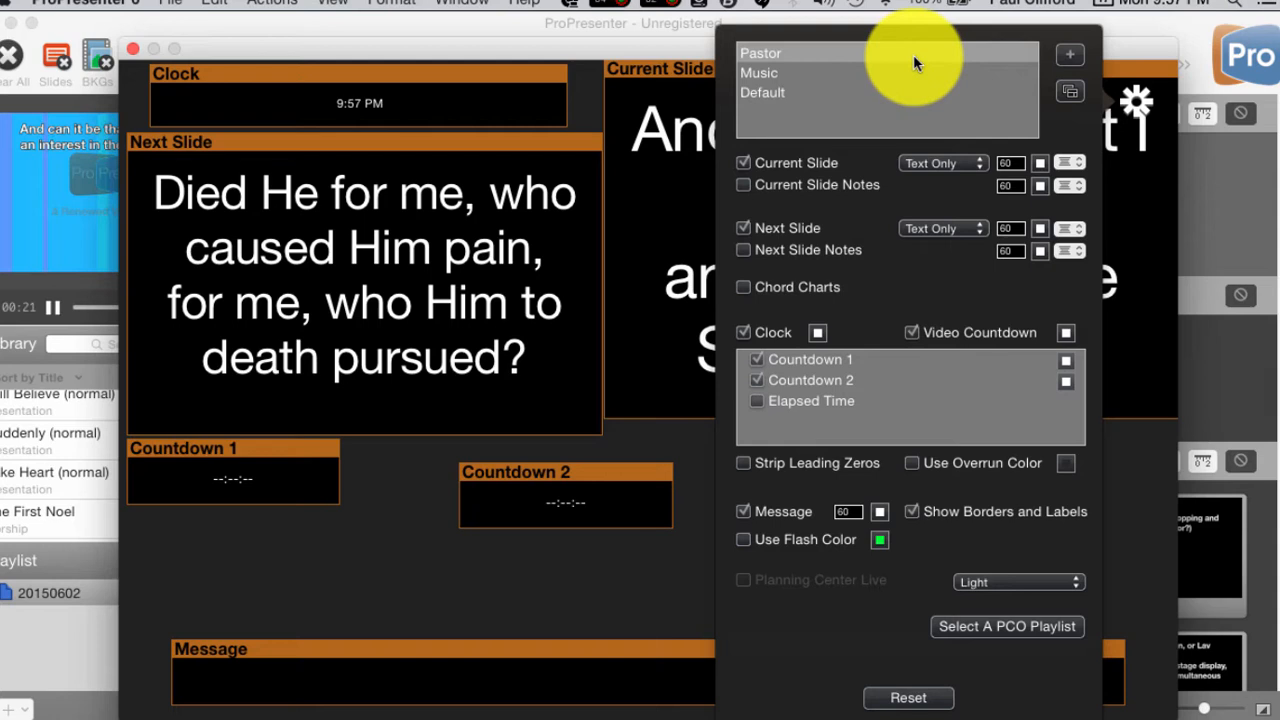
pyautogui.moveTo(676, 138)
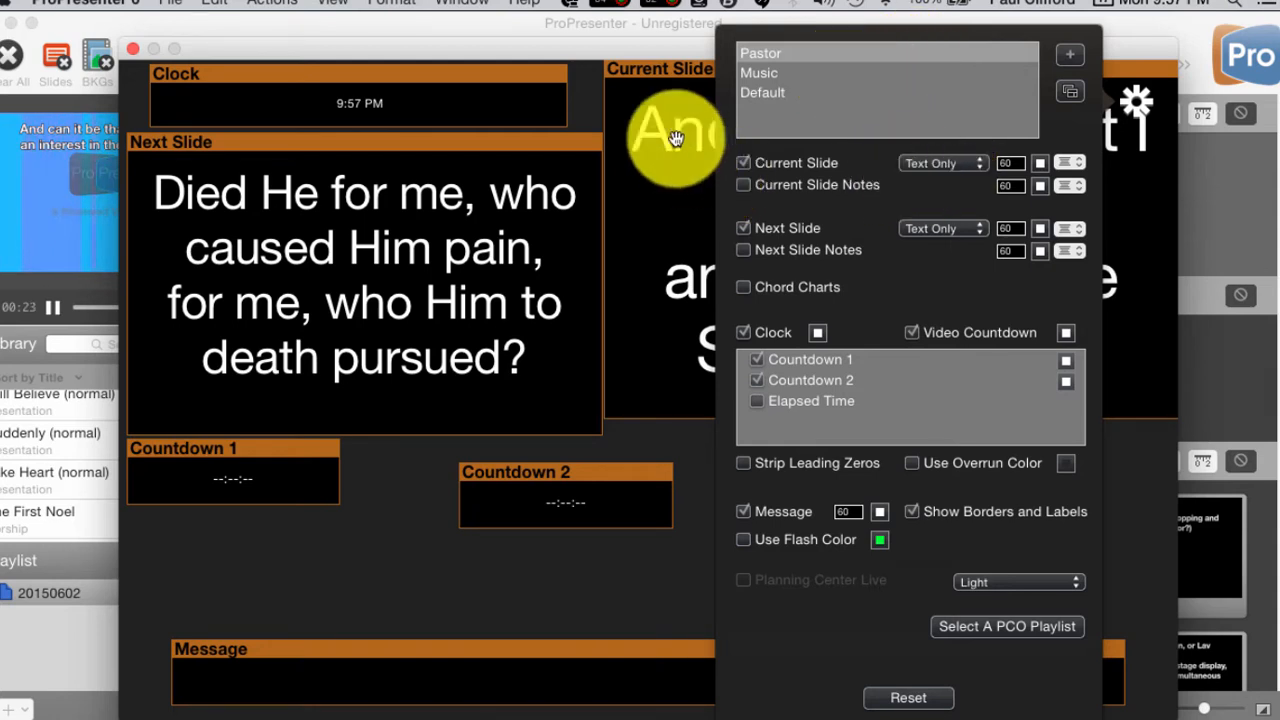
pyautogui.moveTo(640, 272)
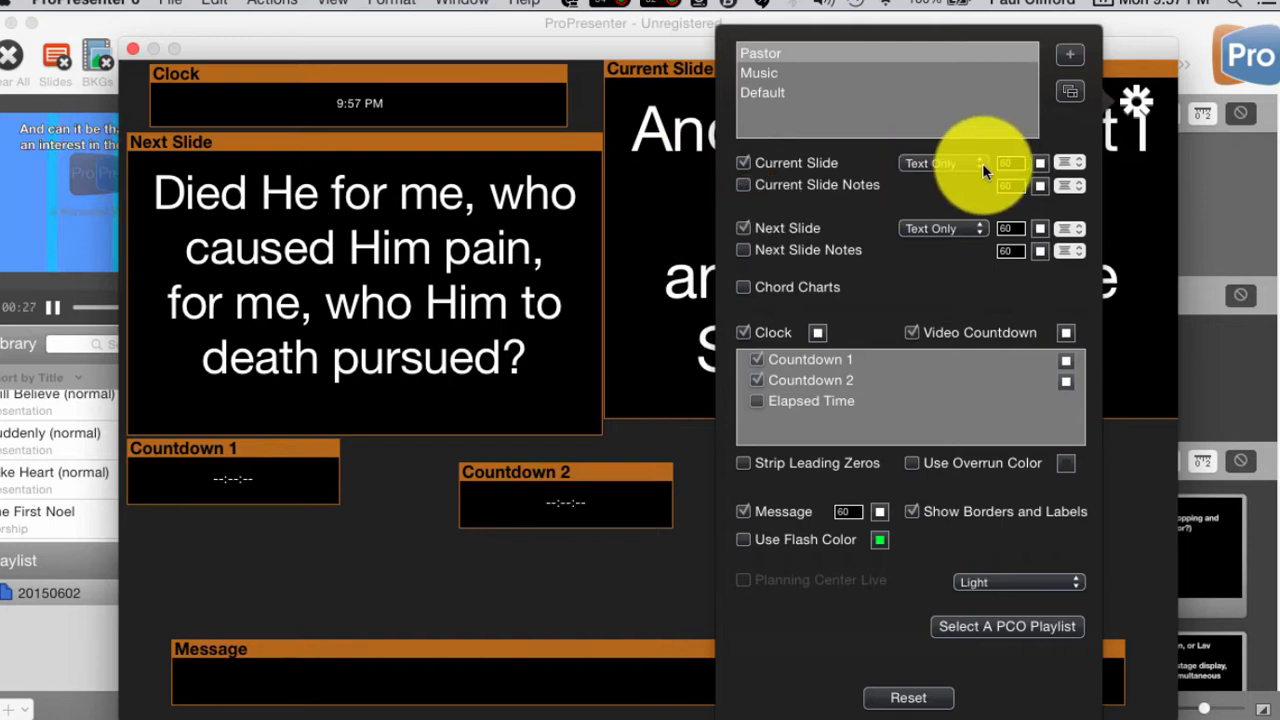
pyautogui.click(940, 164)
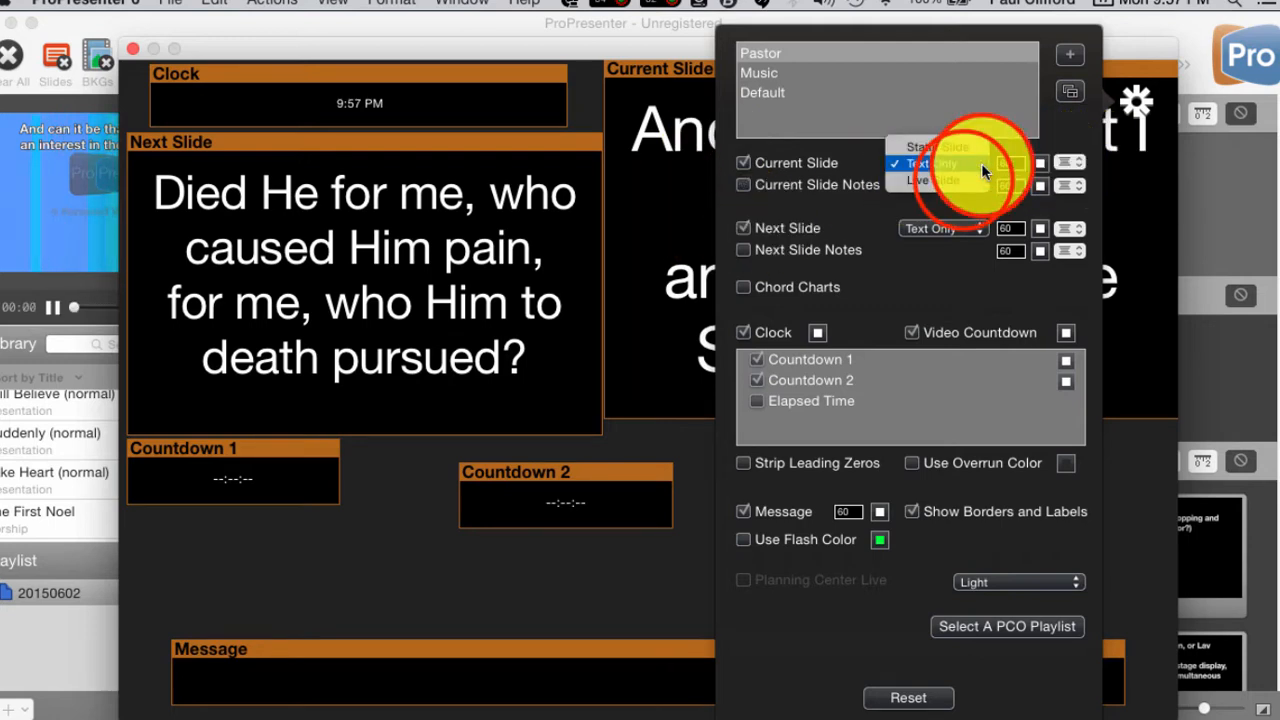
pyautogui.click(916, 180)
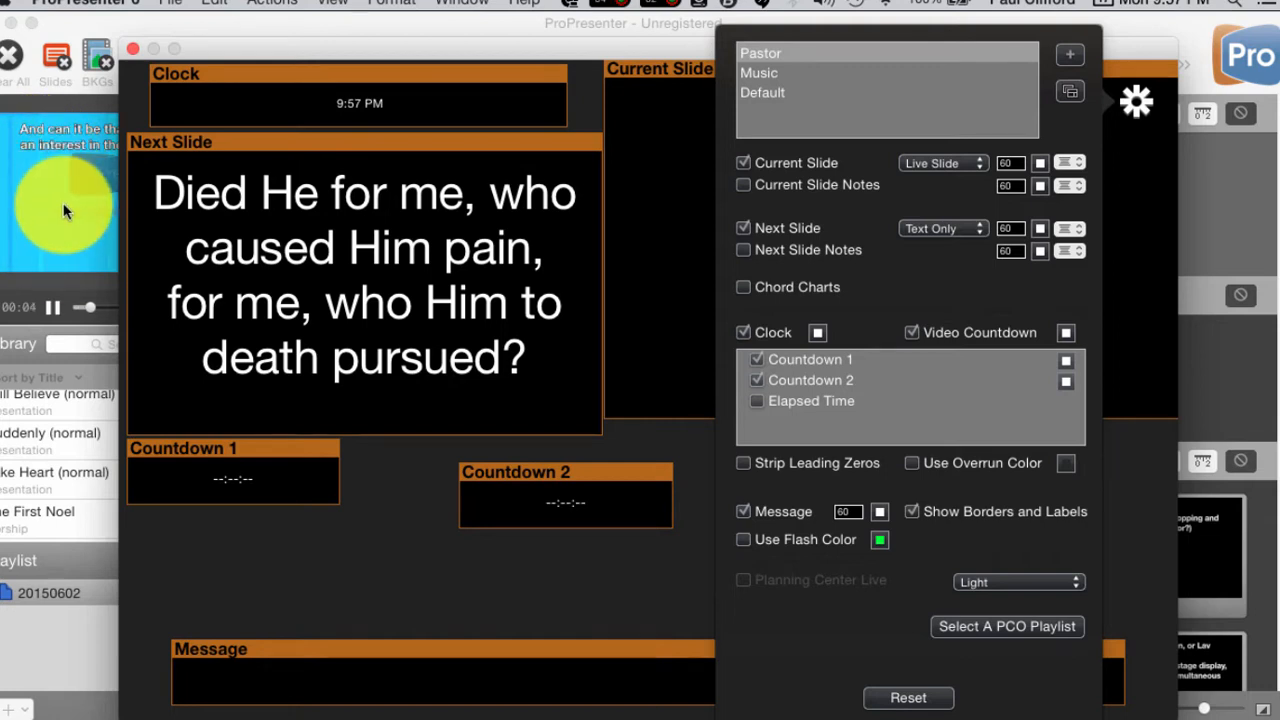
pyautogui.moveTo(658, 180)
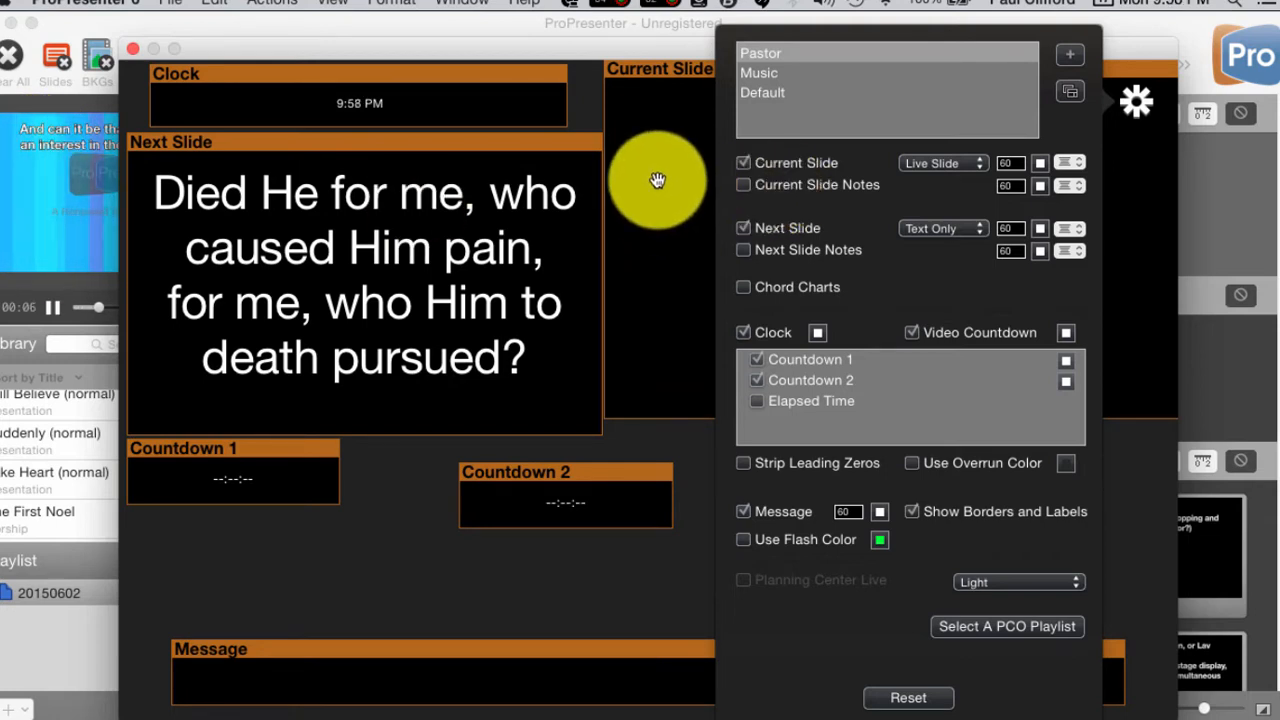
pyautogui.moveTo(768, 256)
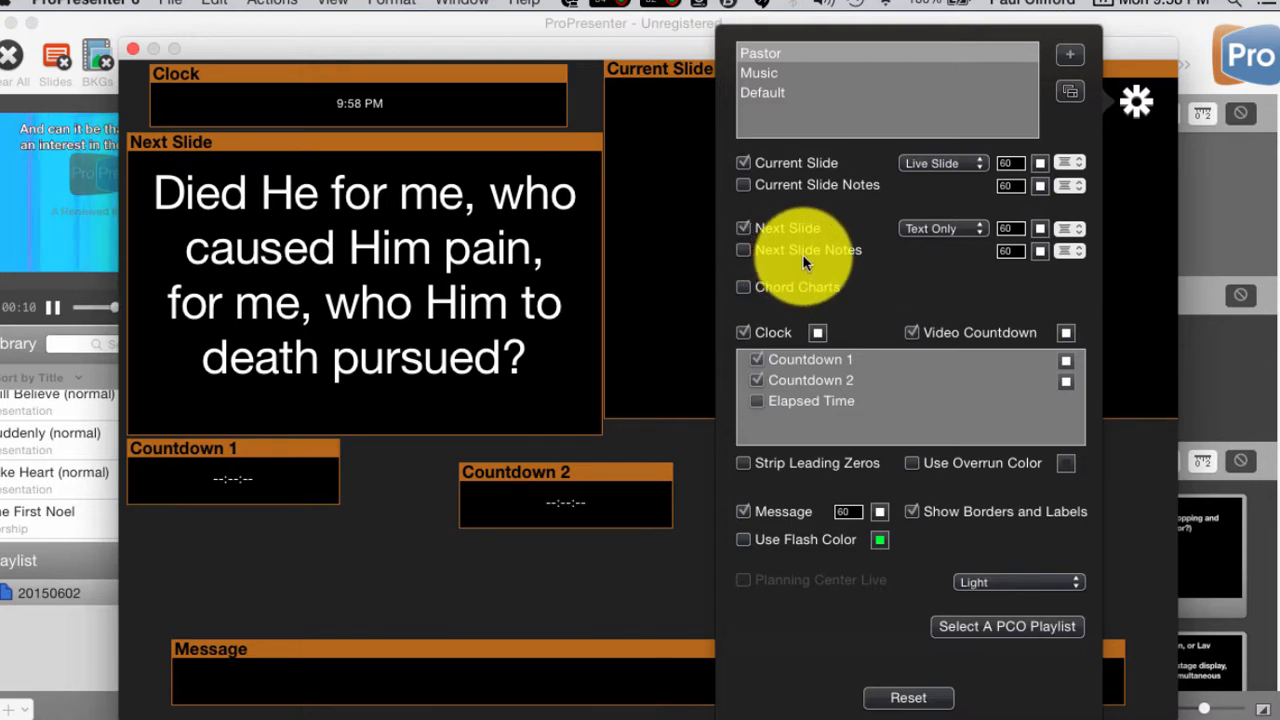
pyautogui.click(940, 162)
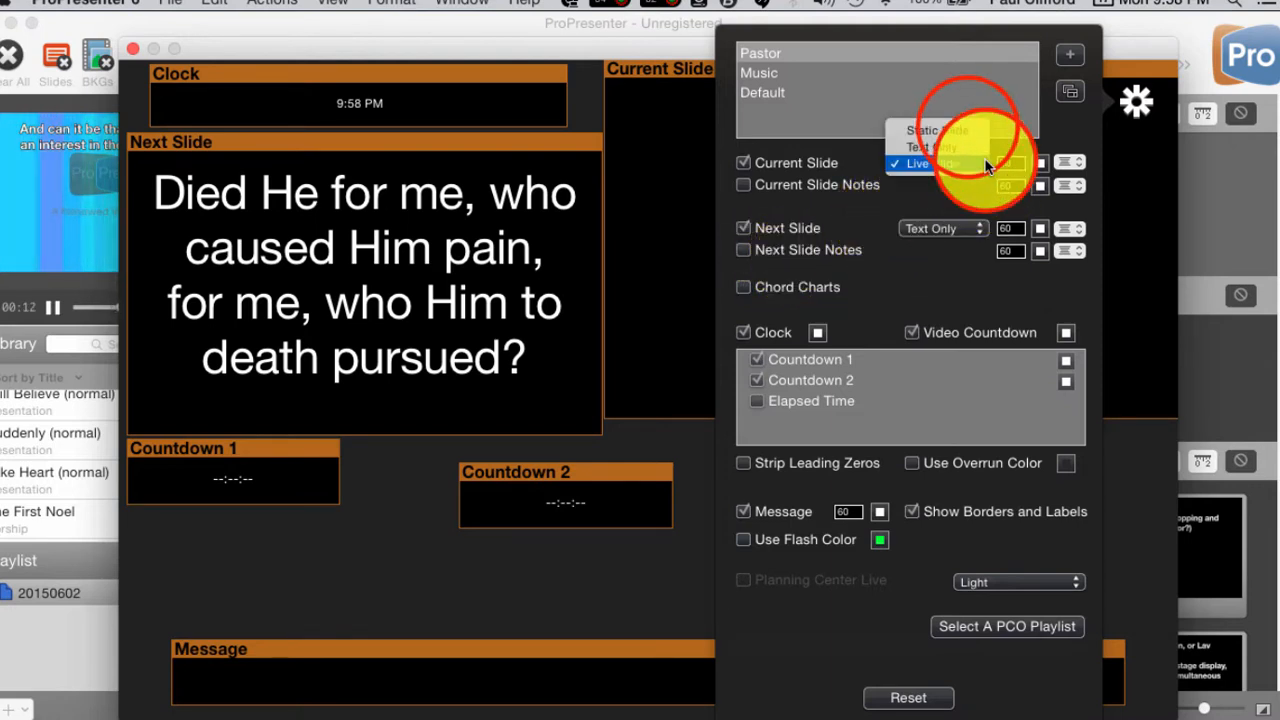
pyautogui.click(936, 130)
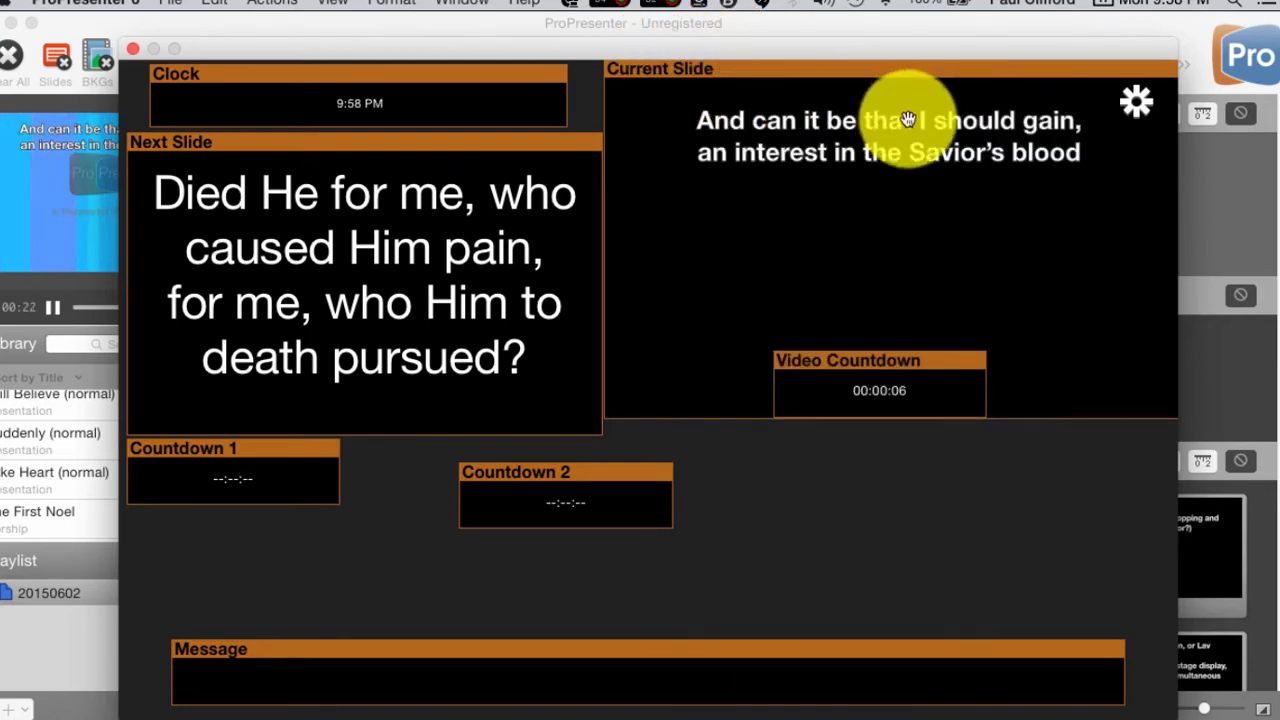
pyautogui.moveTo(958, 190)
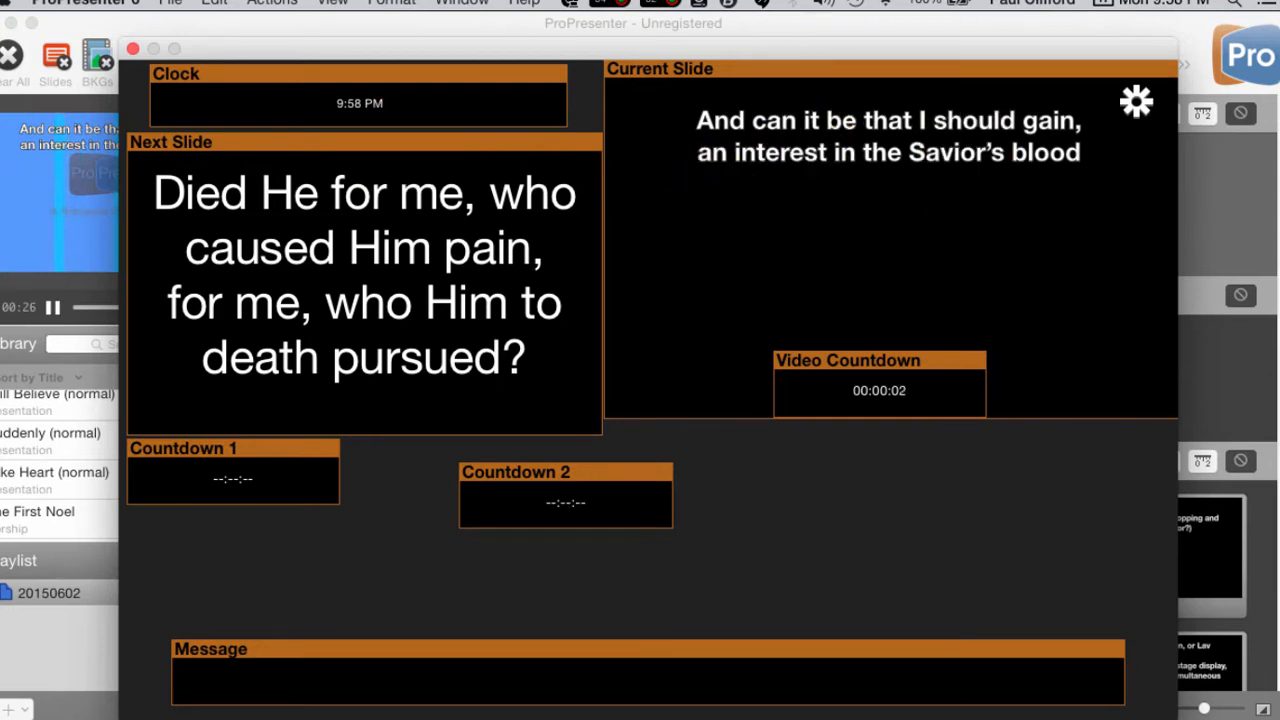
pyautogui.moveTo(888, 140)
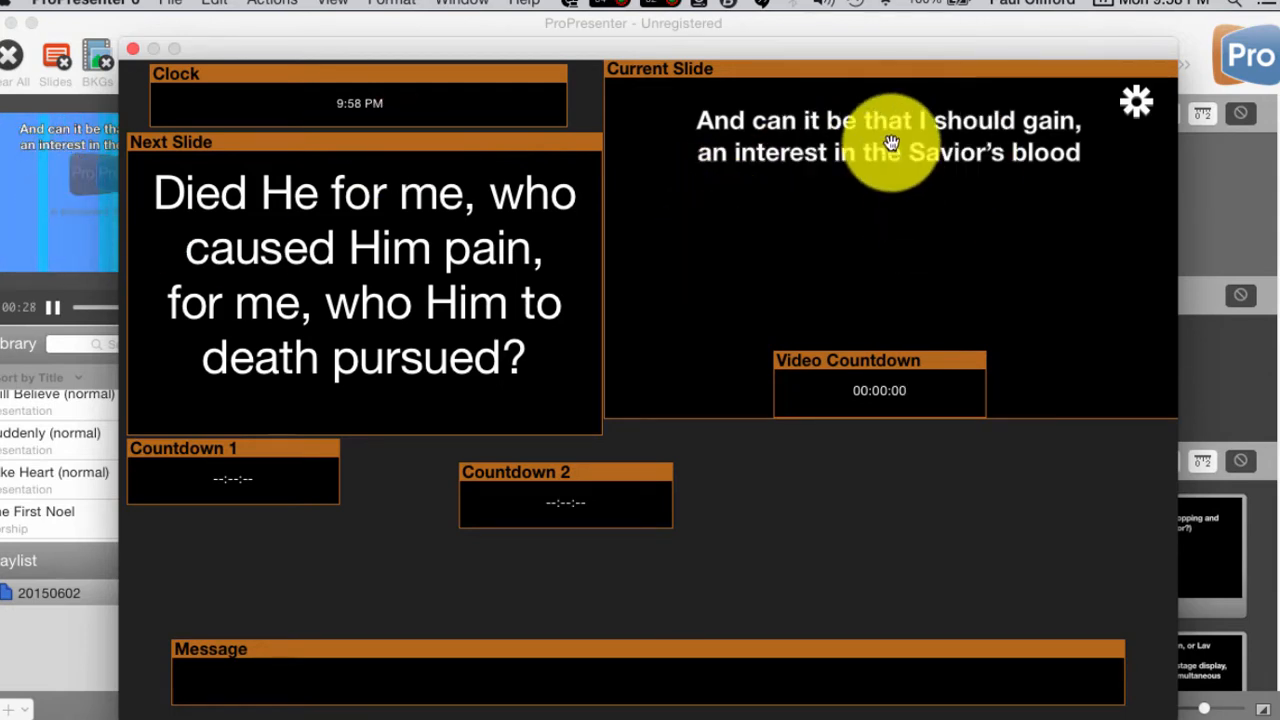
pyautogui.moveTo(910, 180)
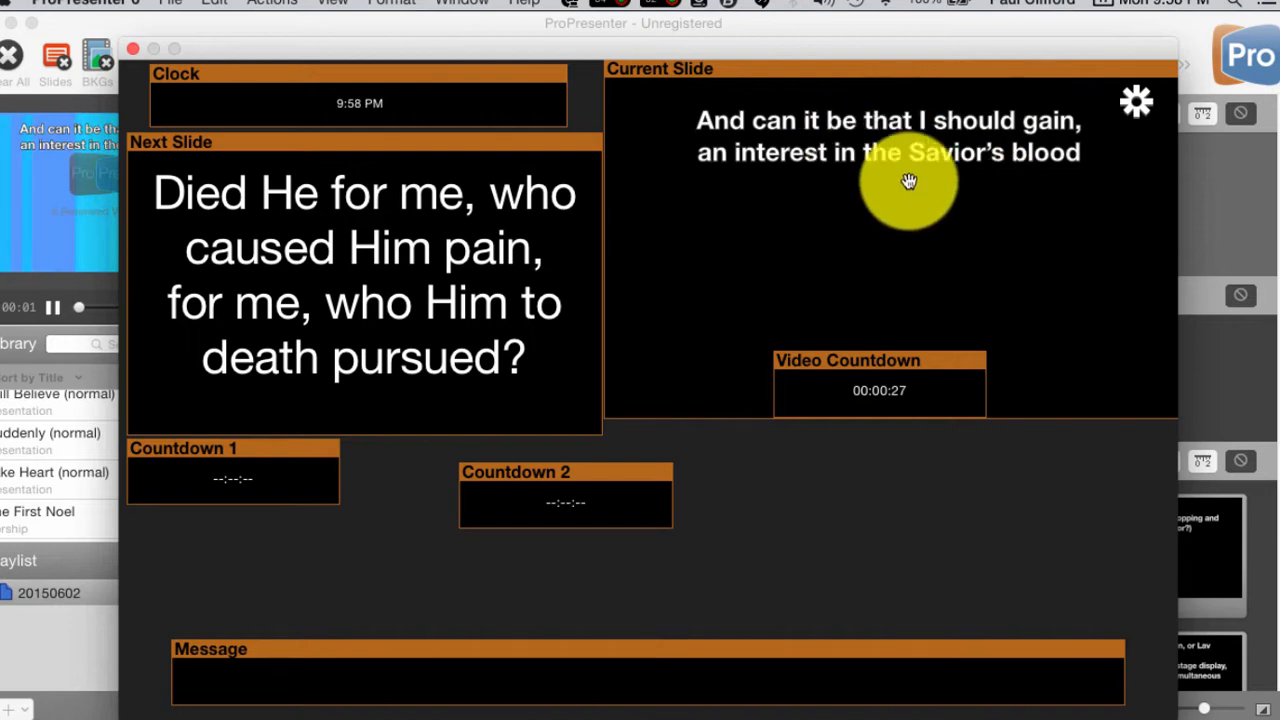
pyautogui.moveTo(696, 350)
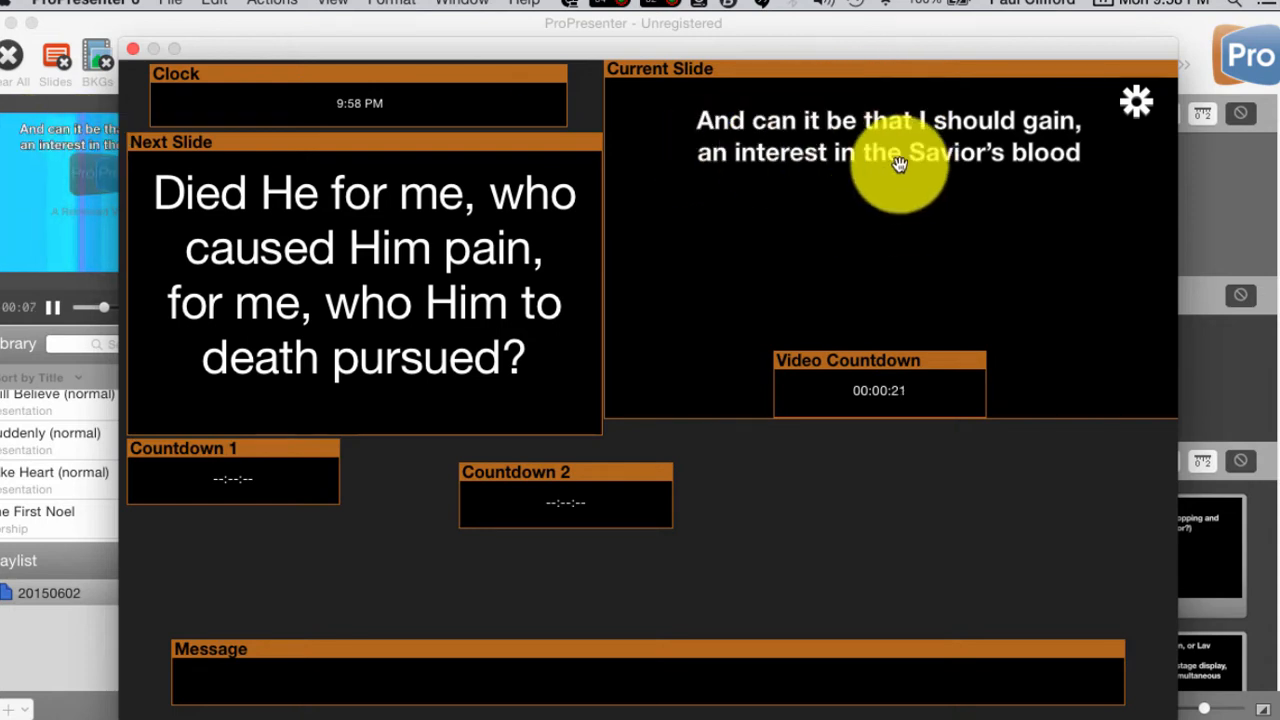
pyautogui.moveTo(962, 296)
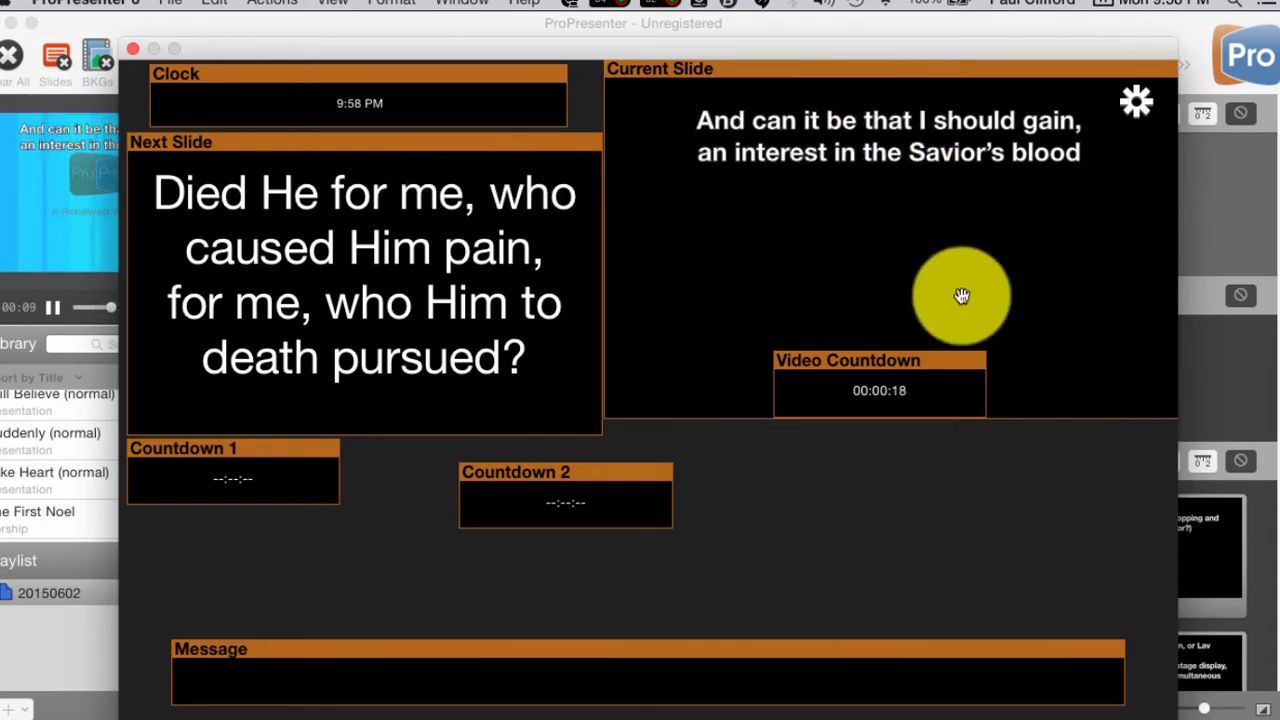
pyautogui.moveTo(336, 210)
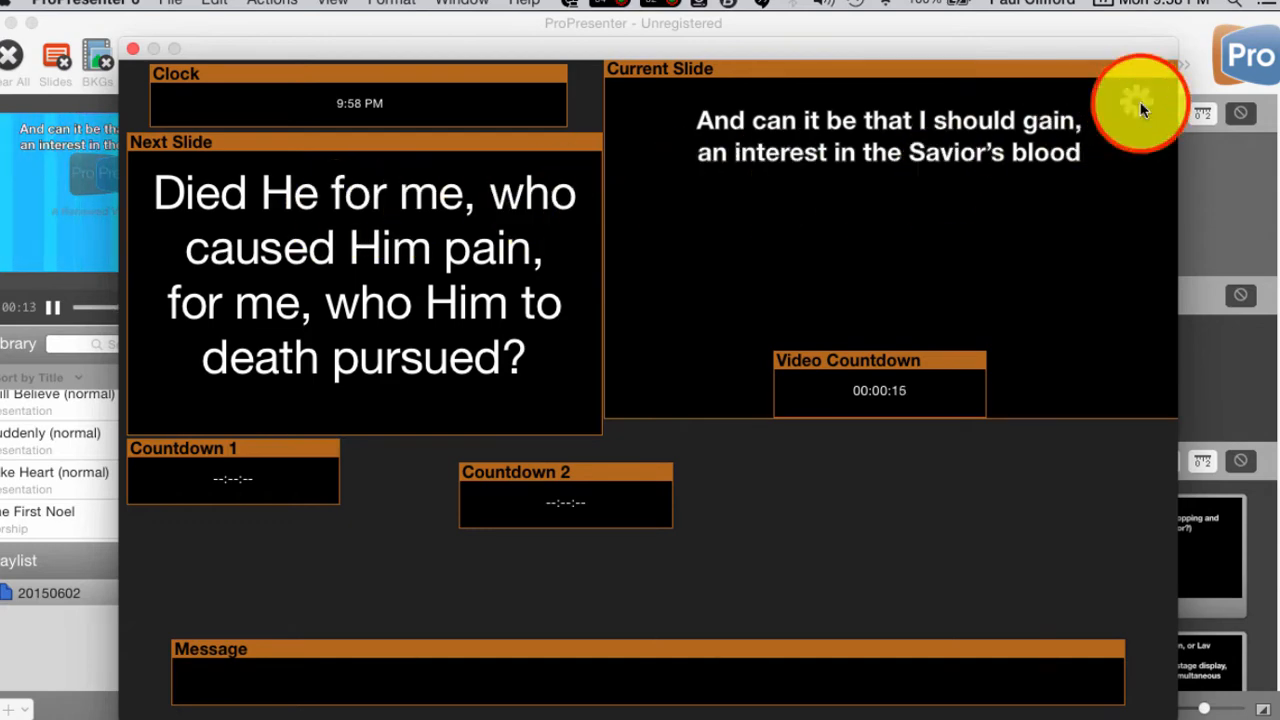
# - Reopen the layout settings and set the Current Slide area to Live Slide again
pyautogui.click(1136, 102)
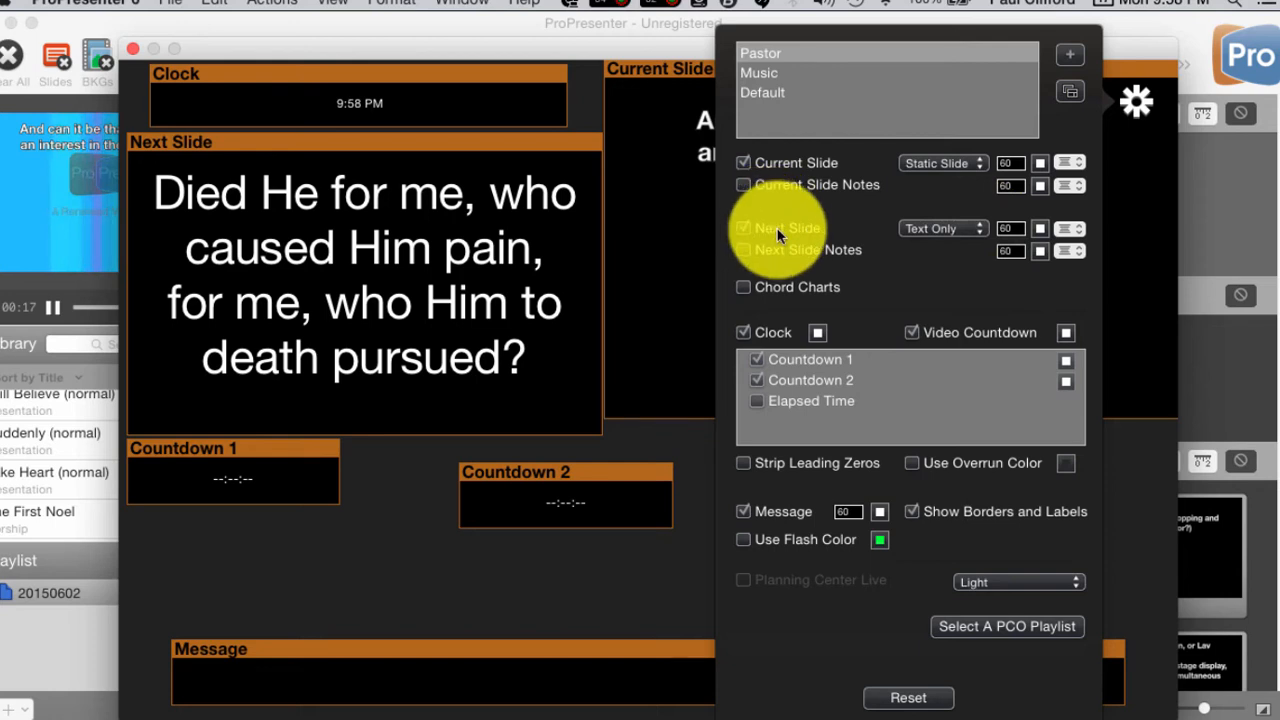
pyautogui.click(744, 228)
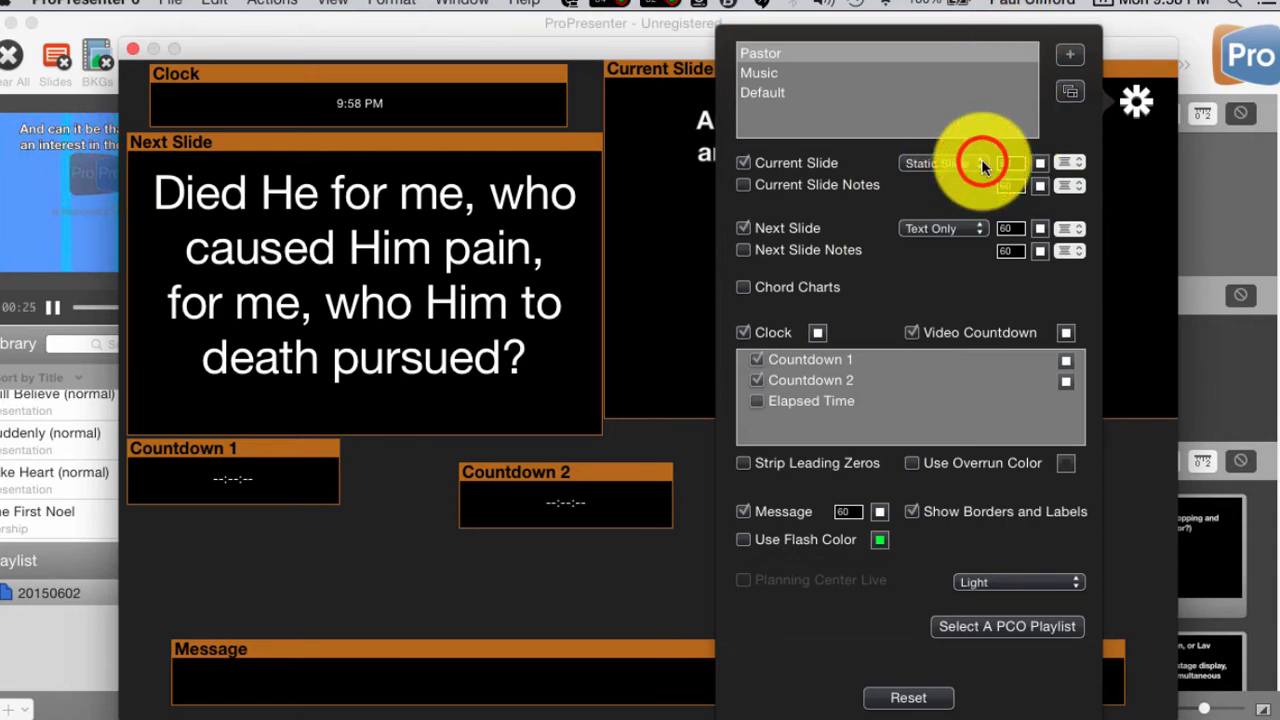
pyautogui.click(940, 162)
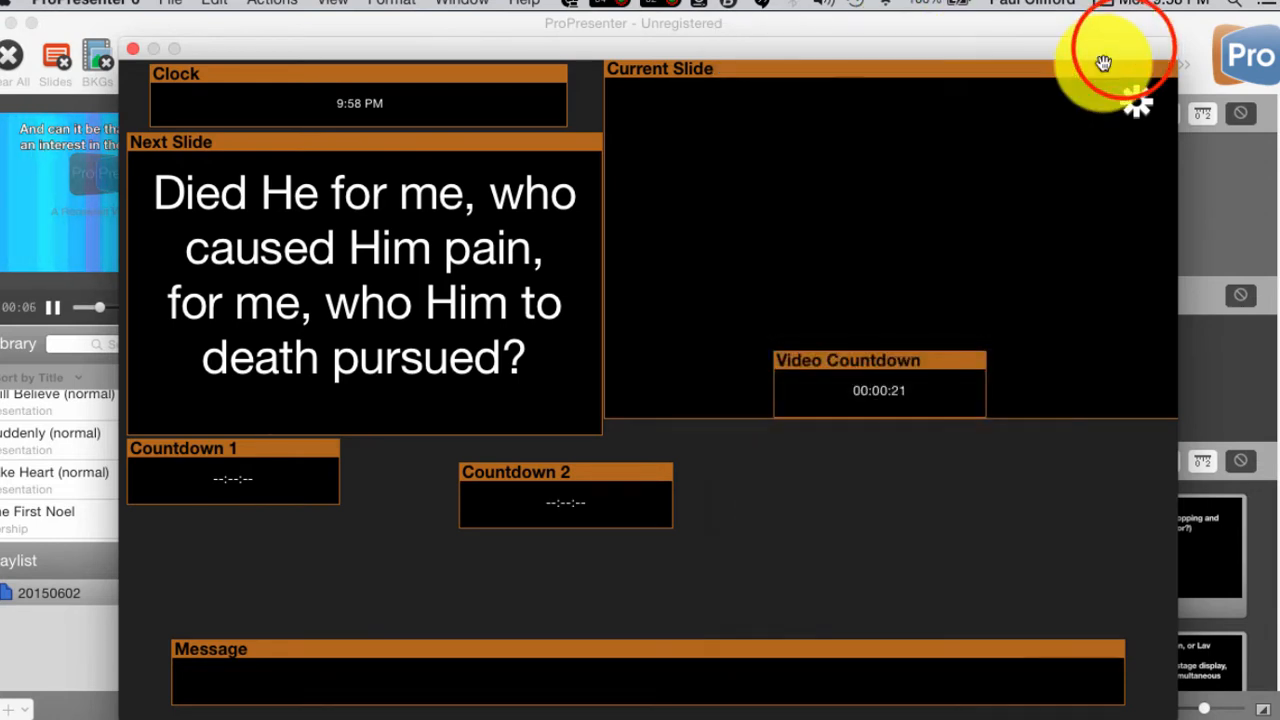
pyautogui.moveTo(474, 390)
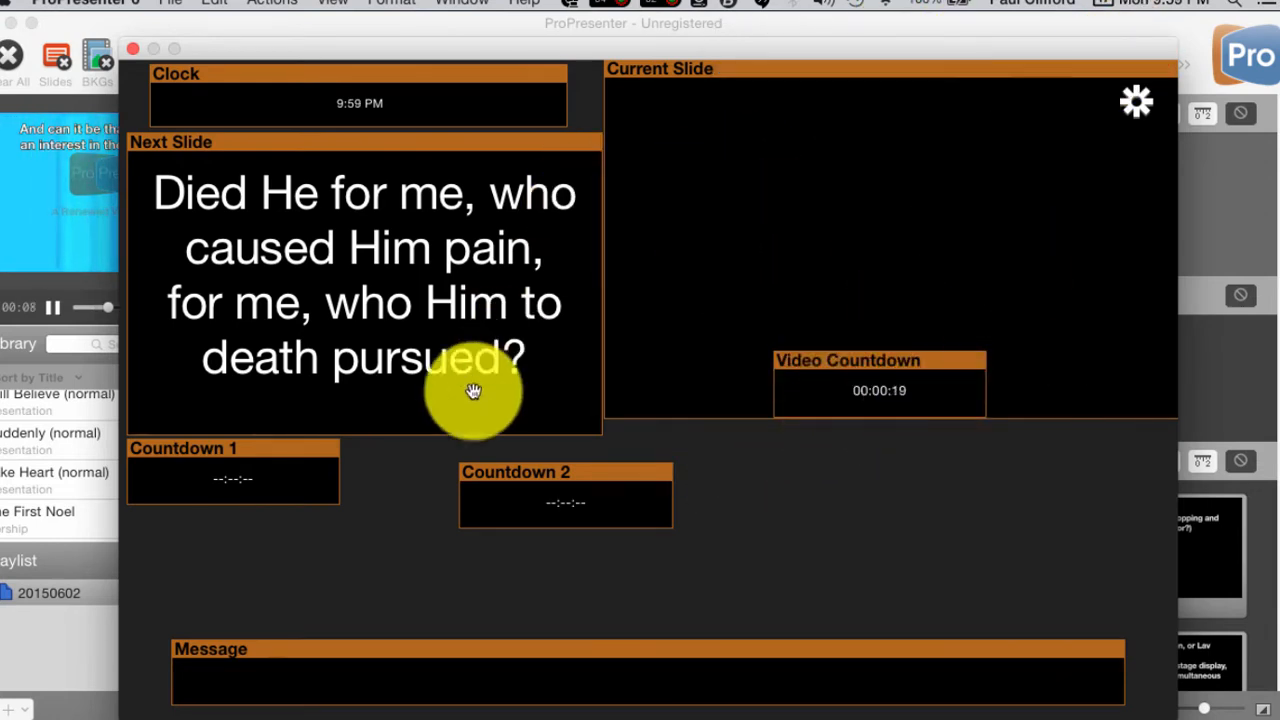
pyautogui.moveTo(720, 304)
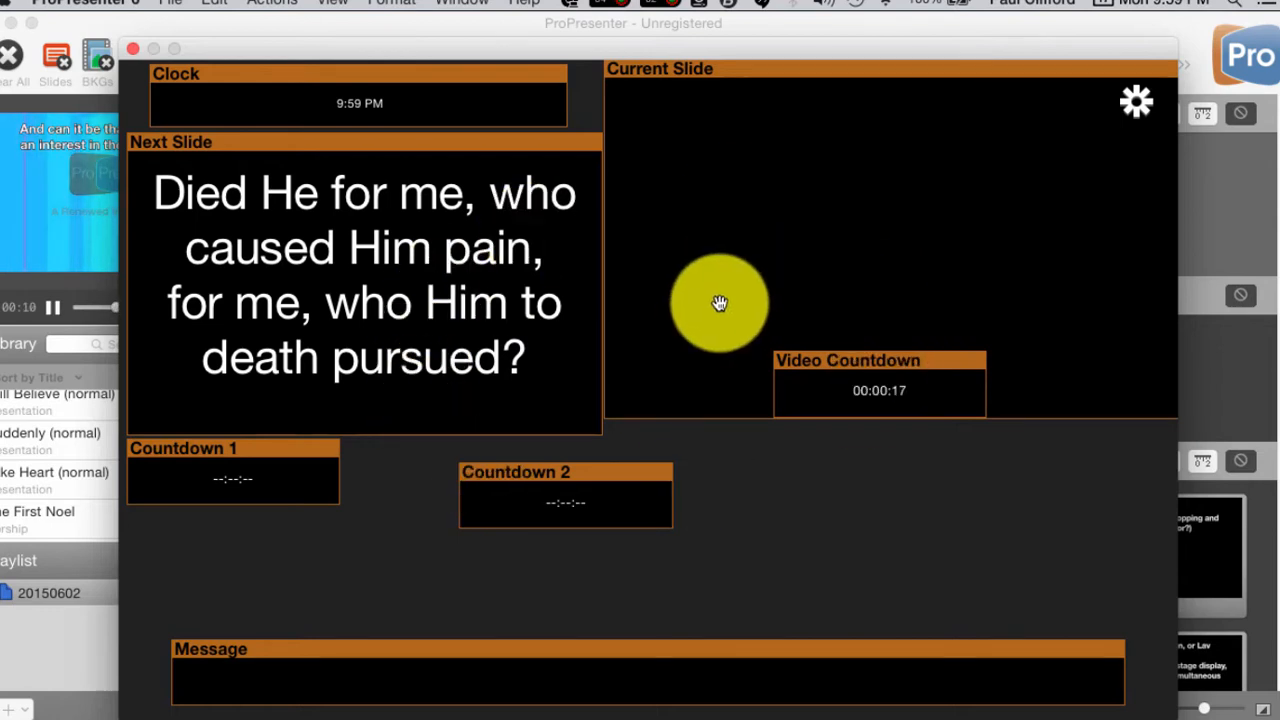
pyautogui.moveTo(448, 238)
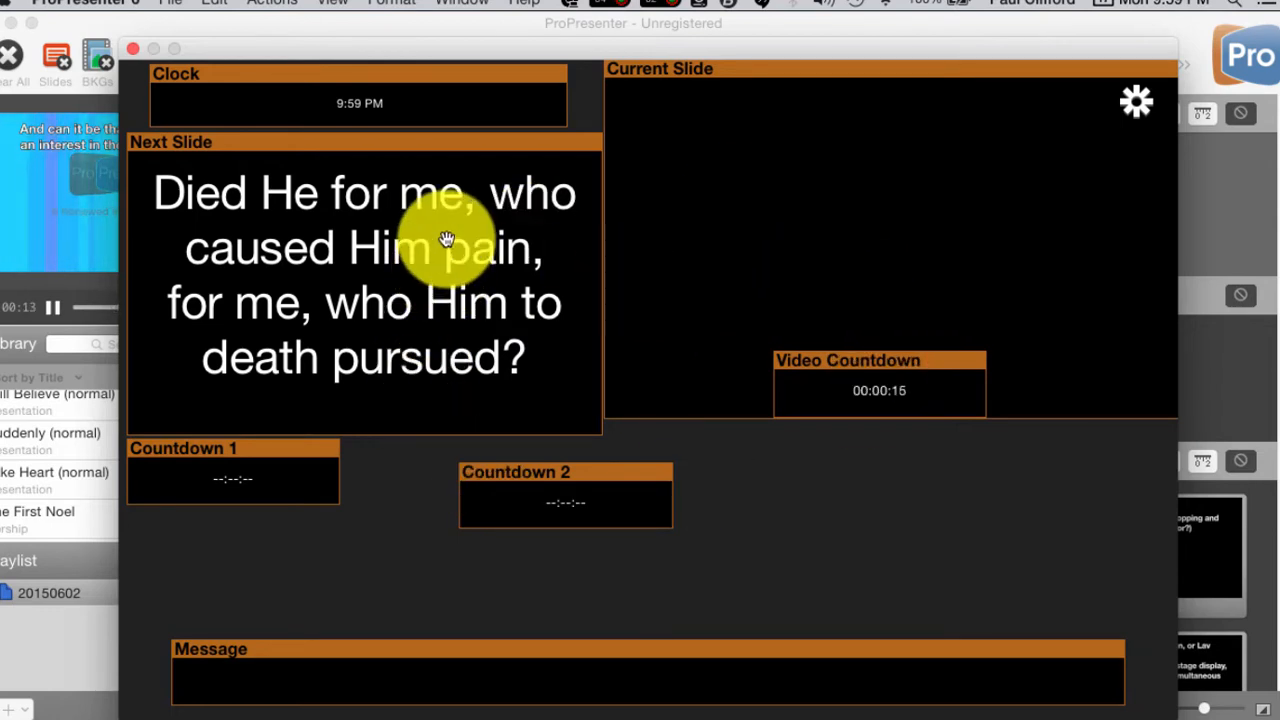
pyautogui.moveTo(1078, 270)
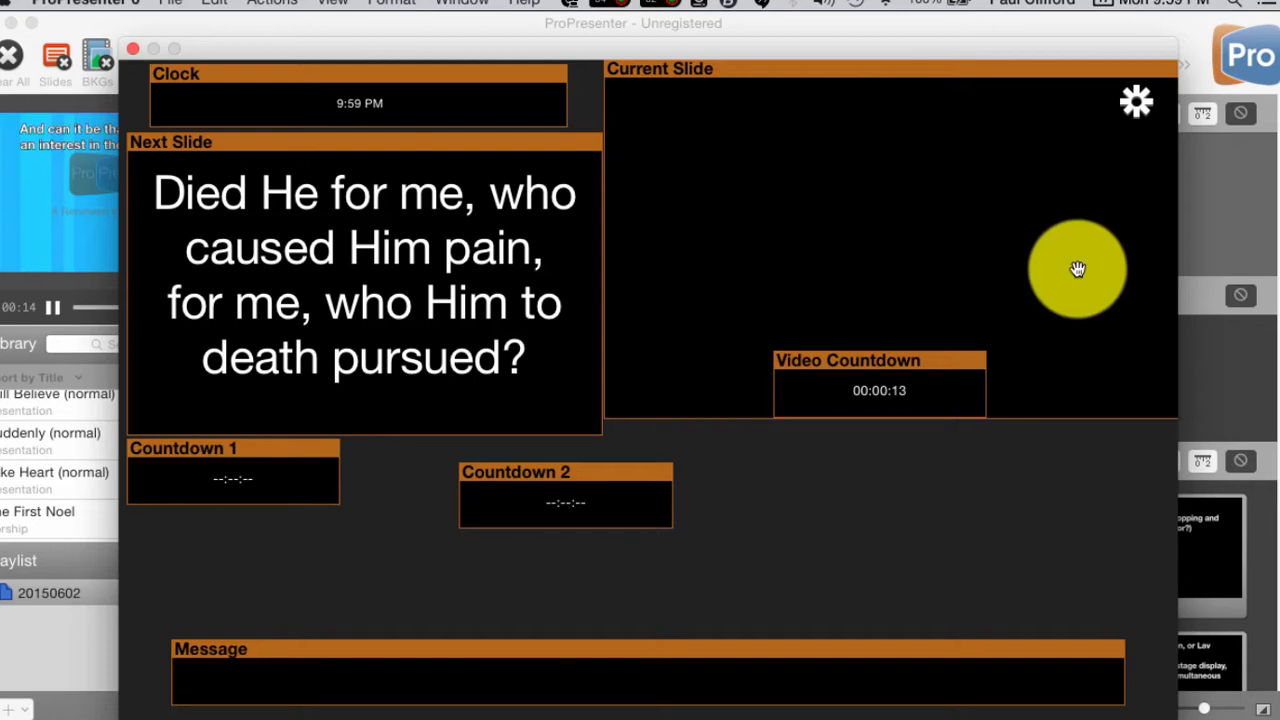
pyautogui.click(1136, 100)
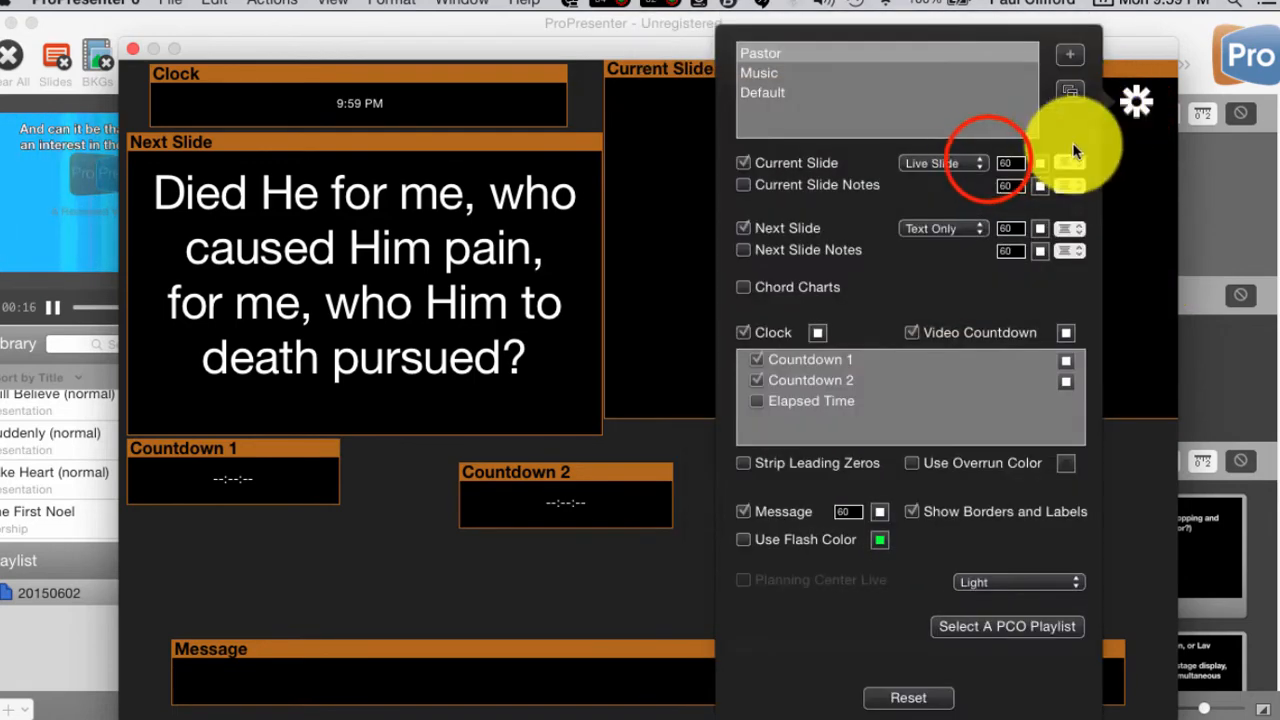
pyautogui.click(944, 162)
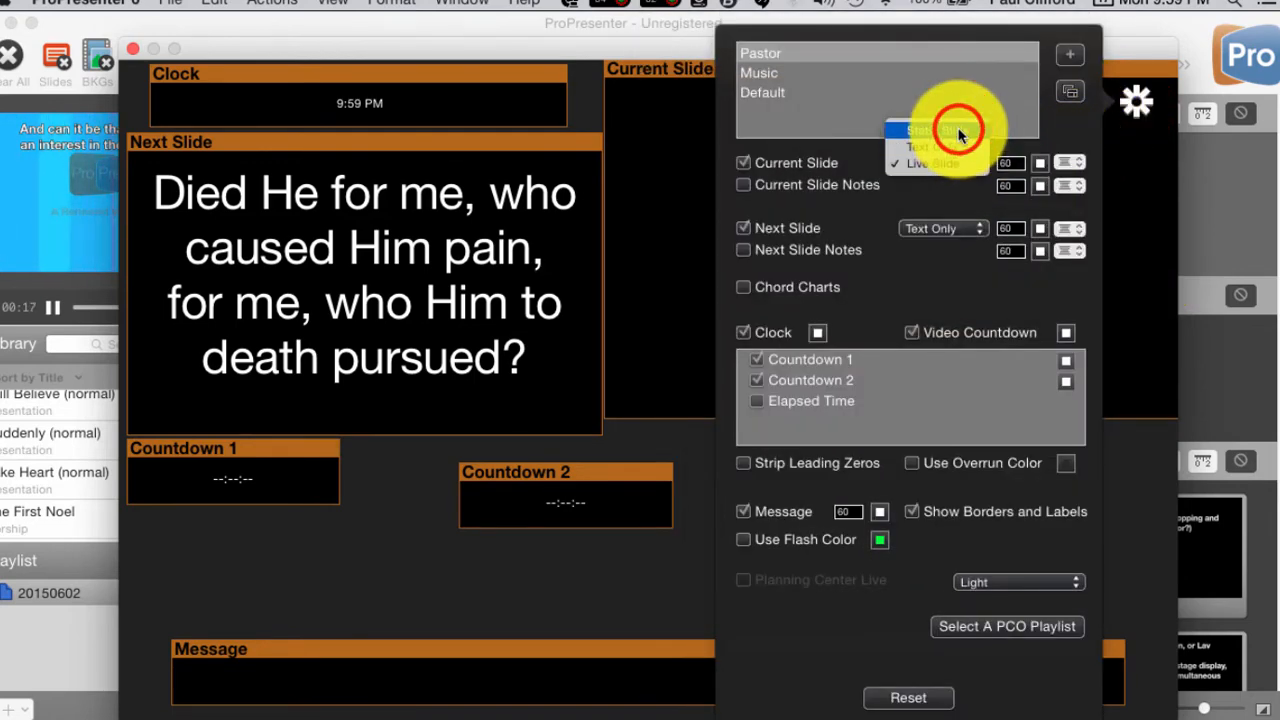
pyautogui.click(936, 130)
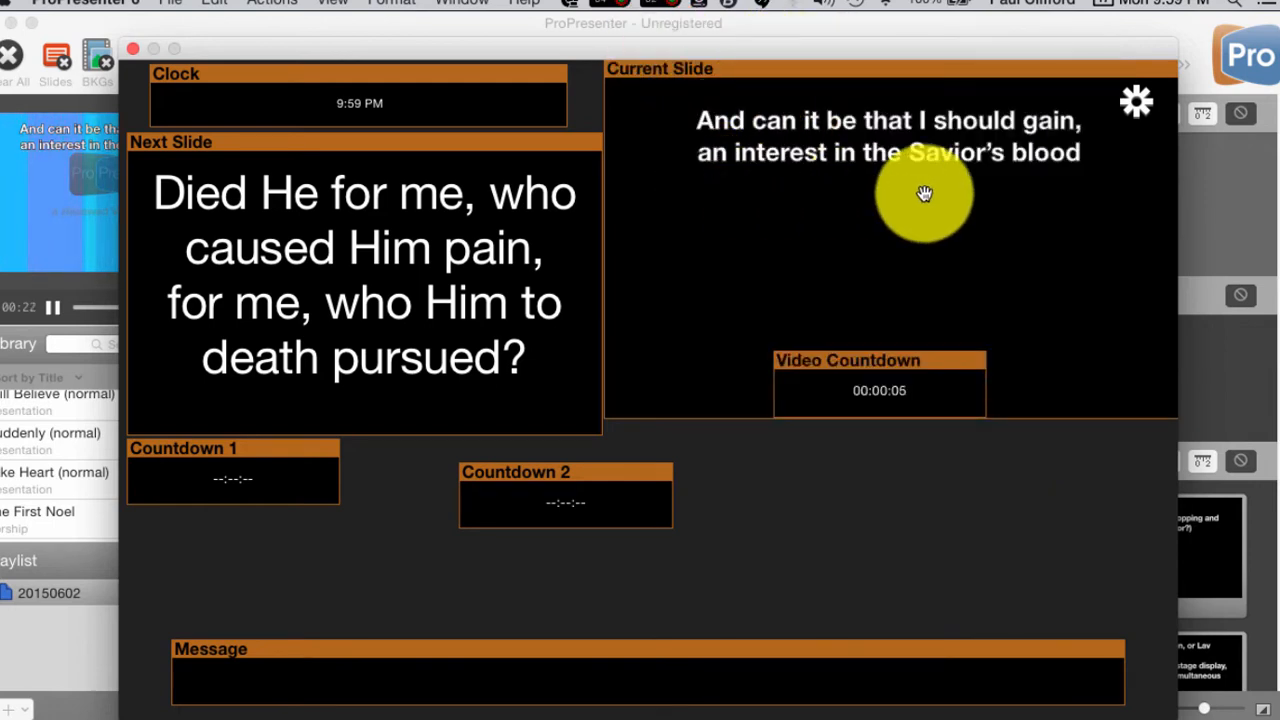
pyautogui.moveTo(824, 168)
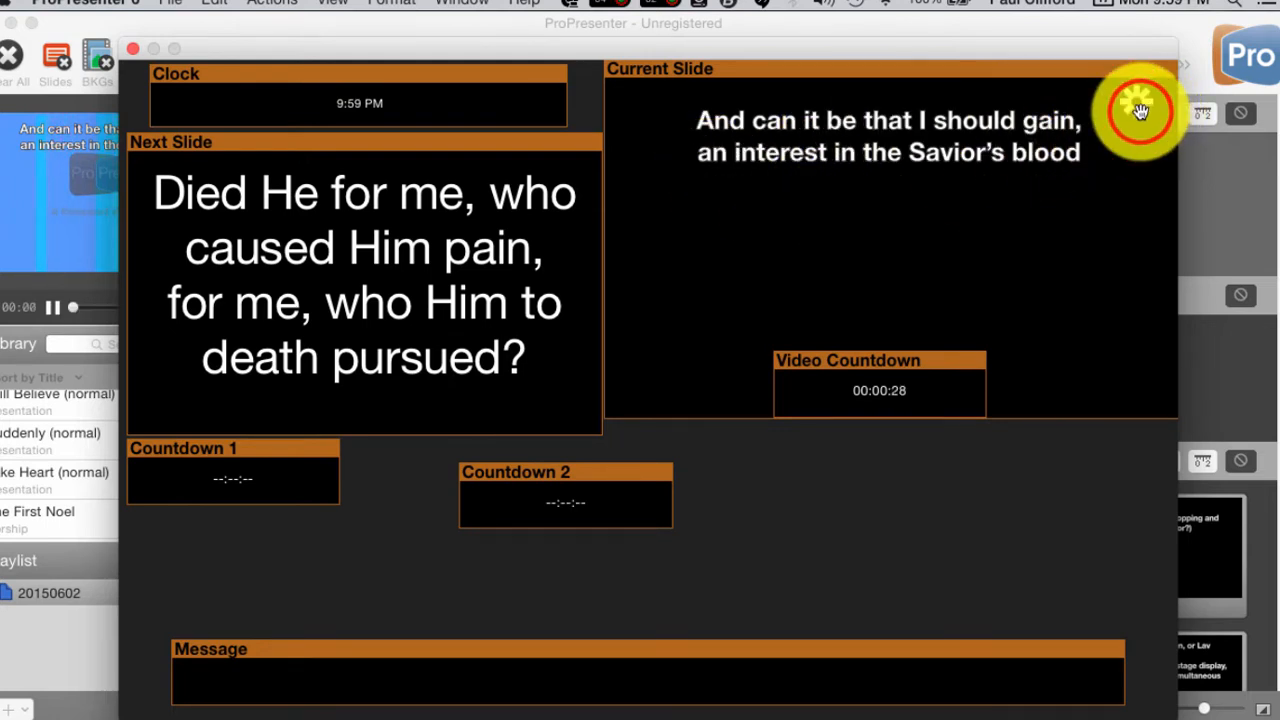
# - Set the Current Slide area back to Text Only in the layout settings
pyautogui.click(1136, 100)
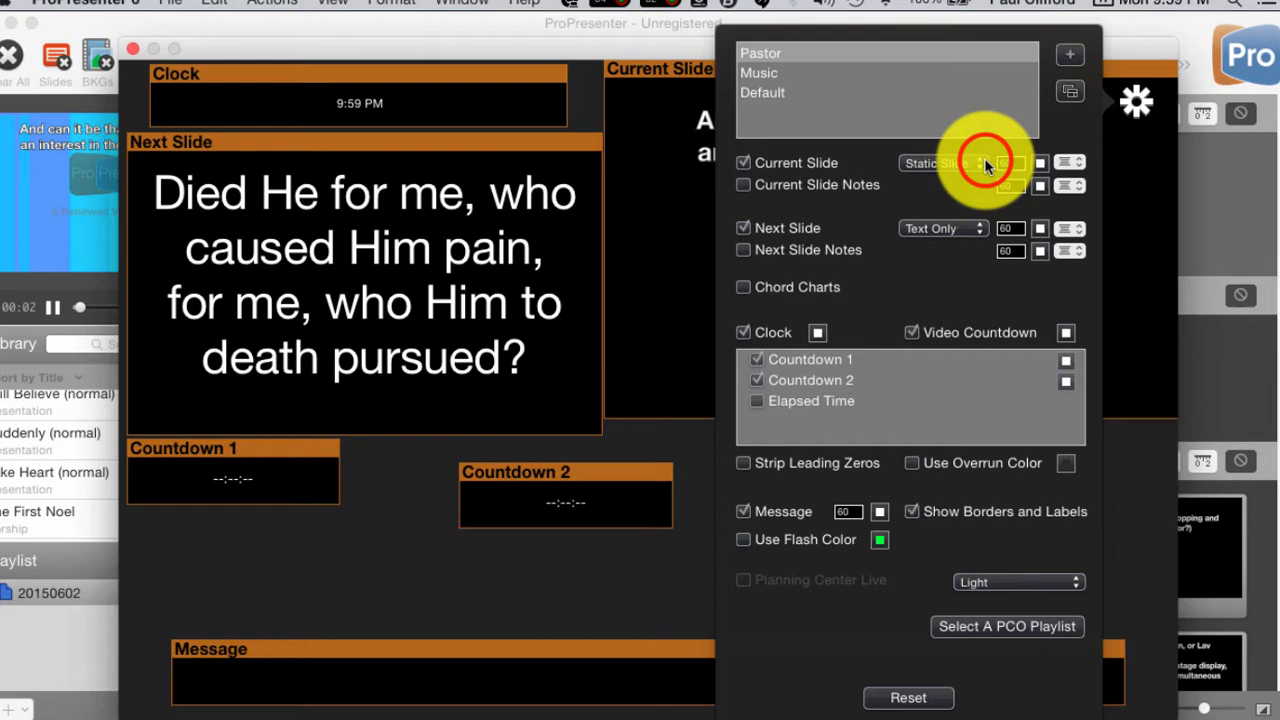
pyautogui.click(940, 164)
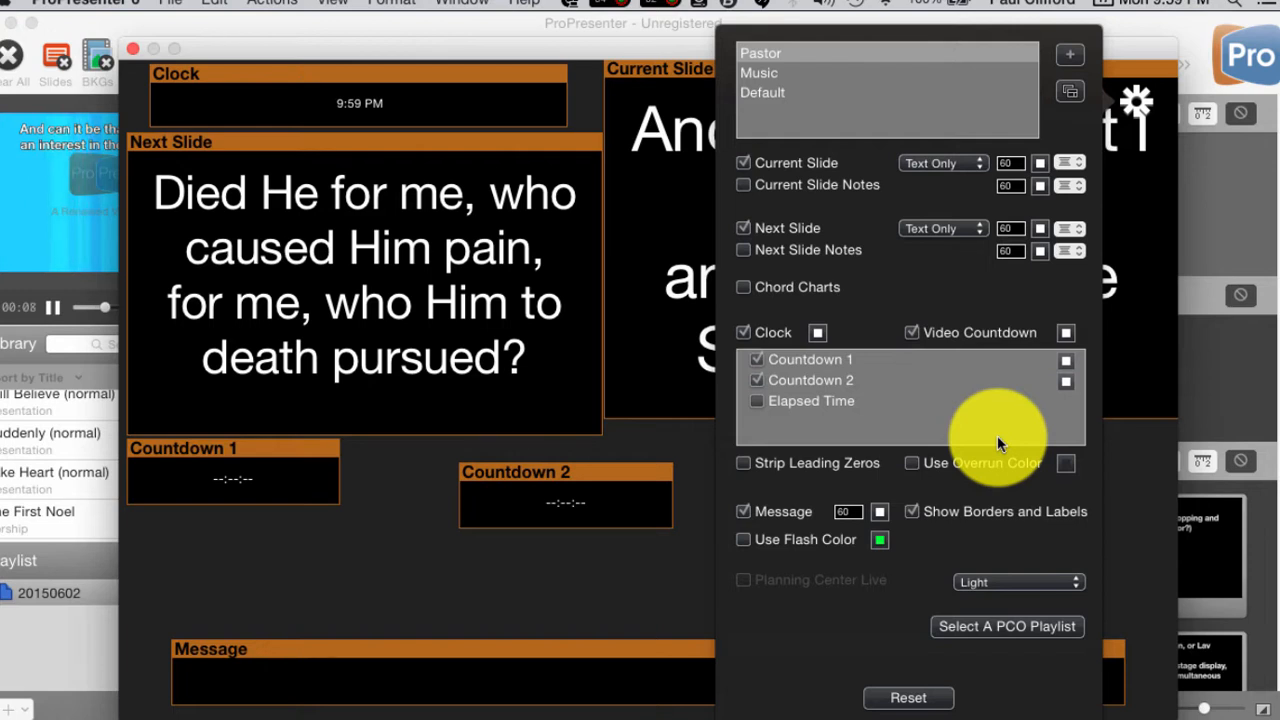
pyautogui.moveTo(820, 90)
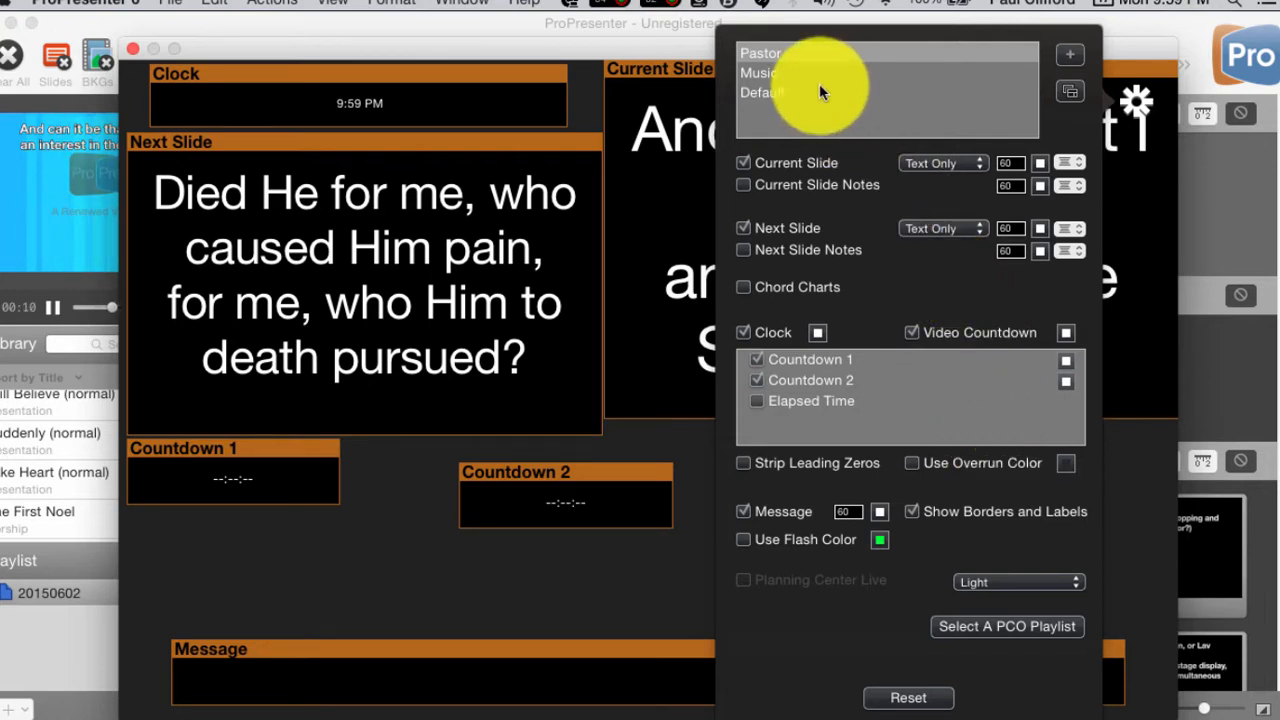
pyautogui.moveTo(764, 110)
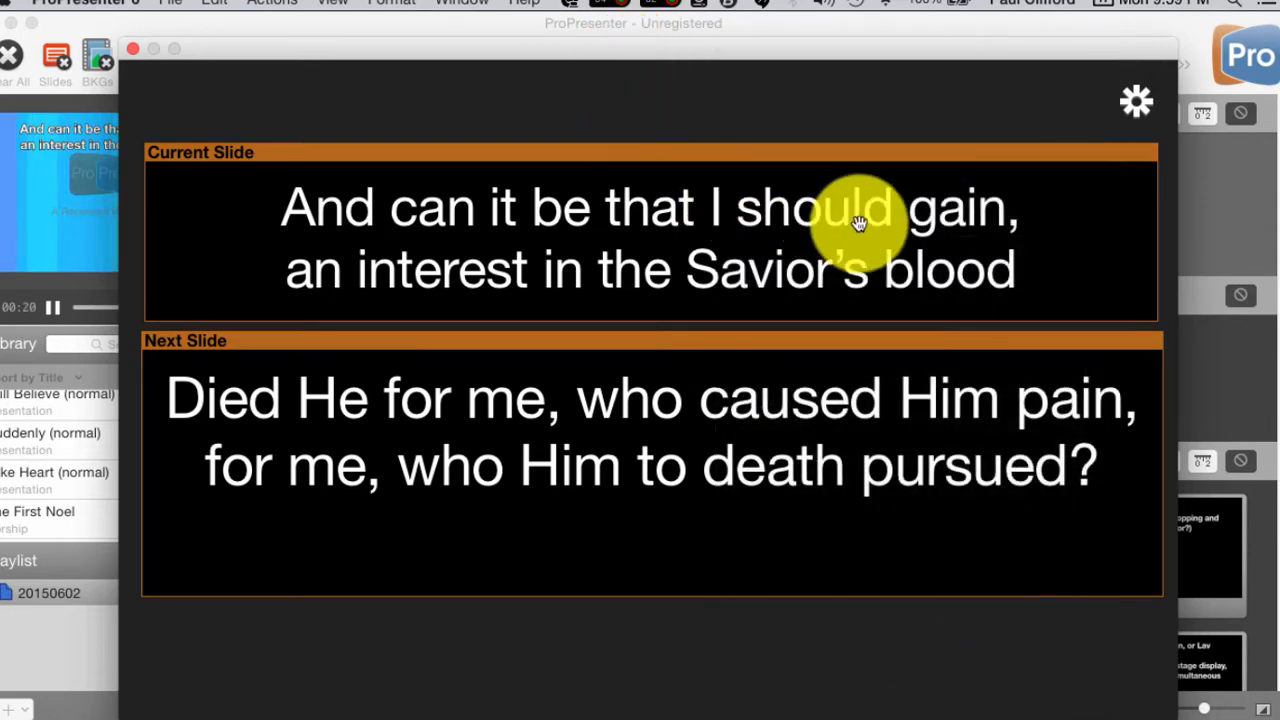
pyautogui.moveTo(896, 238)
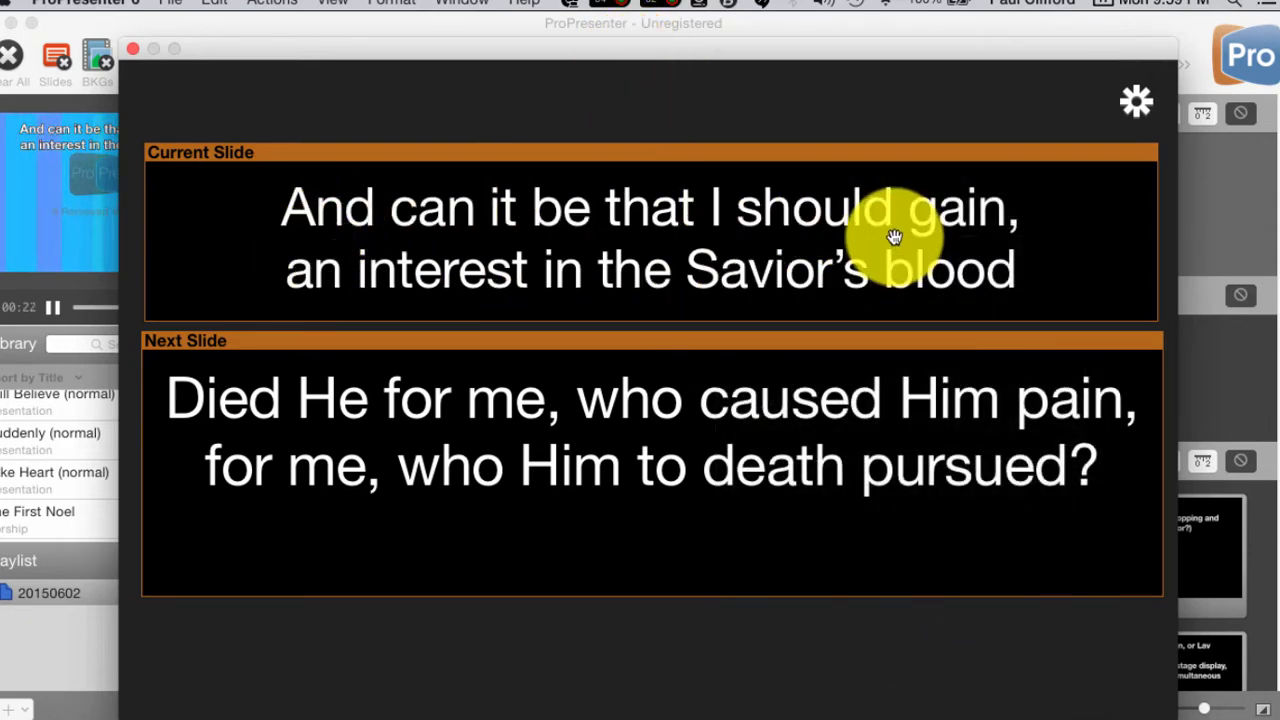
pyautogui.moveTo(532, 378)
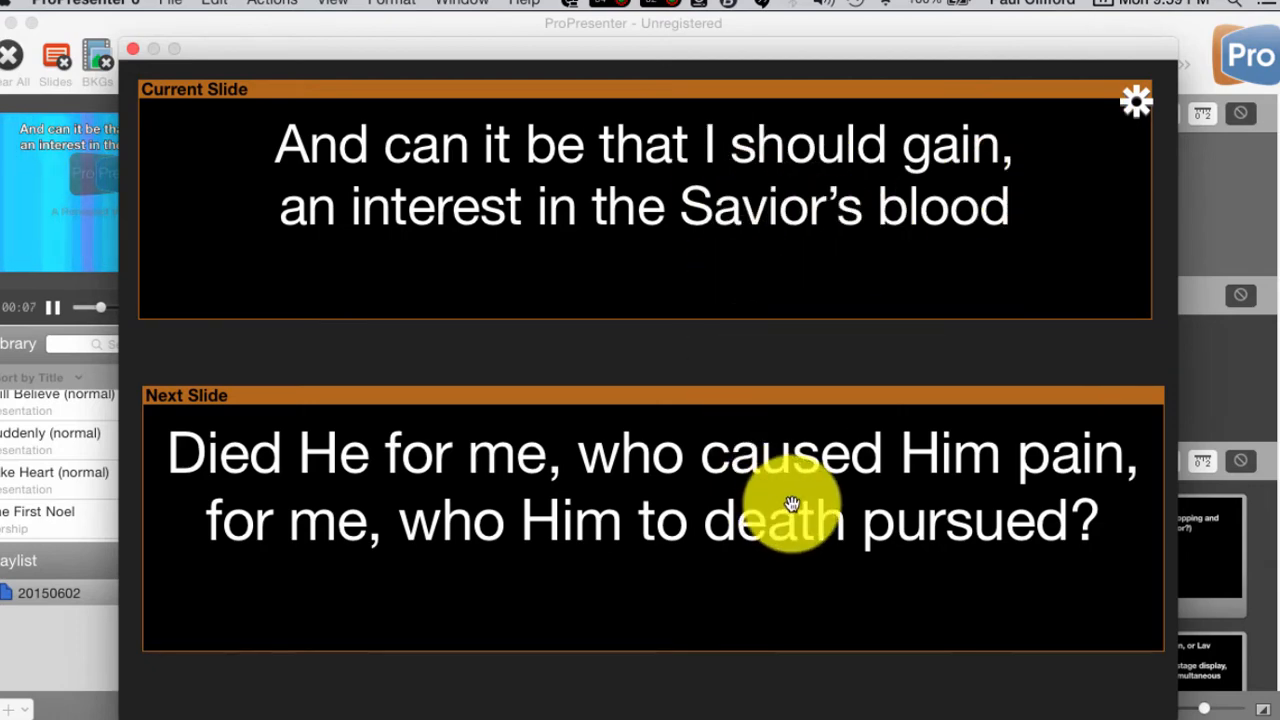
# - Set the Default layout's Current Slide area to Live Slide
pyautogui.click(1136, 100)
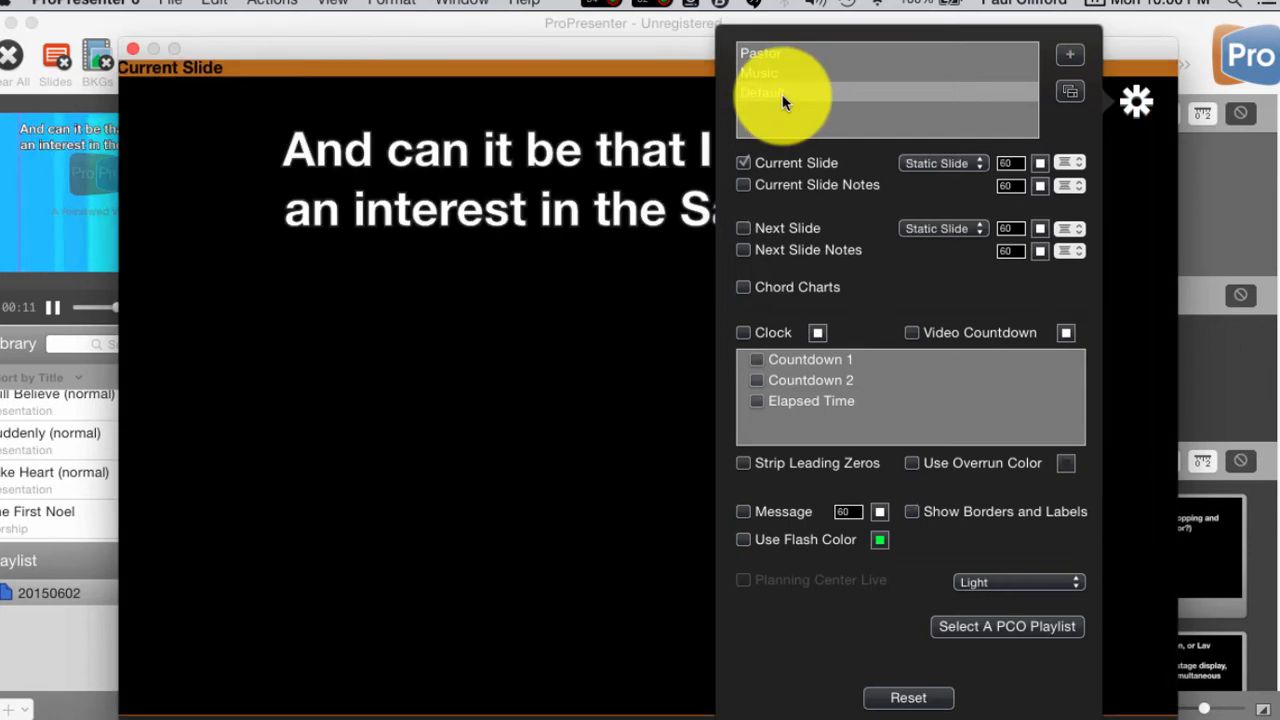
pyautogui.moveTo(776, 108)
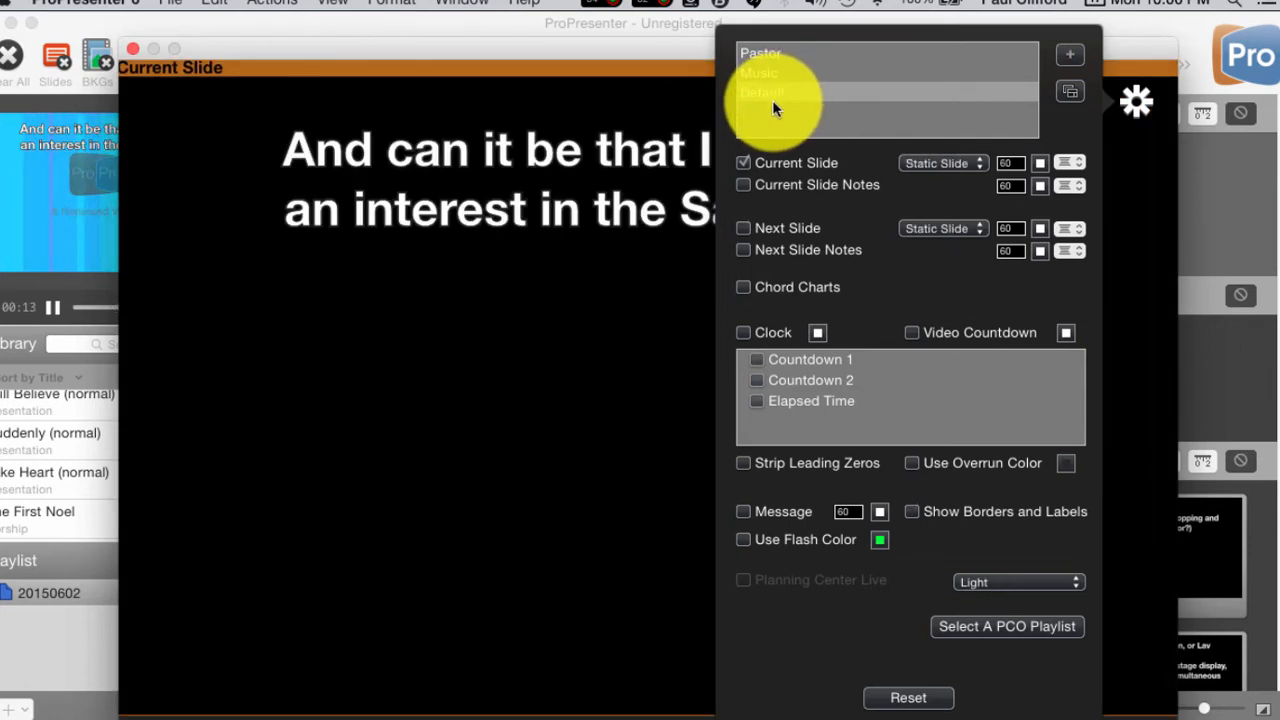
pyautogui.moveTo(610, 150)
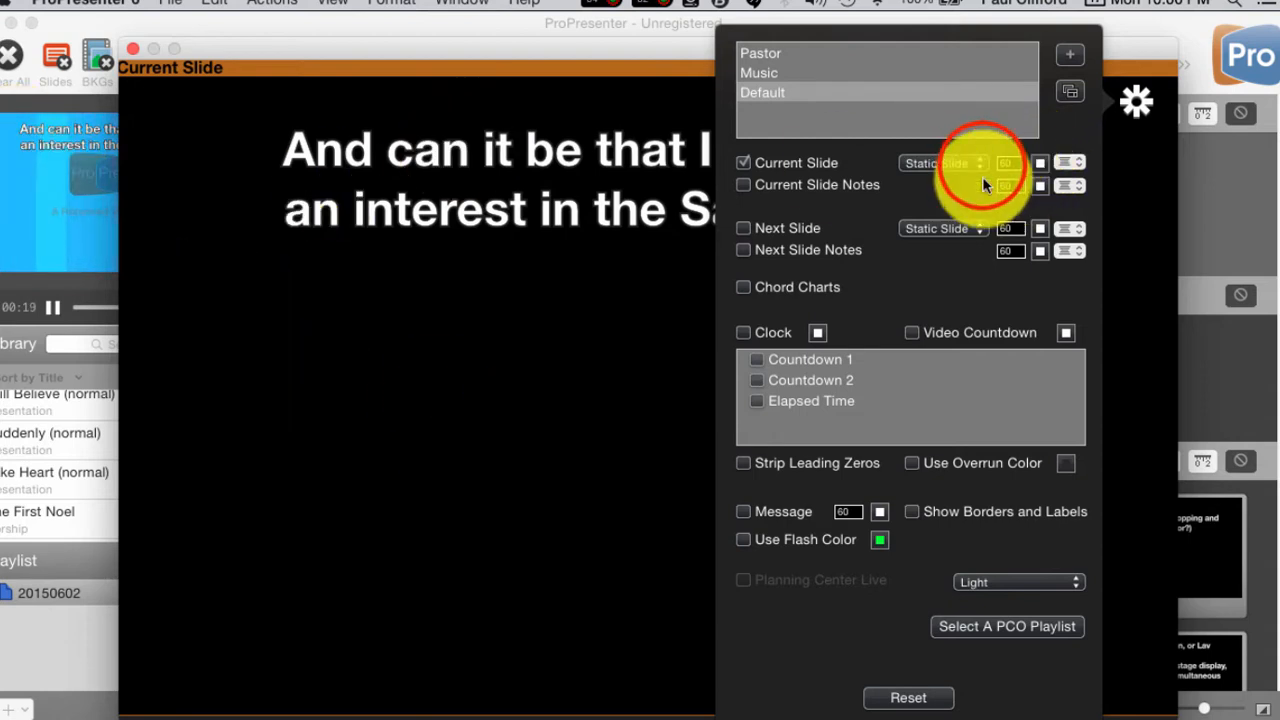
pyautogui.click(940, 162)
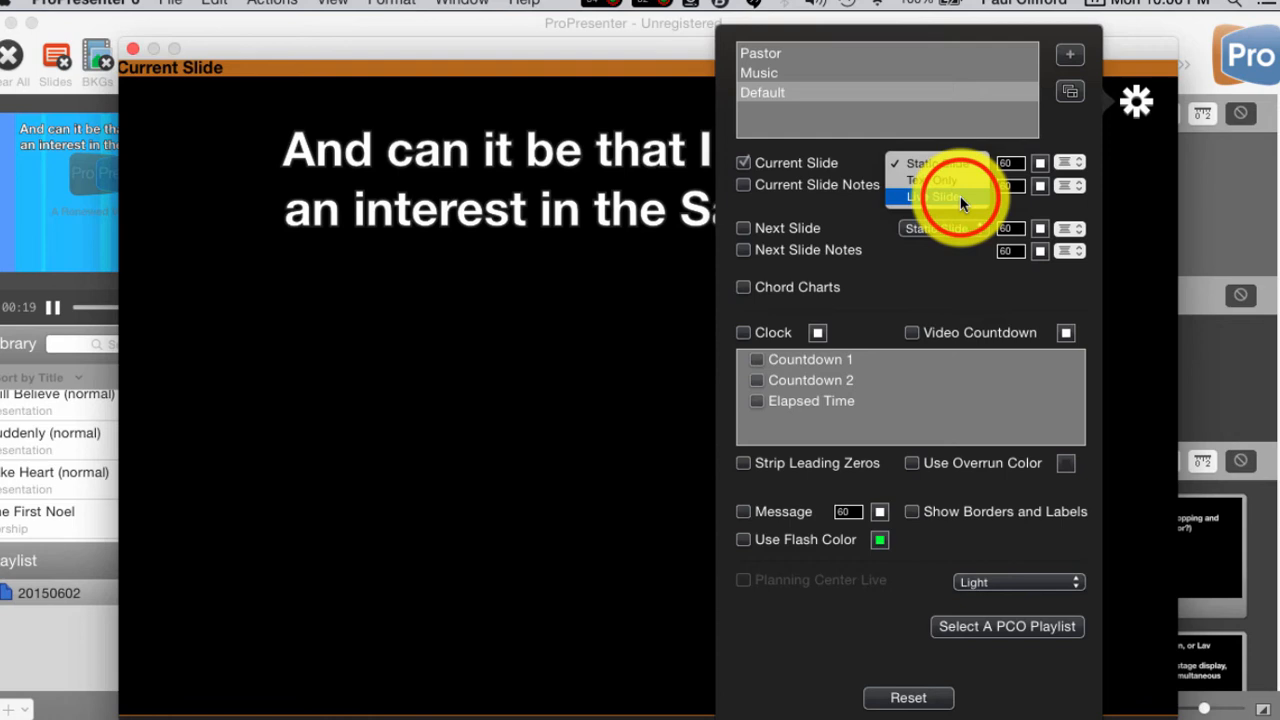
pyautogui.click(938, 196)
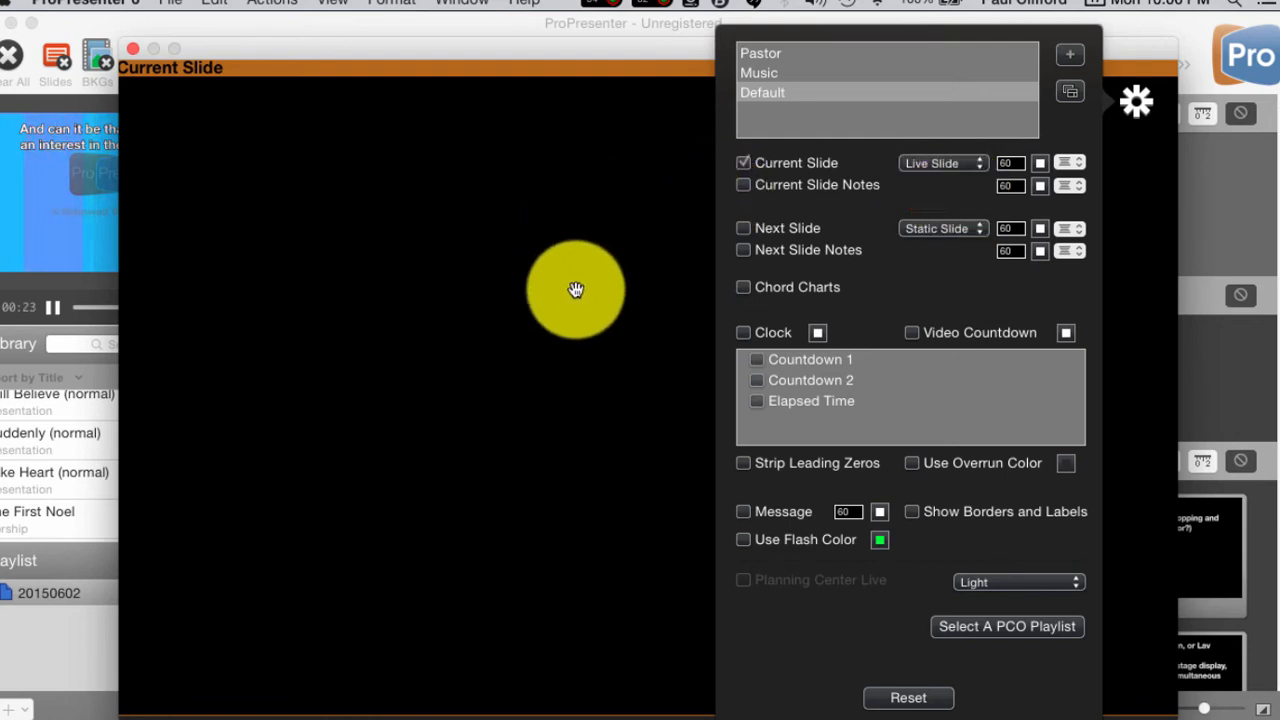
pyautogui.moveTo(820, 160)
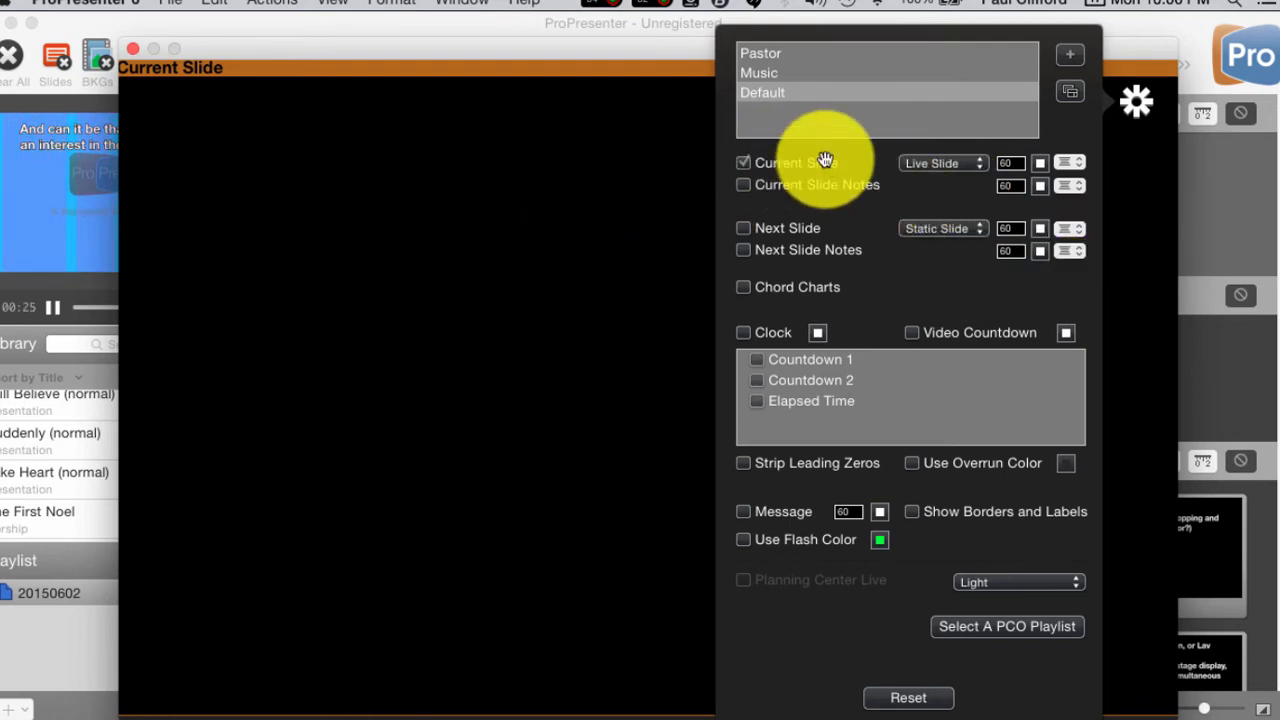
pyautogui.moveTo(92, 164)
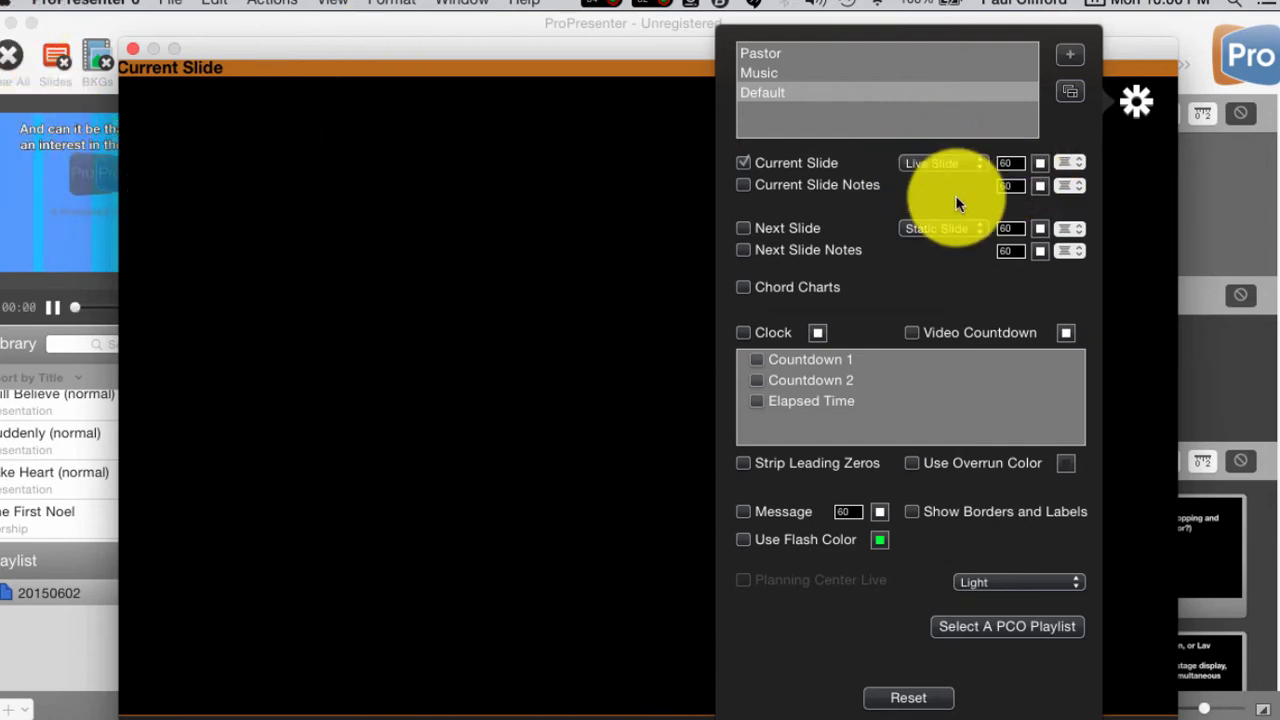
# - Select the clock-and-countdown layout and set its Current Slide area to Live Slide
pyautogui.click(762, 52)
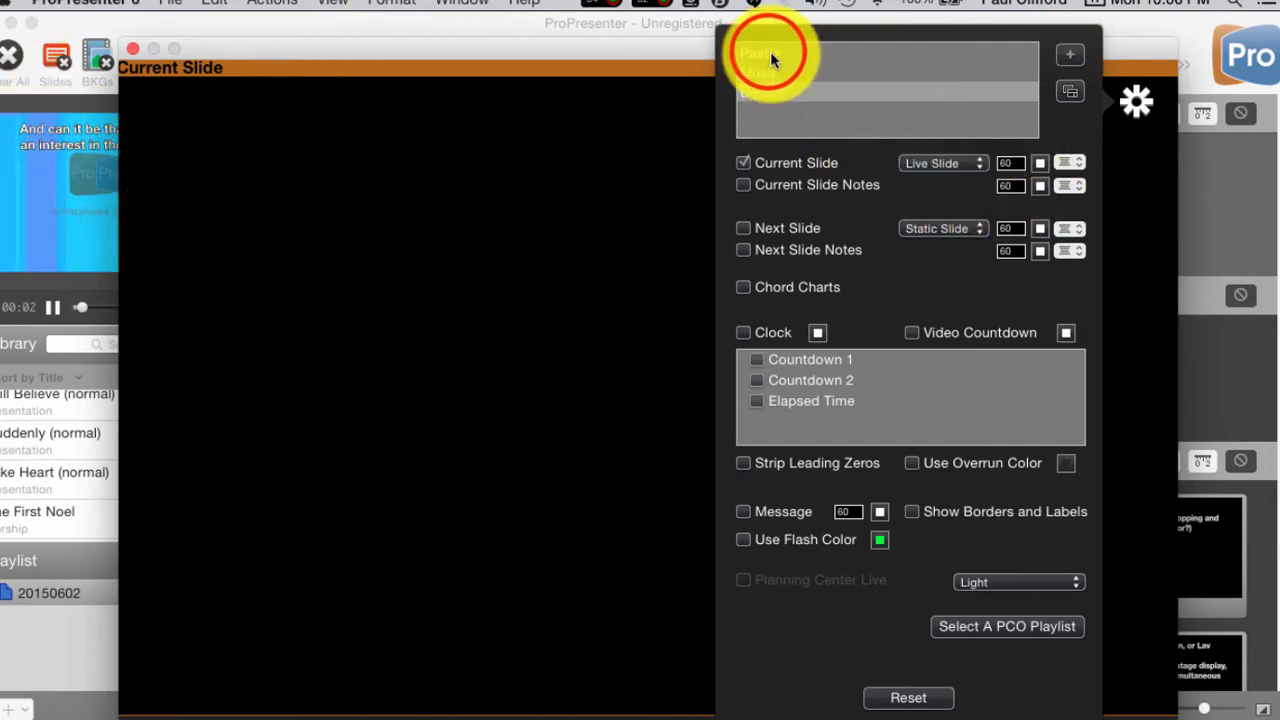
pyautogui.click(770, 60)
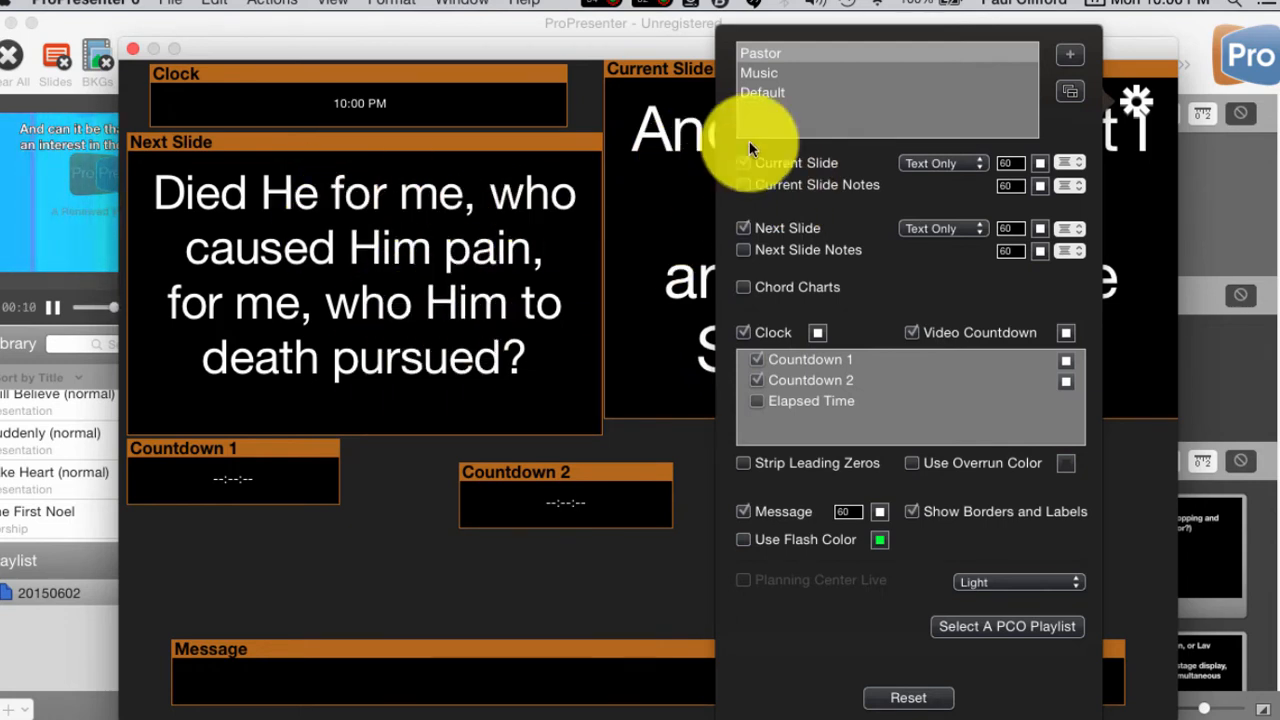
pyautogui.click(944, 162)
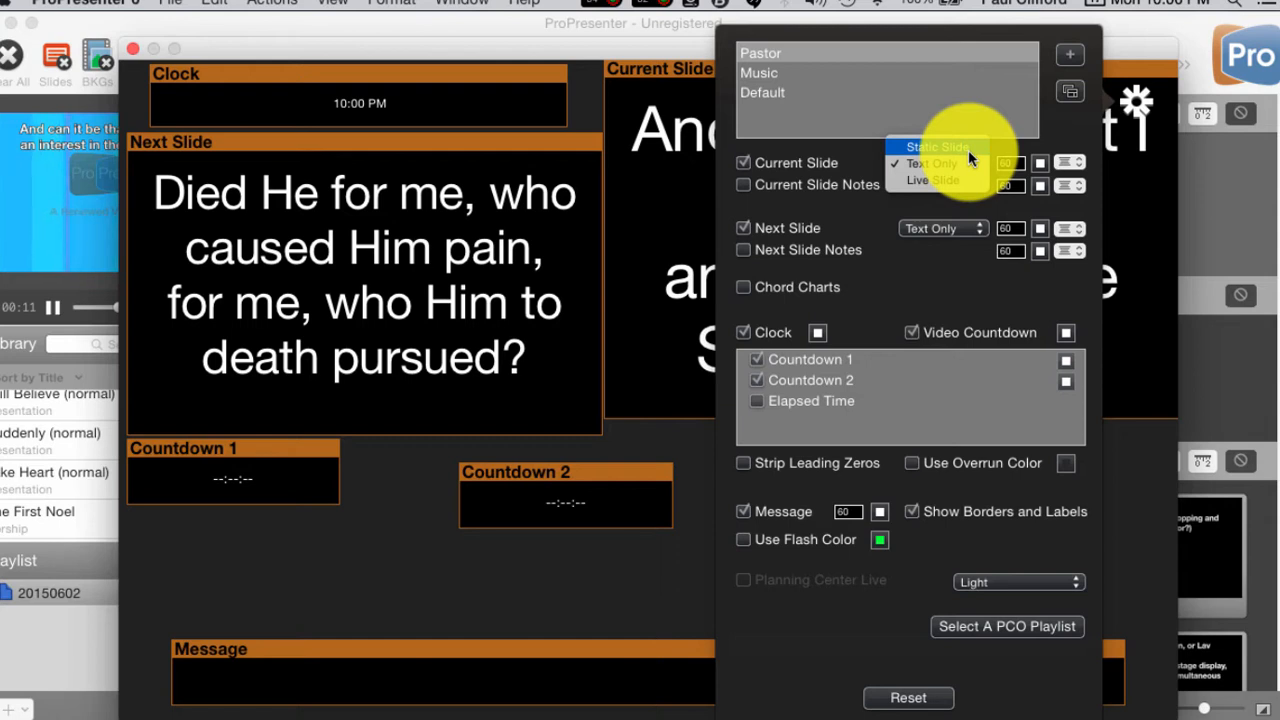
pyautogui.click(932, 180)
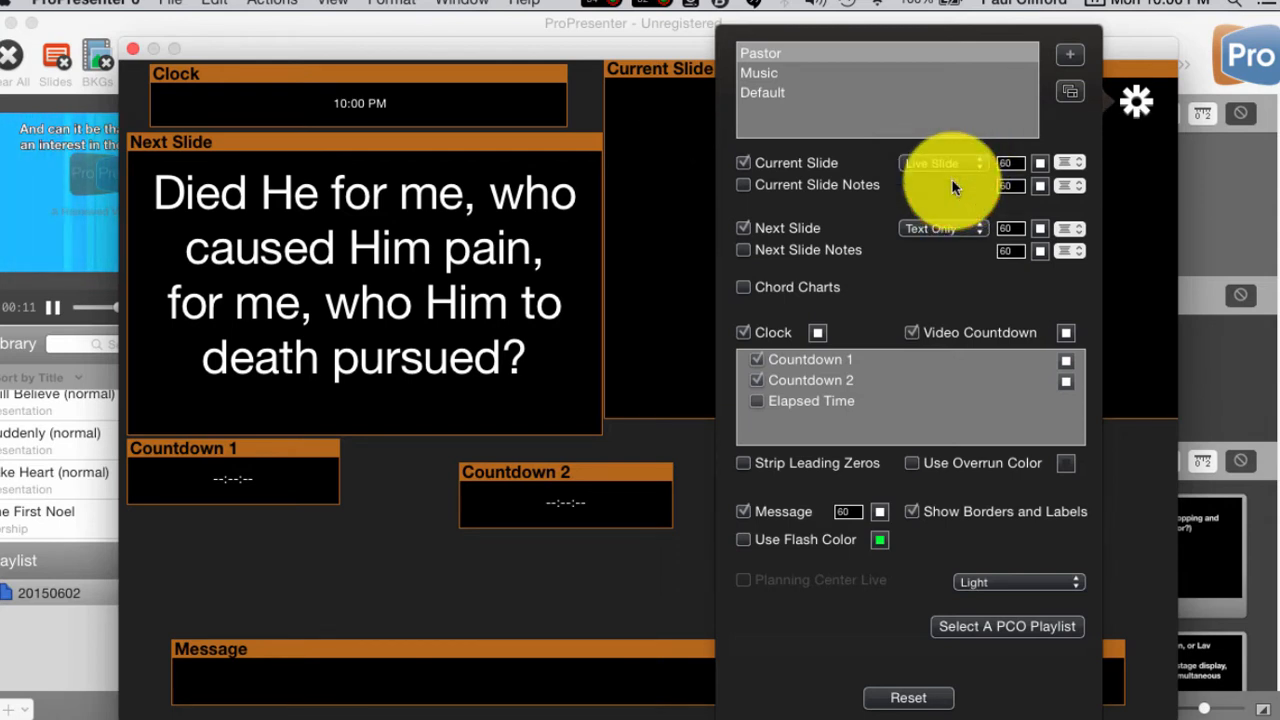
pyautogui.moveTo(668, 88)
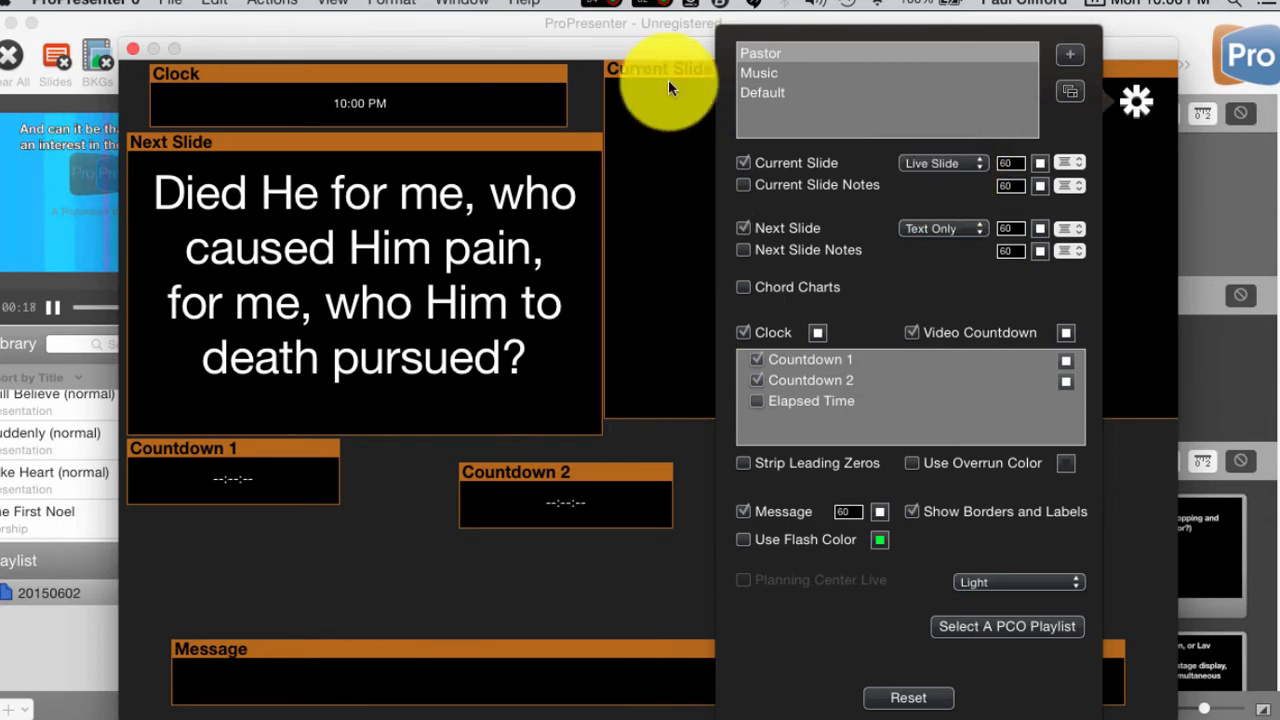
pyautogui.moveTo(600, 430)
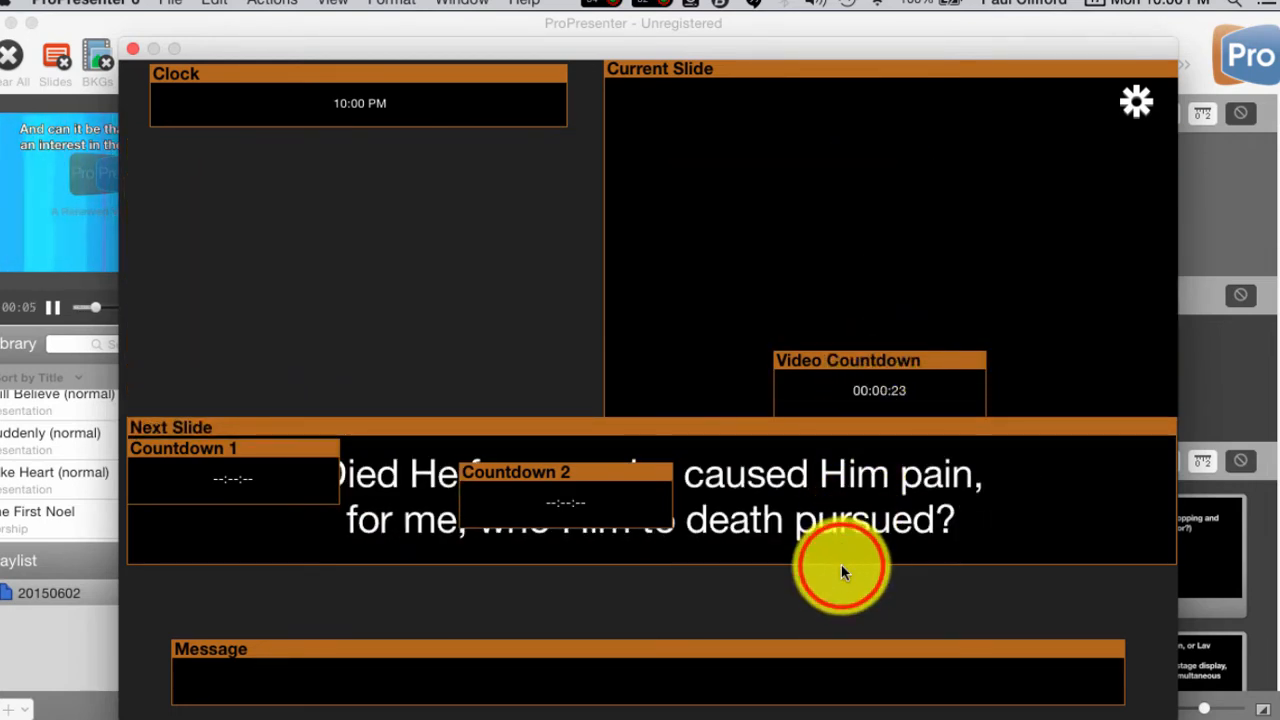
pyautogui.moveTo(836, 636)
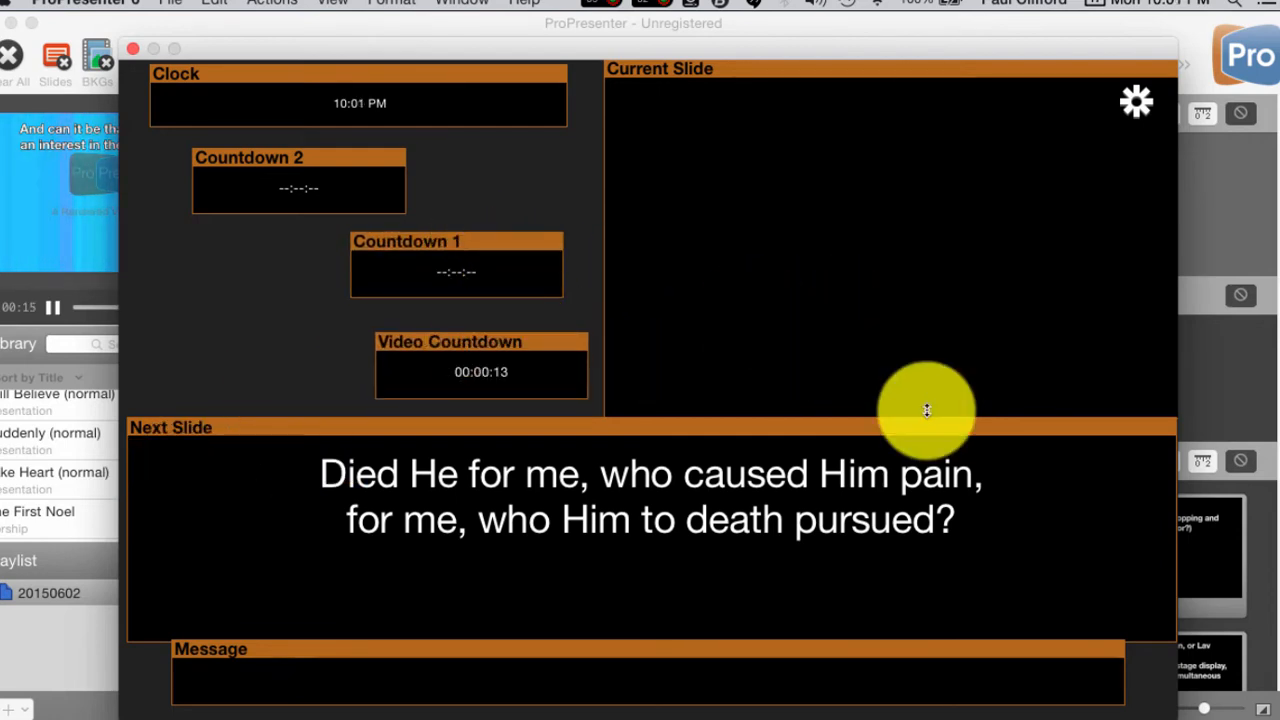
pyautogui.moveTo(744, 490)
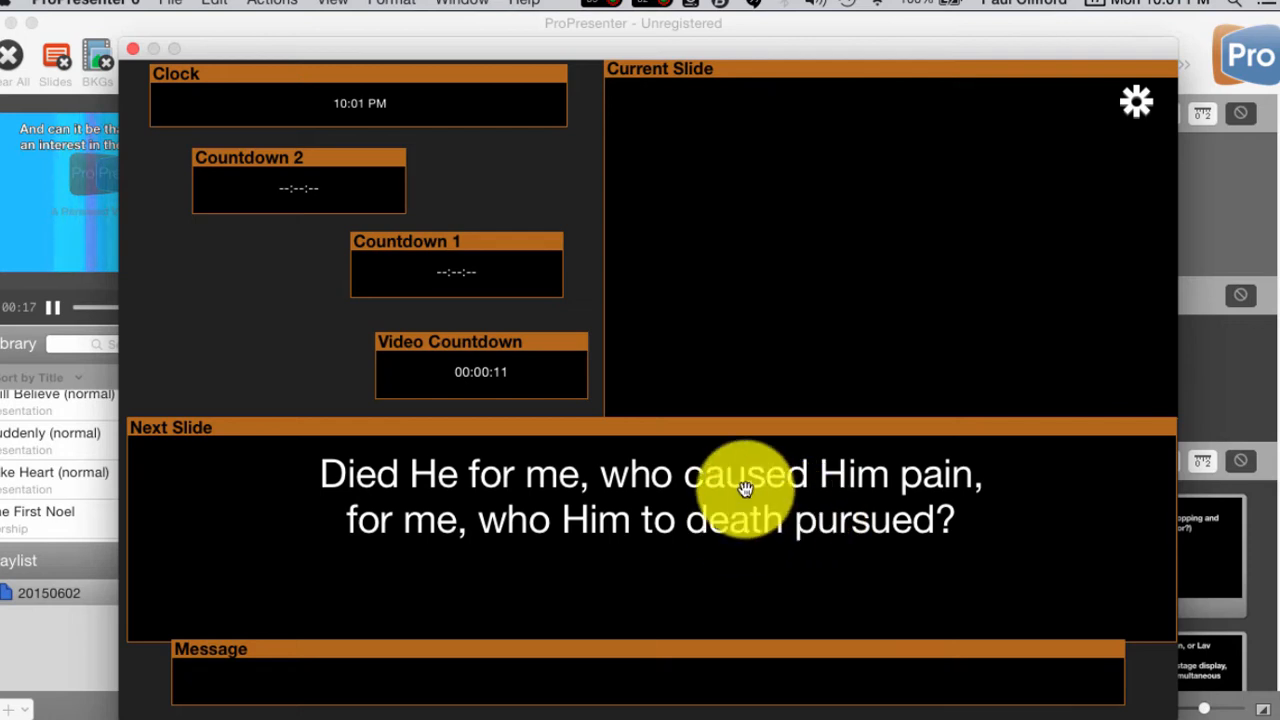
pyautogui.moveTo(990, 310)
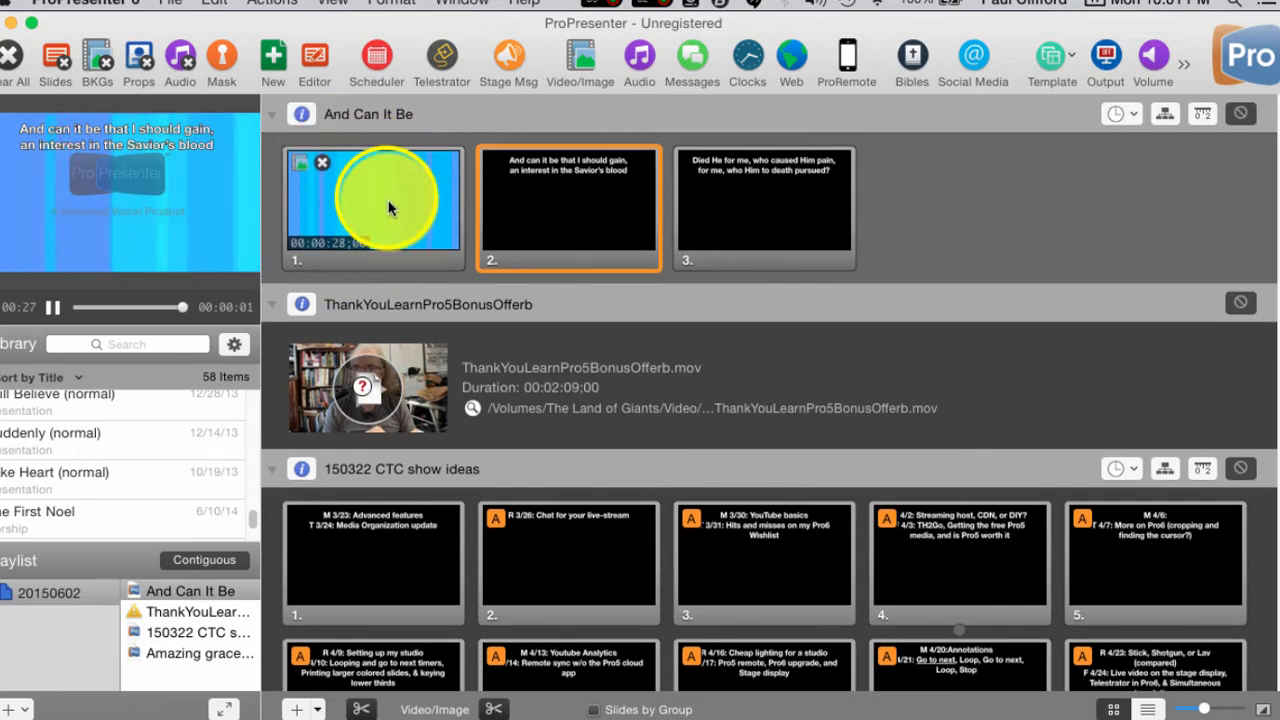
pyautogui.rightClick(372, 206)
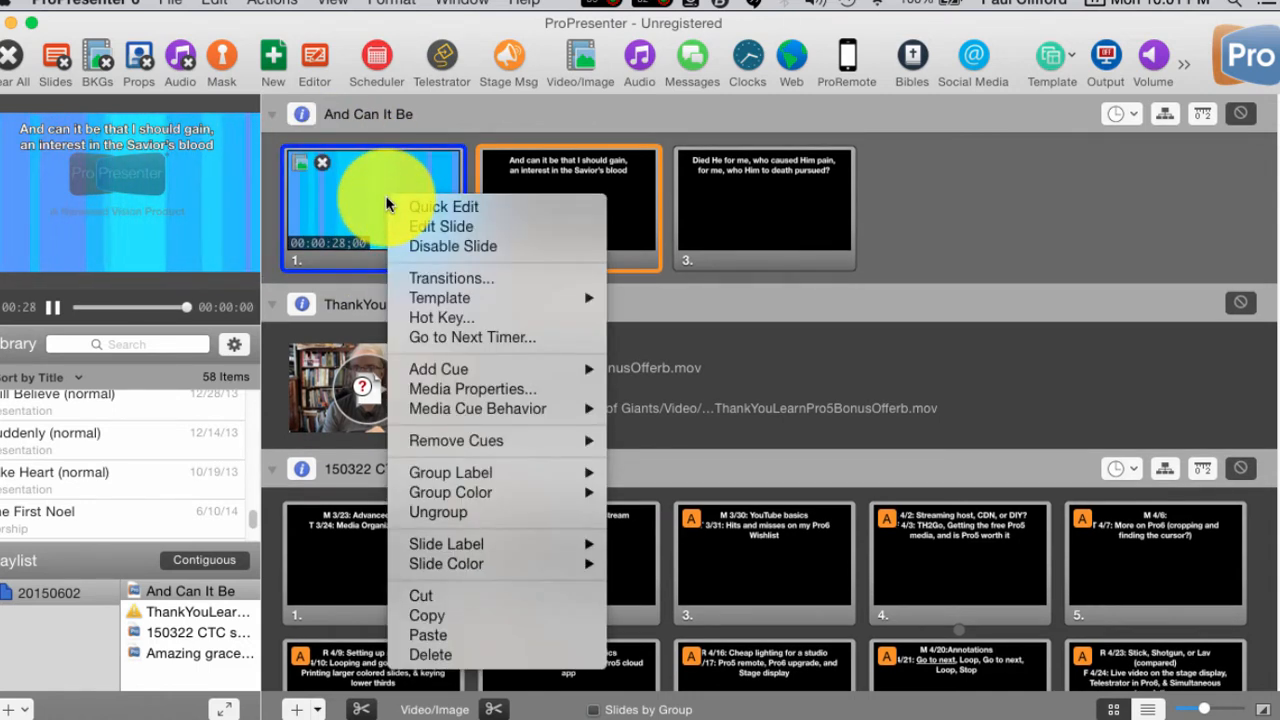
pyautogui.moveTo(476, 408)
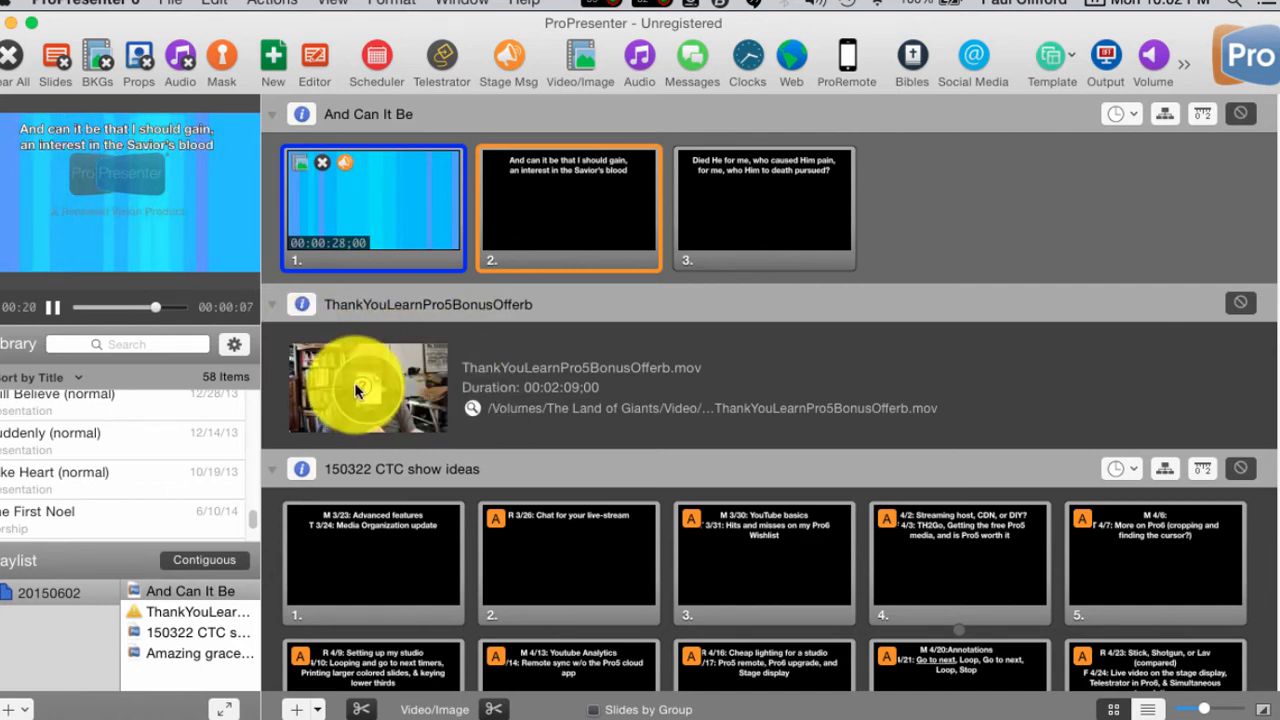
pyautogui.scroll(-3)
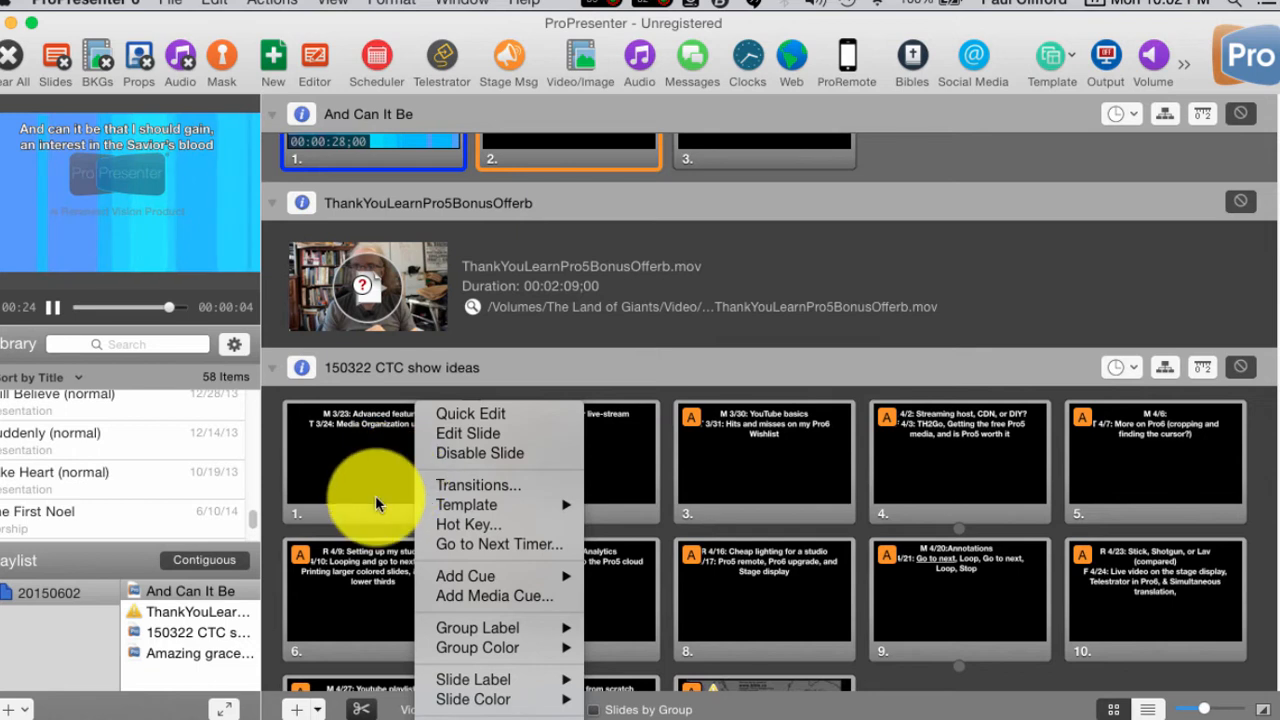
pyautogui.moveTo(490, 596)
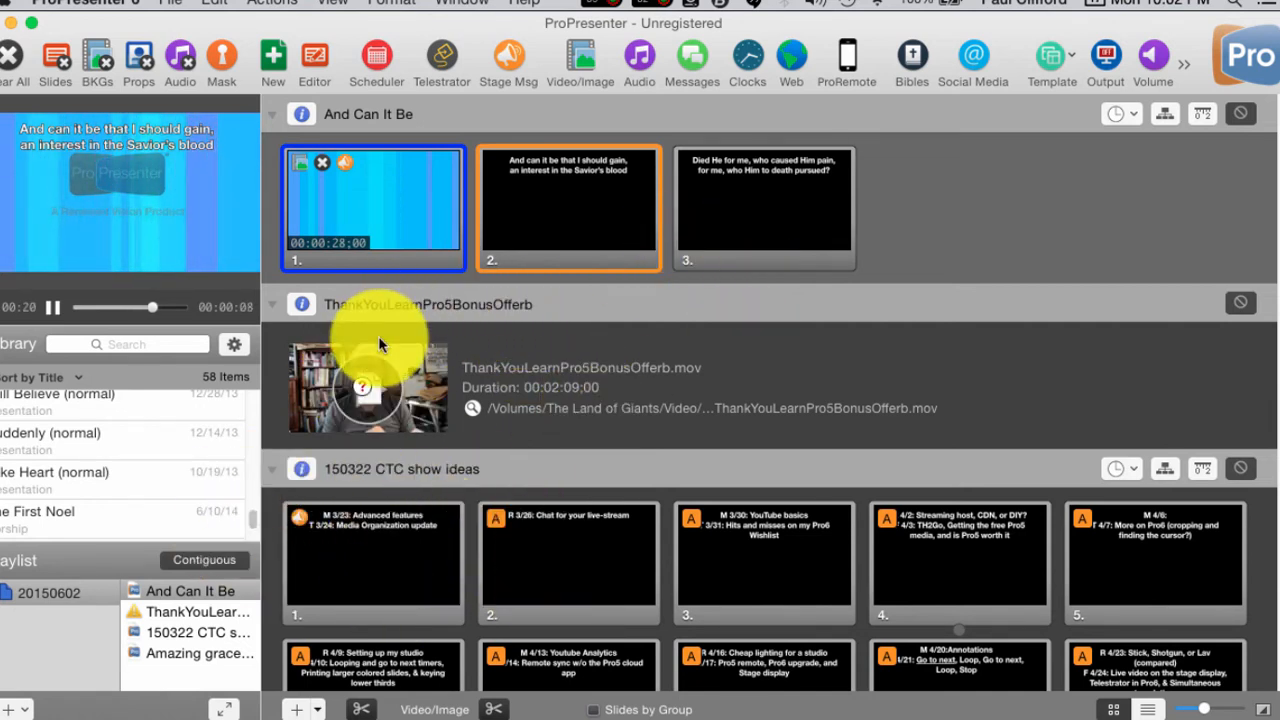
# - Bring up the cue options for slide 2 of 150322 CTC show ideas
pyautogui.rightClick(568, 560)
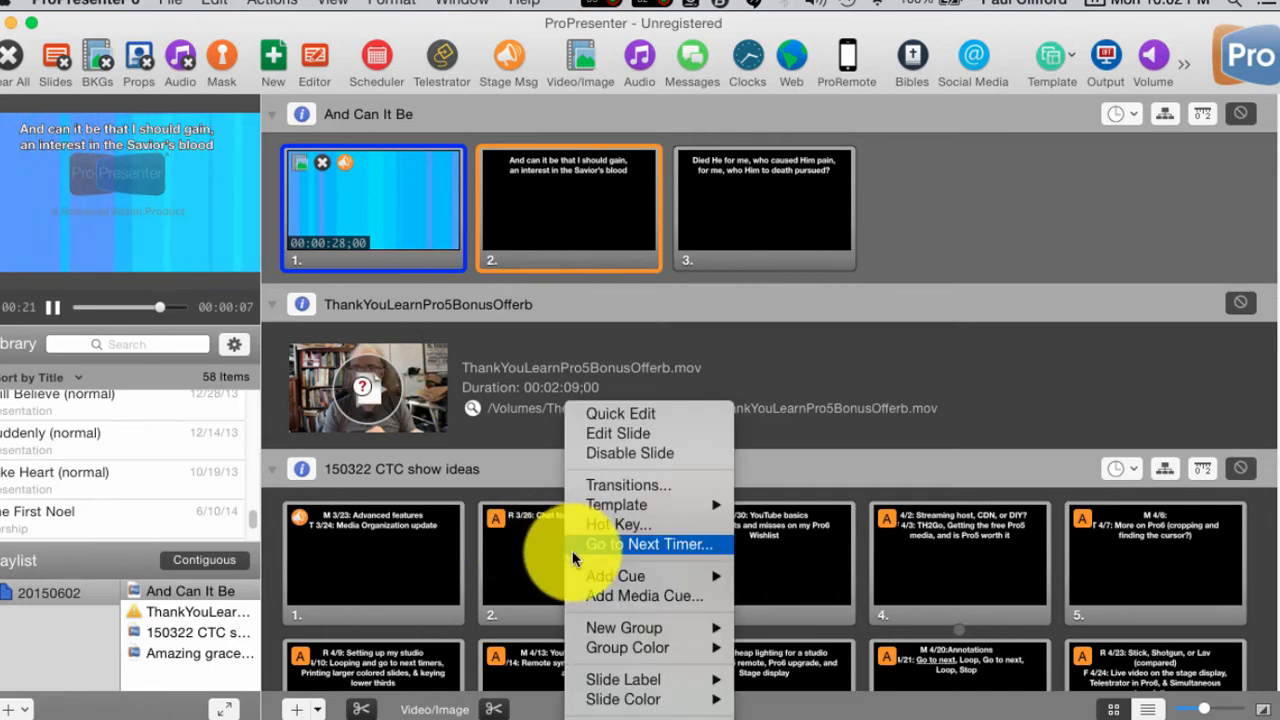
pyautogui.moveTo(616, 576)
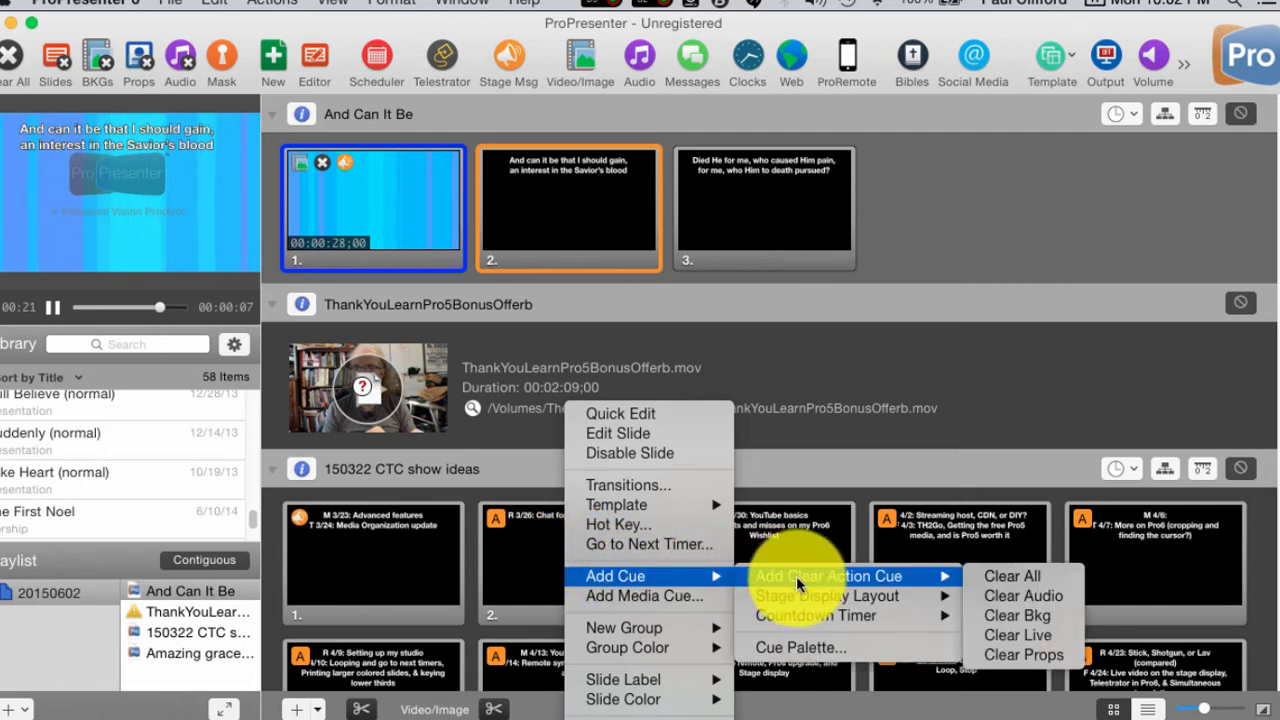
pyautogui.moveTo(826, 596)
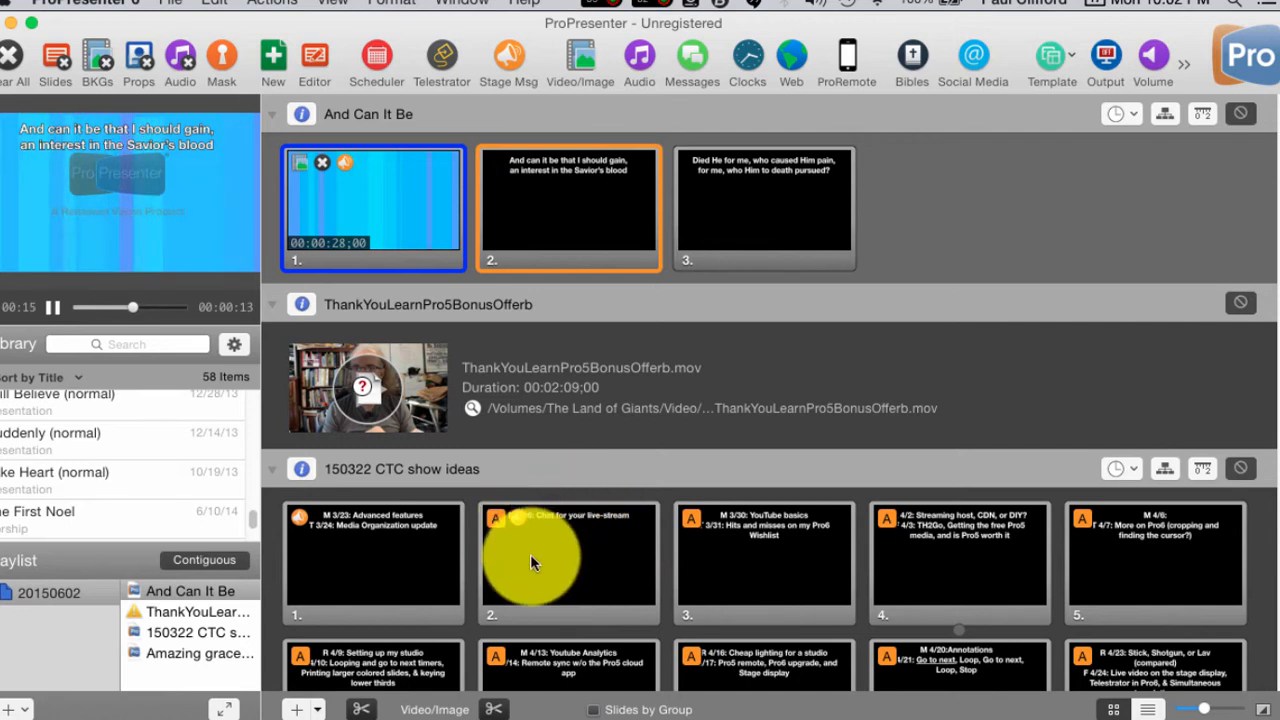
pyautogui.moveTo(758, 556)
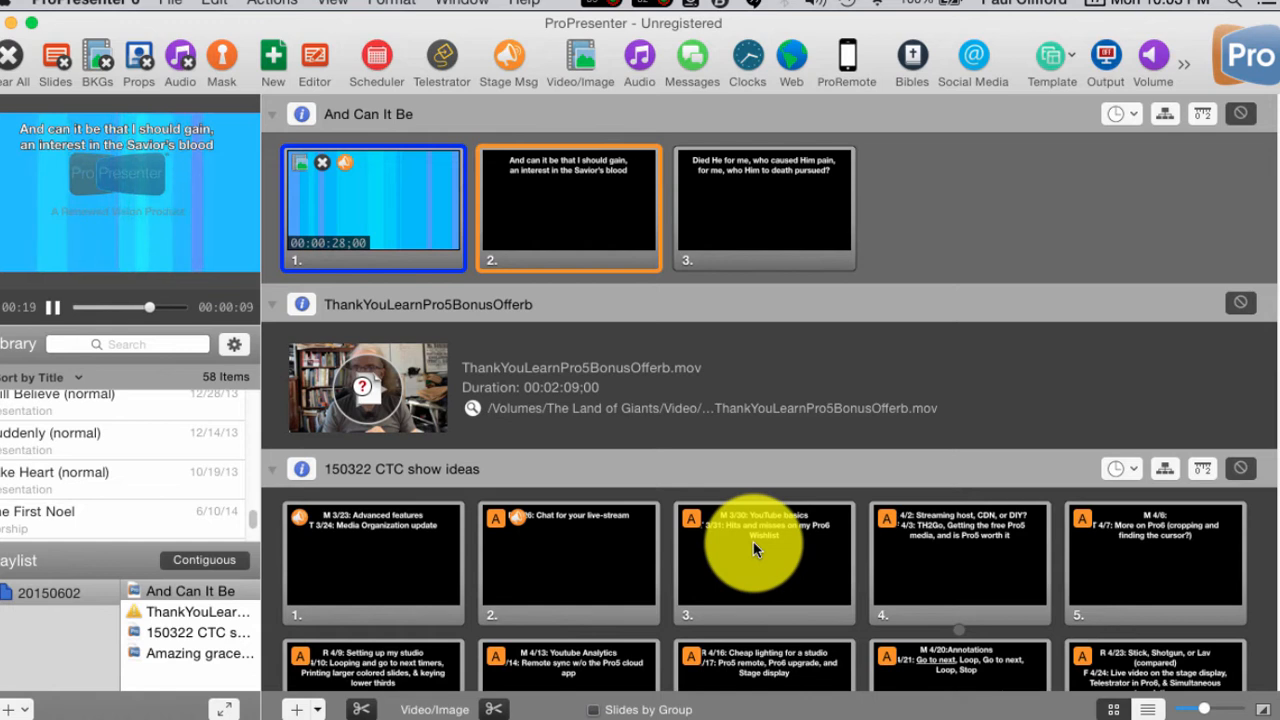
pyautogui.moveTo(500, 560)
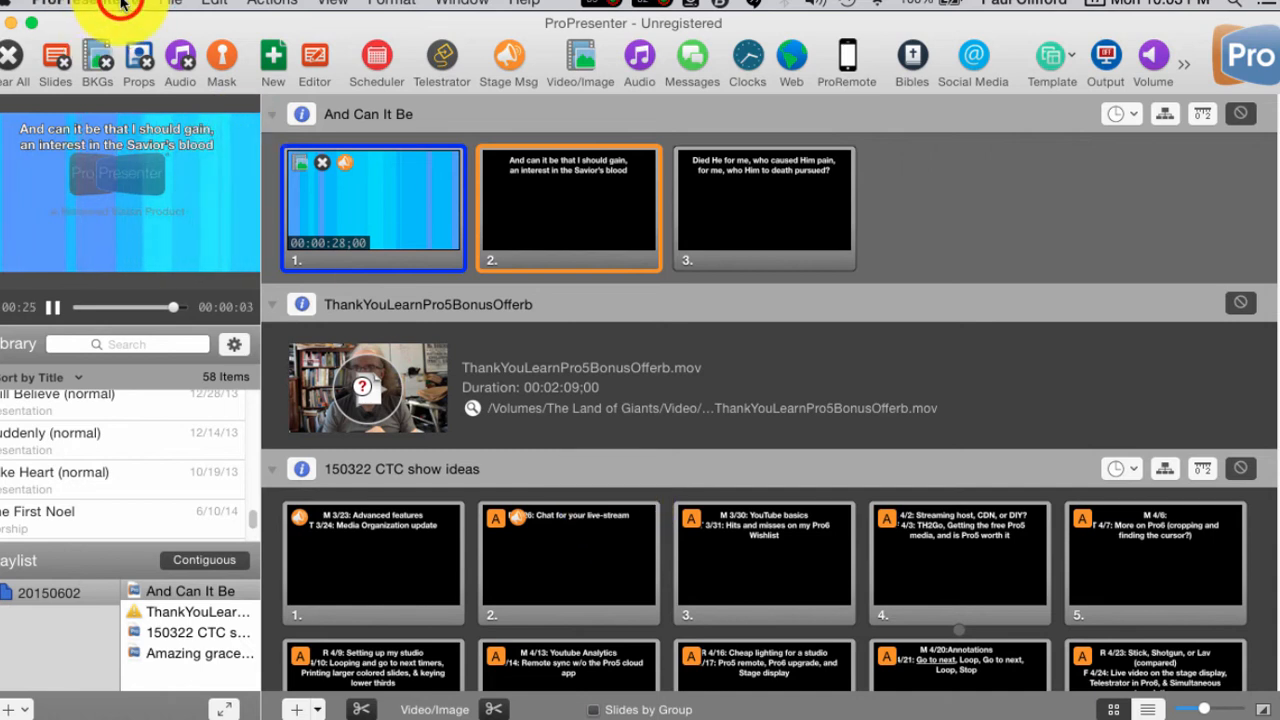
# - Enable Stage Display in Preferences and place the SD box on the middle screen
pyautogui.click(84, 4)
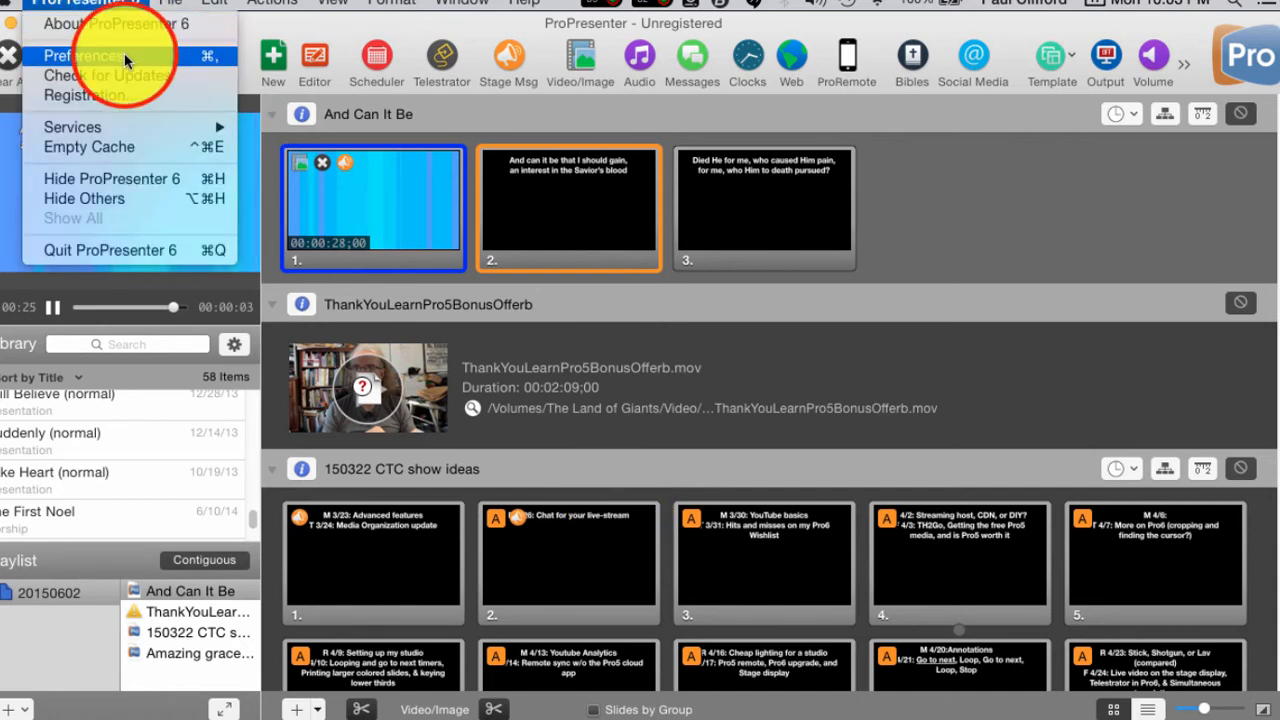
pyautogui.click(88, 56)
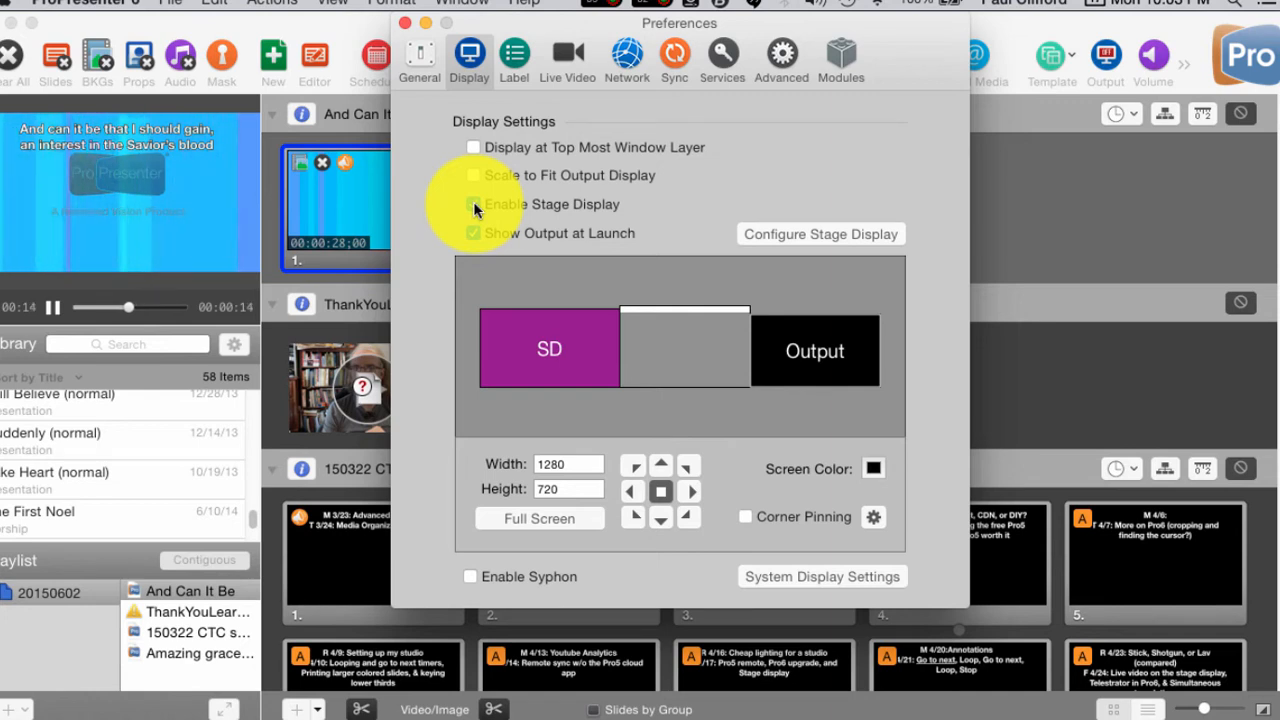
pyautogui.click(472, 204)
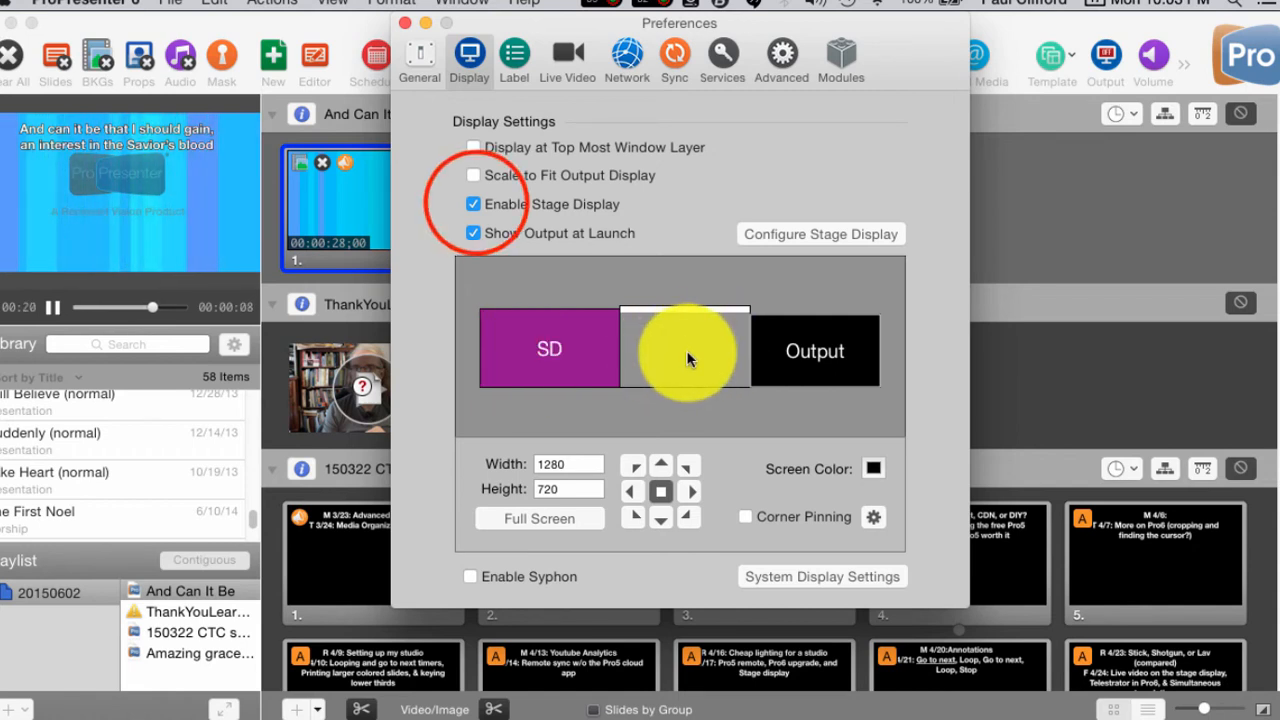
pyautogui.click(472, 204)
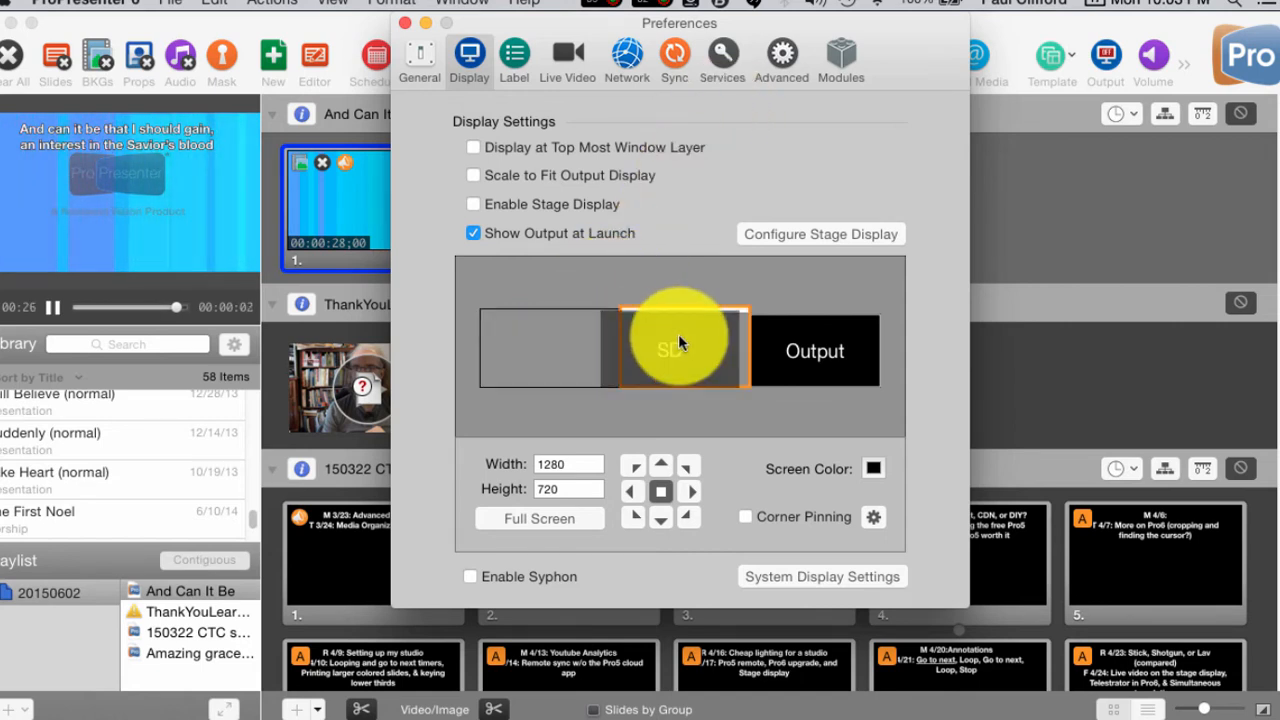
pyautogui.click(684, 348)
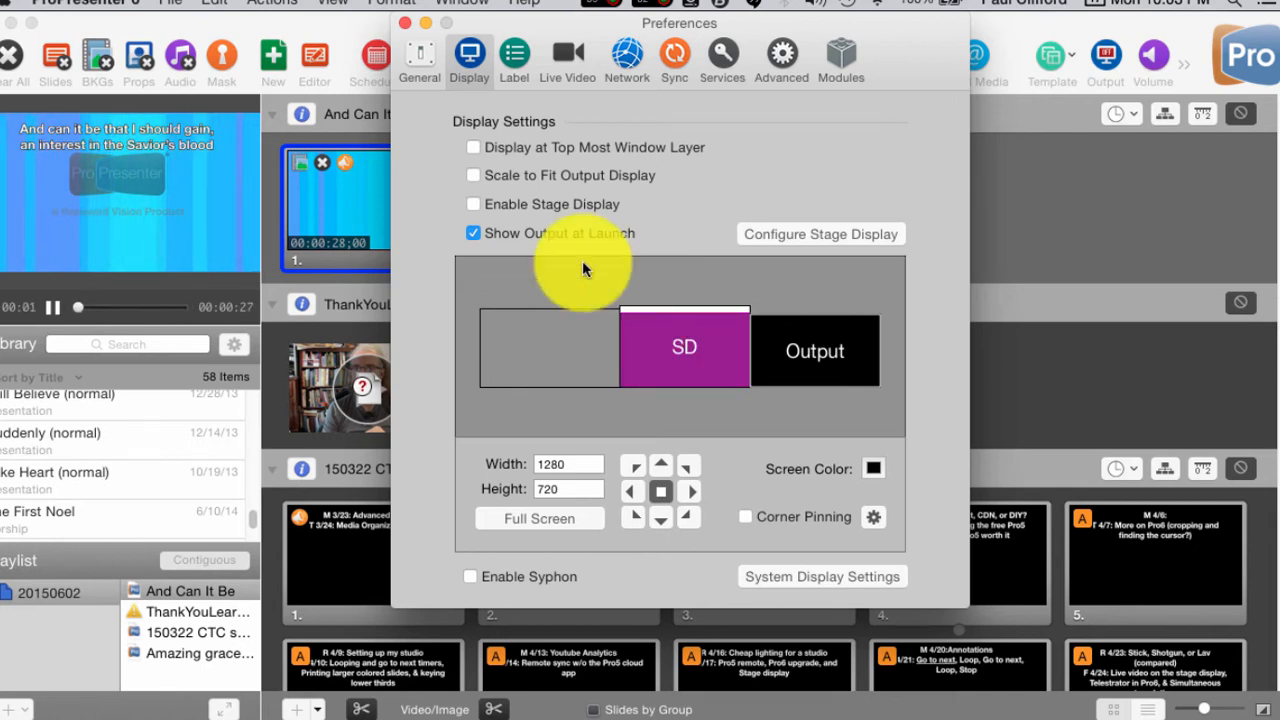
pyautogui.moveTo(476, 210)
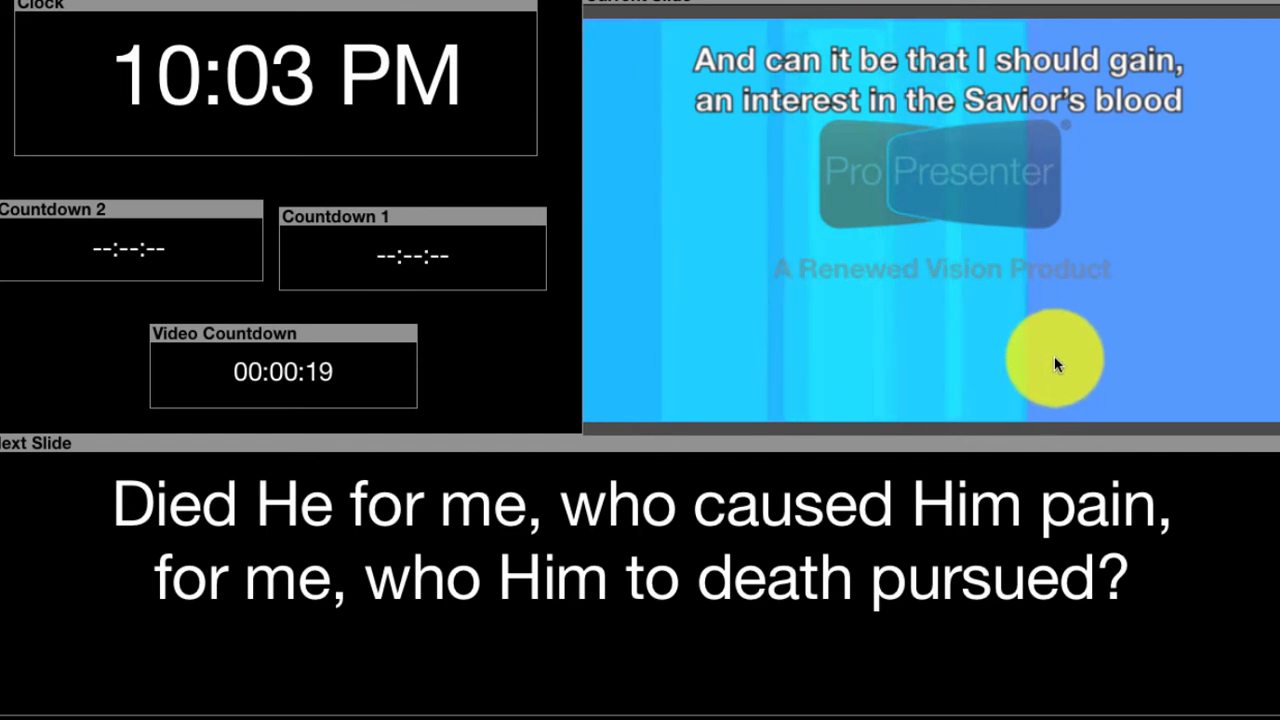
pyautogui.moveTo(630, 336)
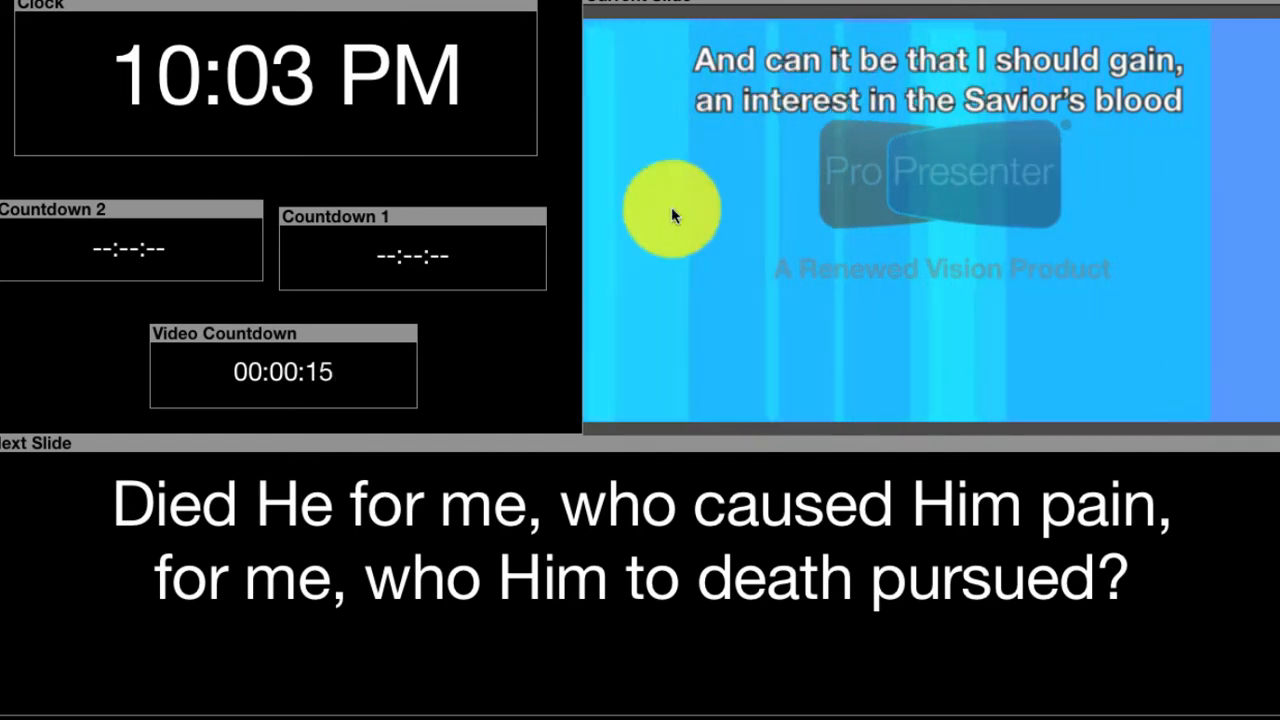
pyautogui.moveTo(760, 210)
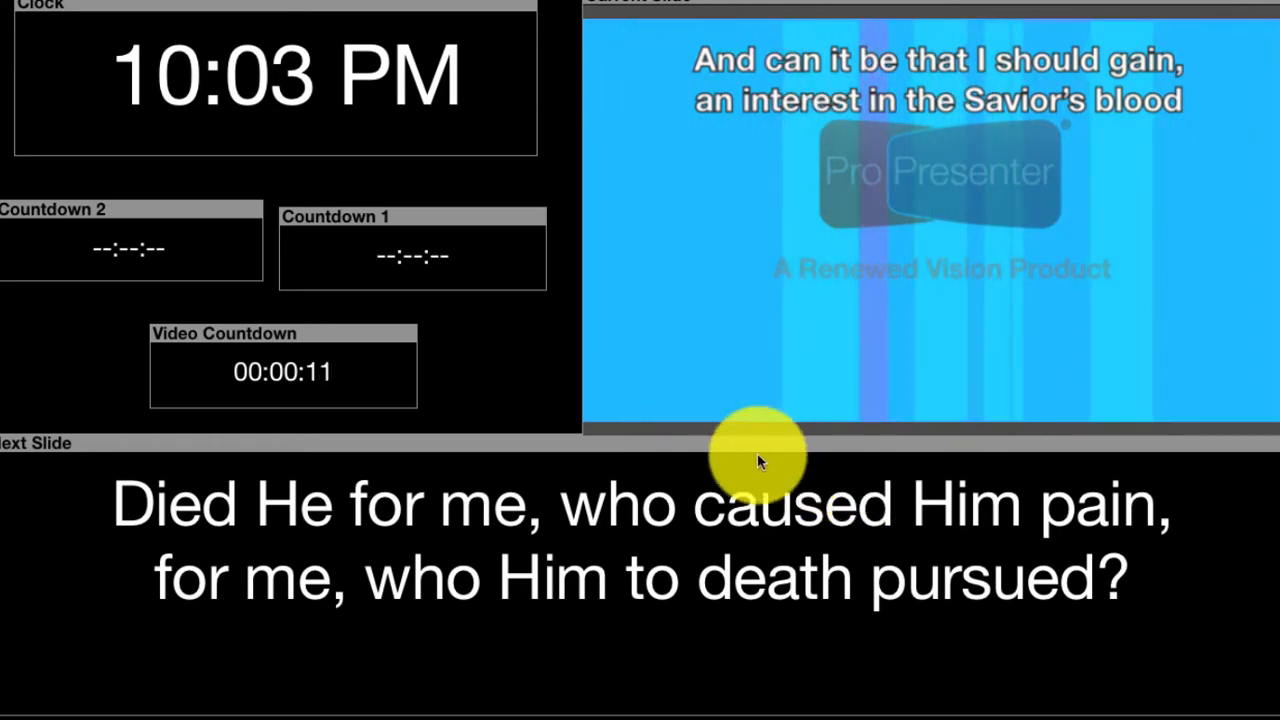
pyautogui.moveTo(642, 340)
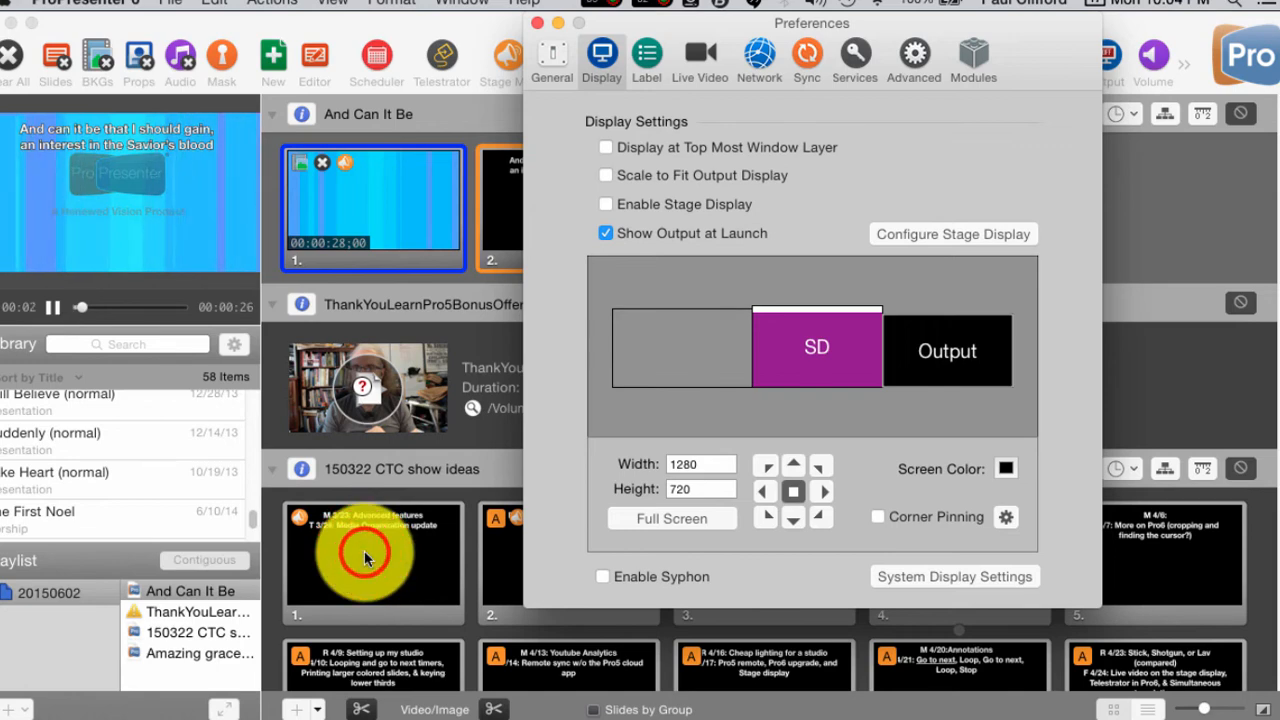
# - Take the Advanced features slide live, then advance to the live-stream chat idea slide
pyautogui.click(538, 24)
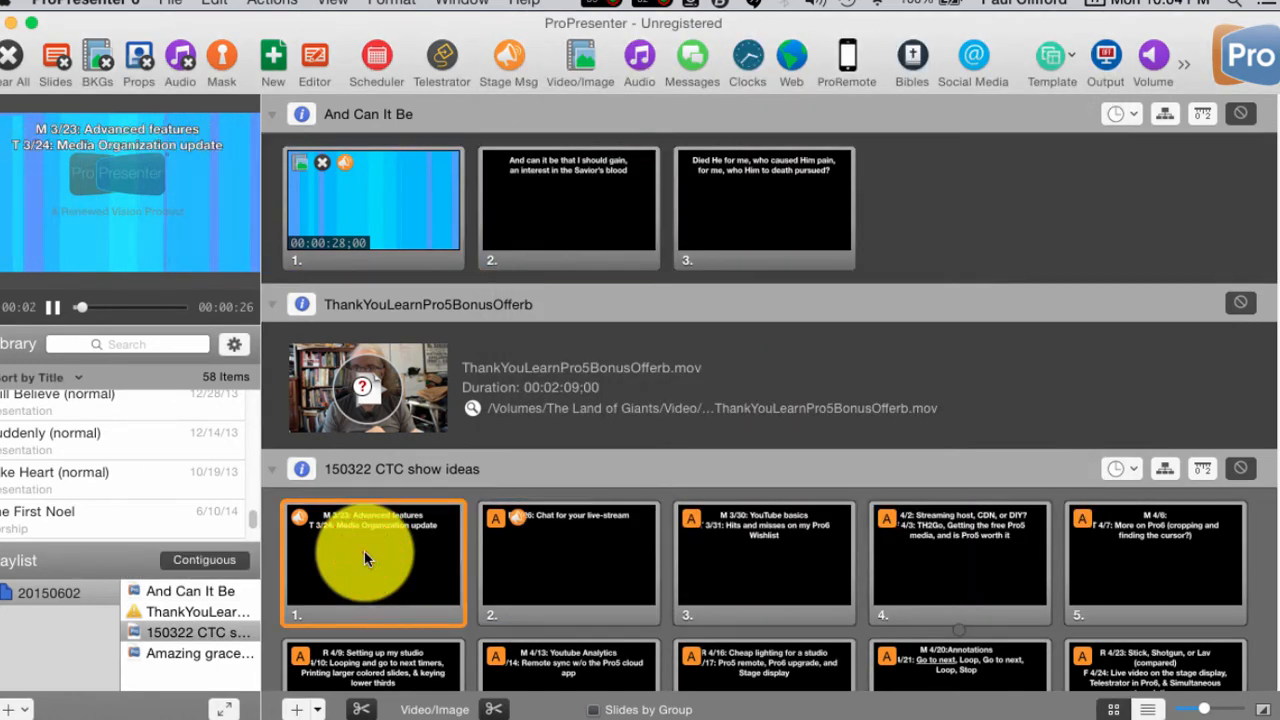
pyautogui.click(544, 560)
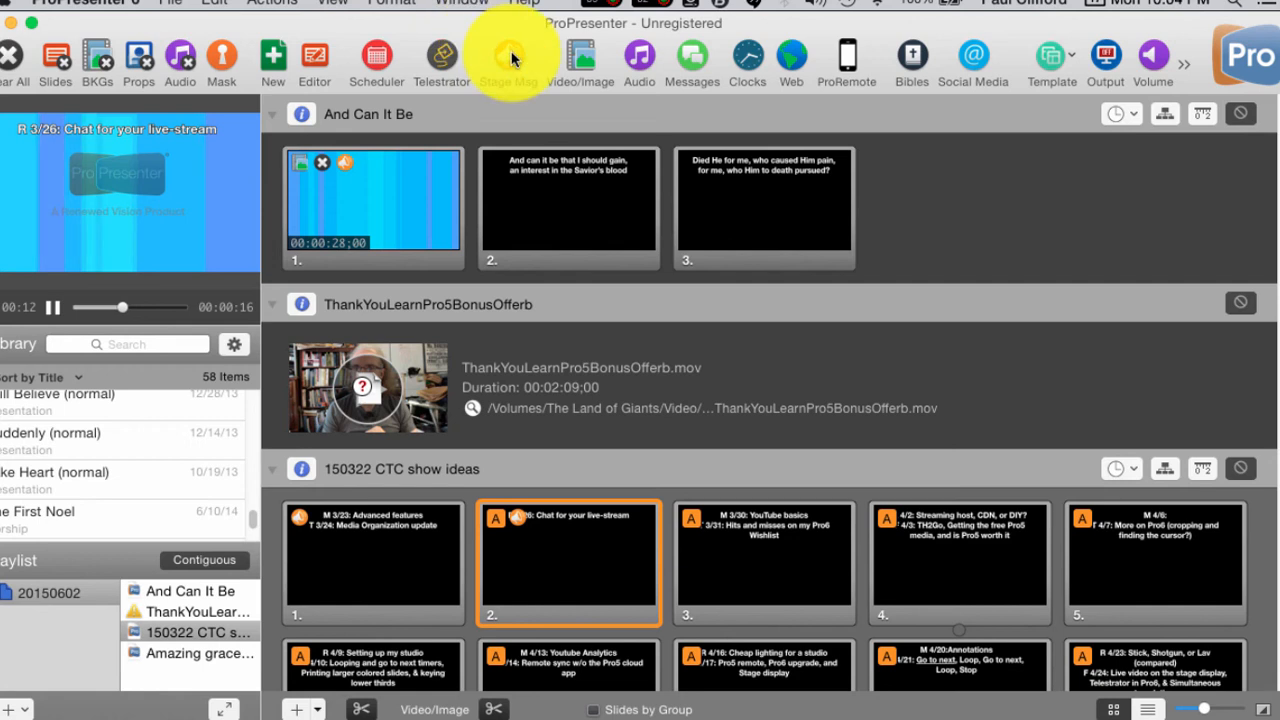
pyautogui.moveTo(508, 58)
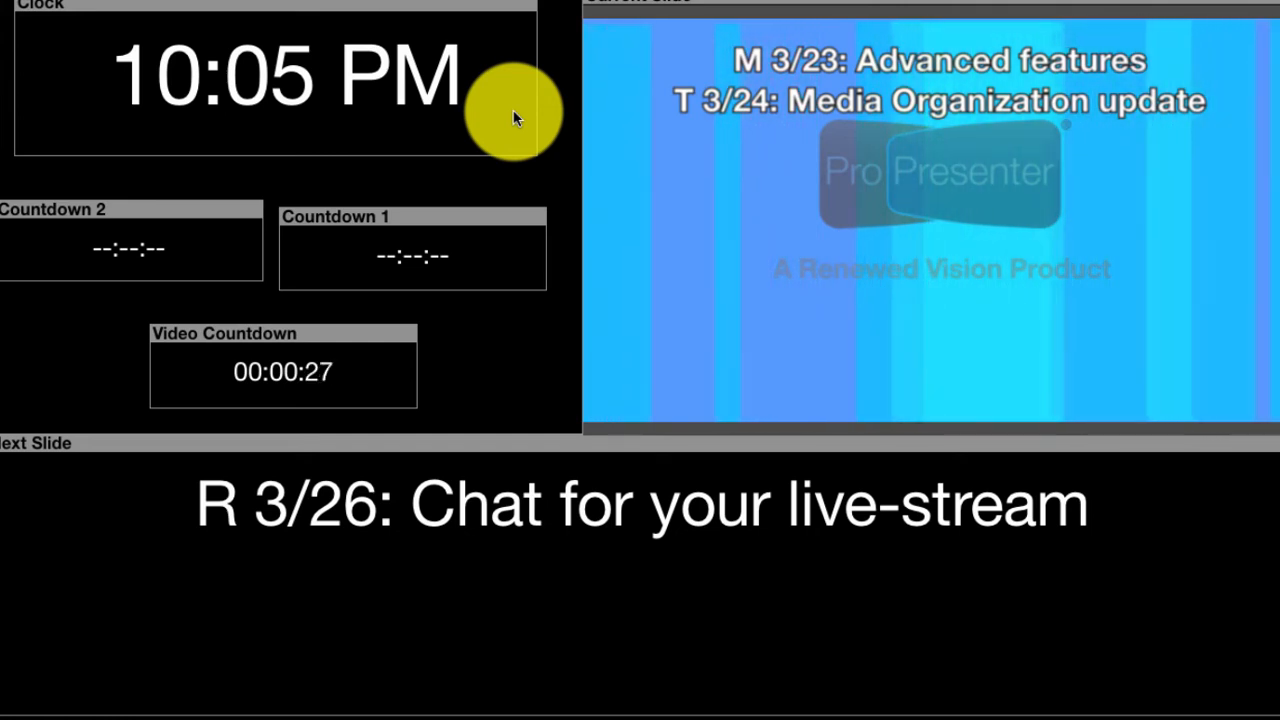
pyautogui.moveTo(816, 164)
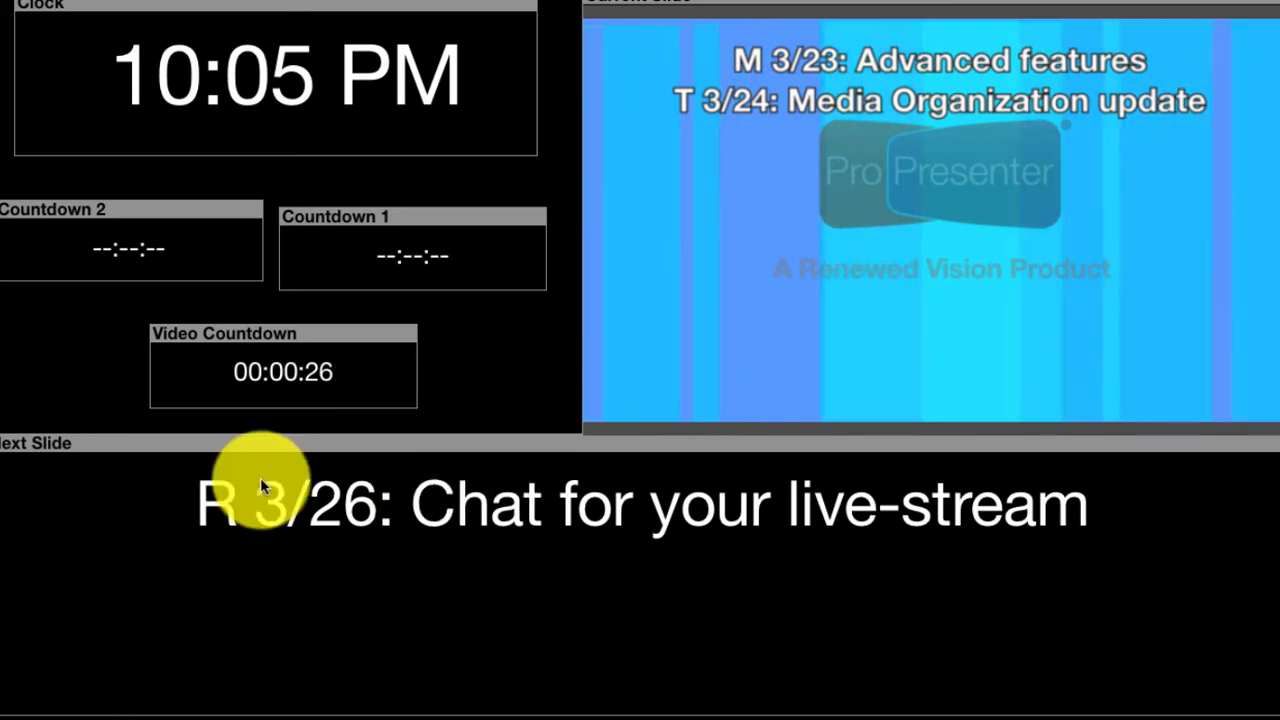
pyautogui.moveTo(50, 670)
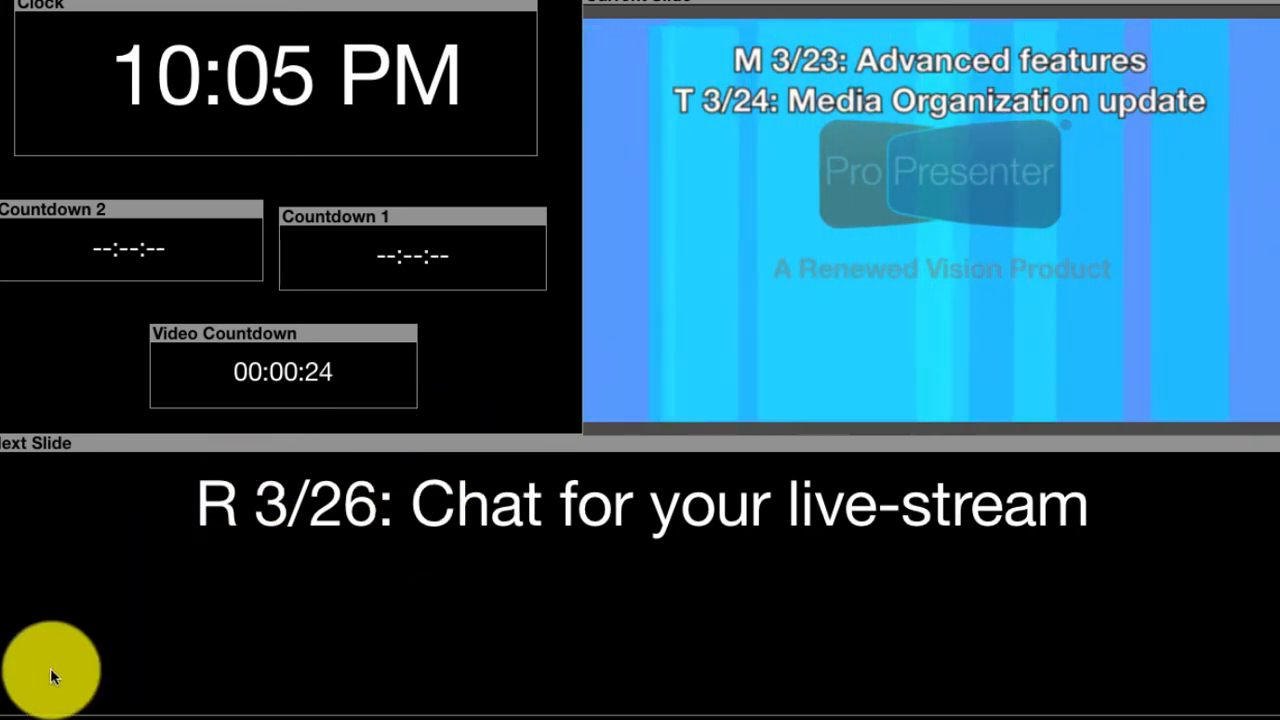